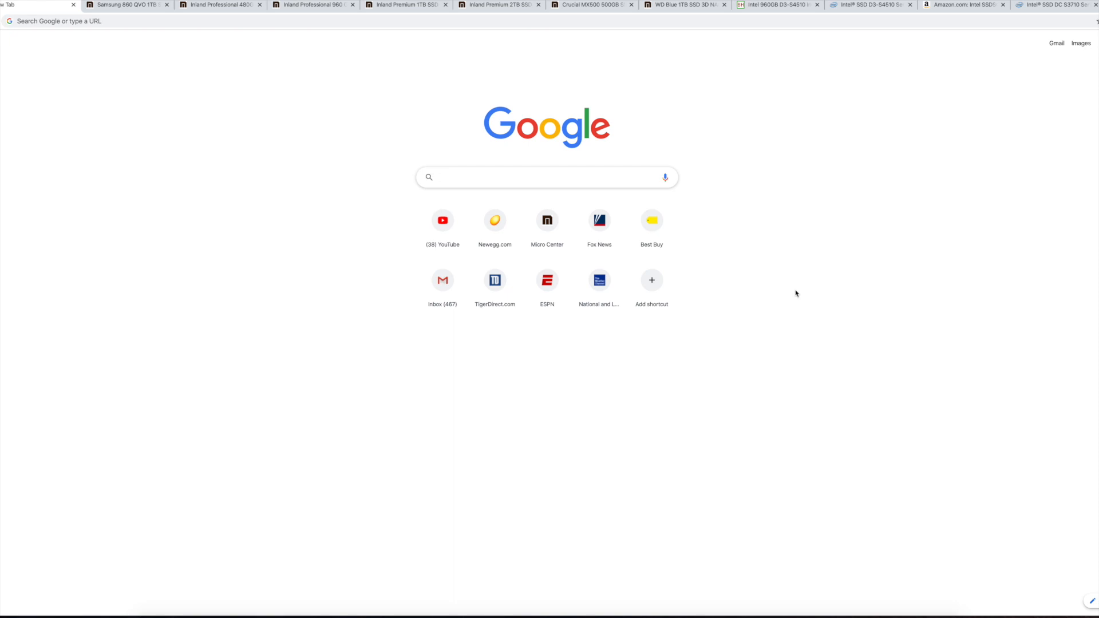
# Step: Go to microcenter.com and scroll to the Most Popular Categories section
pyautogui.click(548, 176)
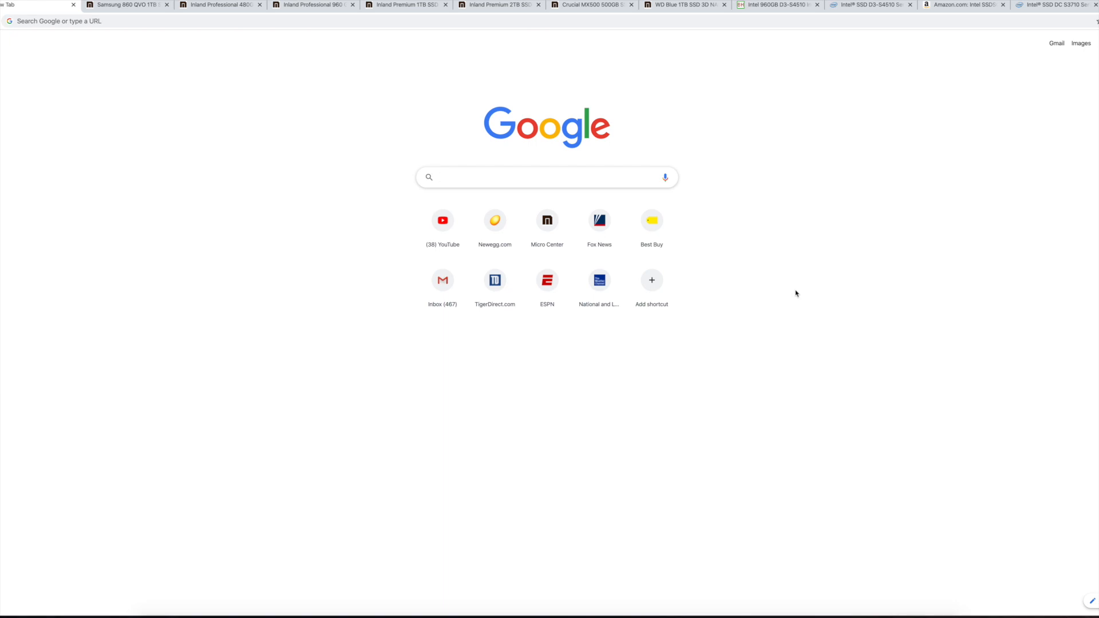
pyautogui.click(548, 177)
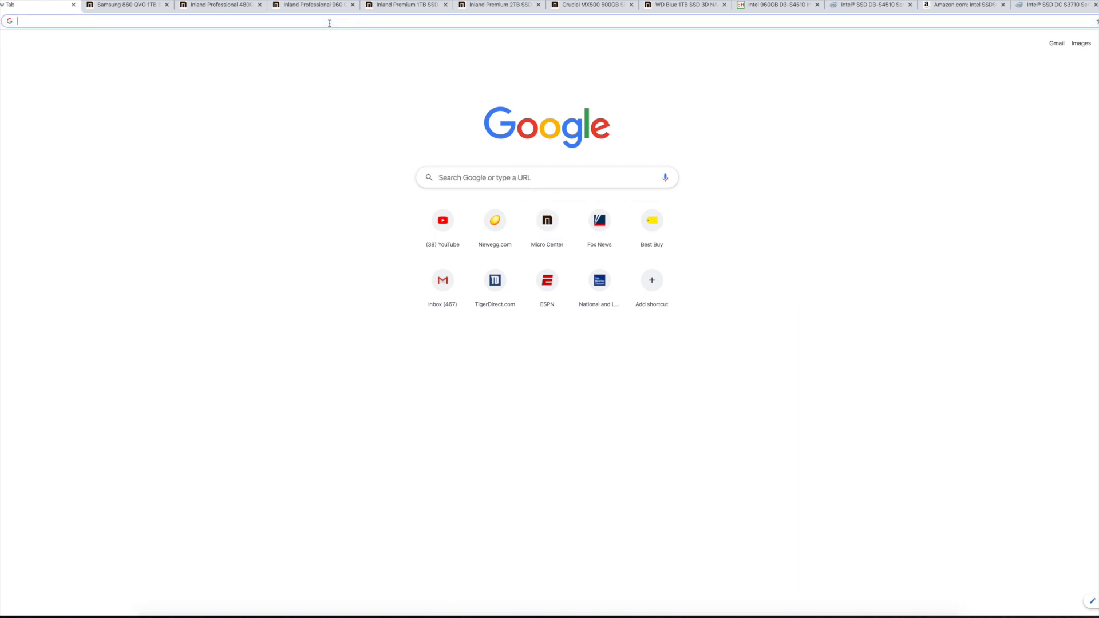
pyautogui.write('microcenter.com')
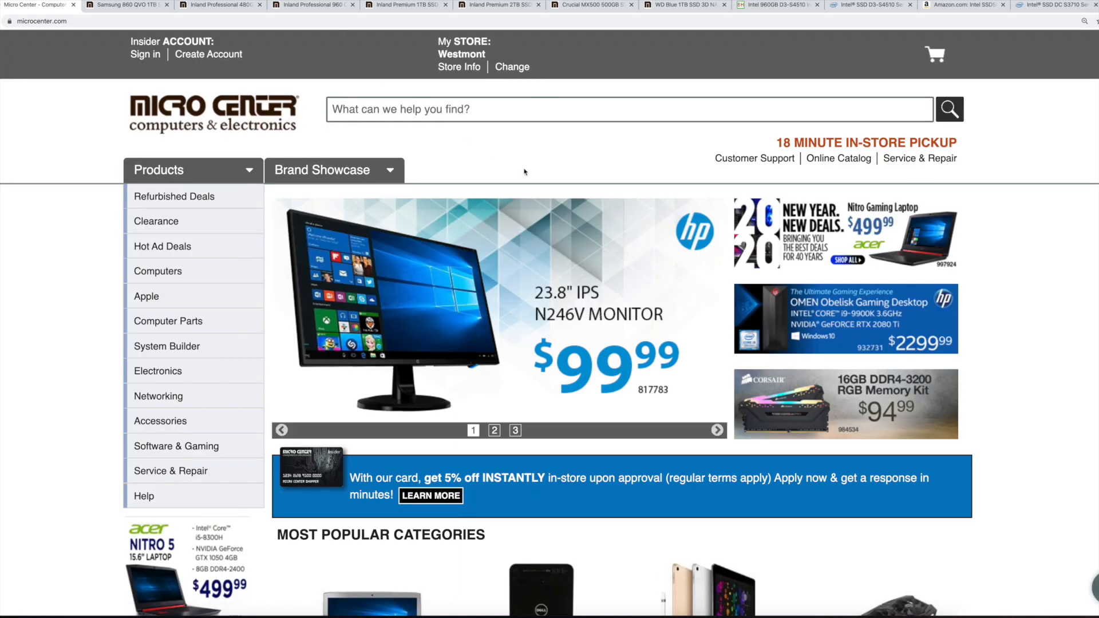
pyautogui.moveTo(1031, 352)
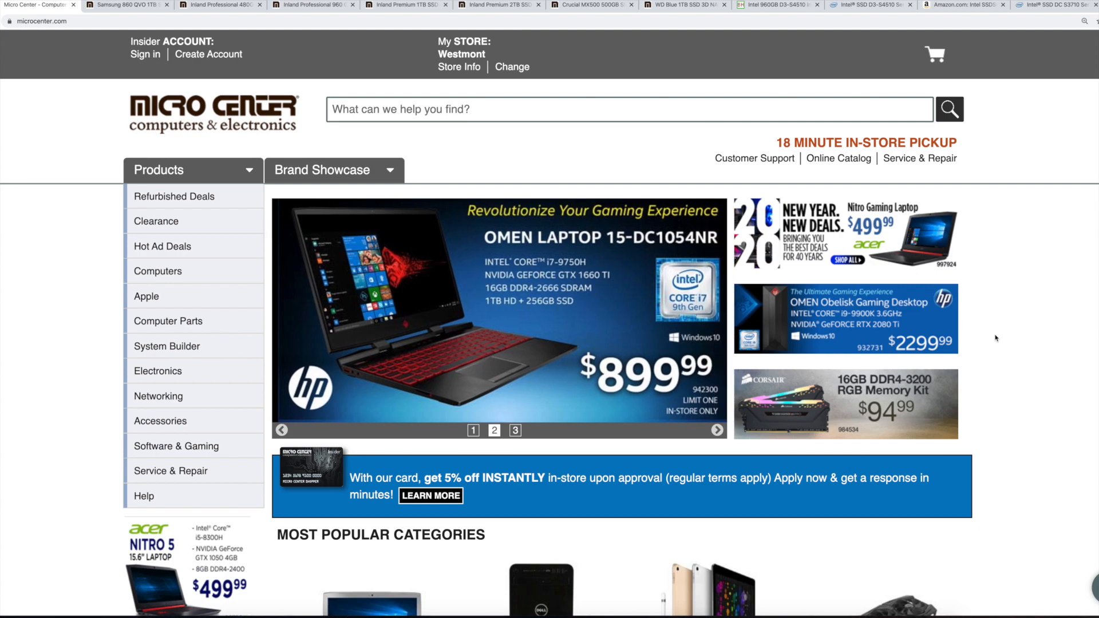
pyautogui.scroll(-3)
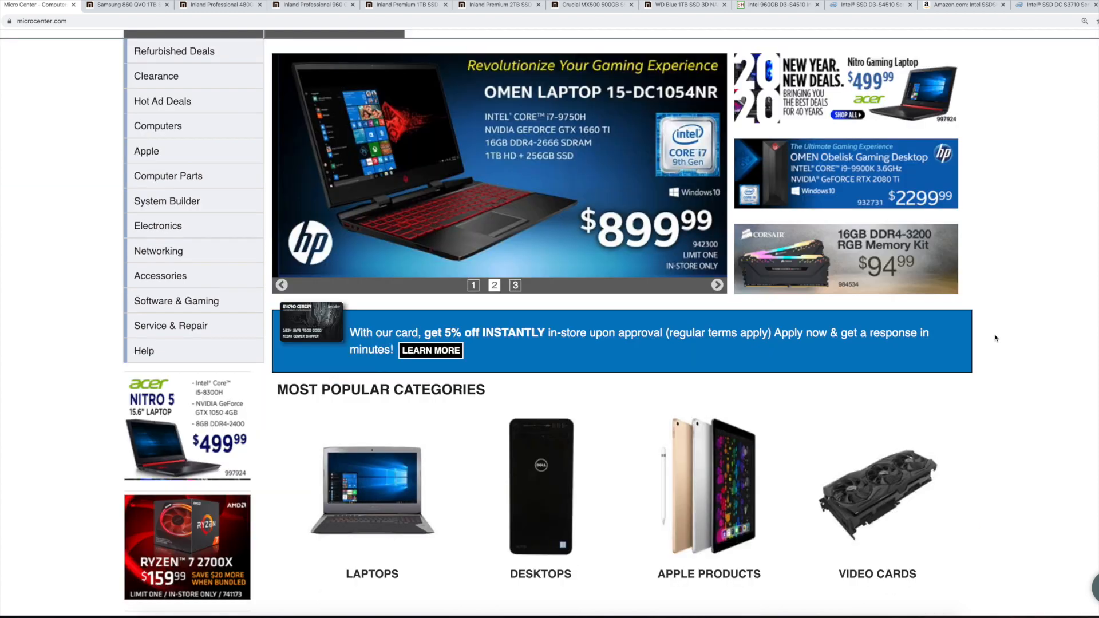
pyautogui.scroll(-3)
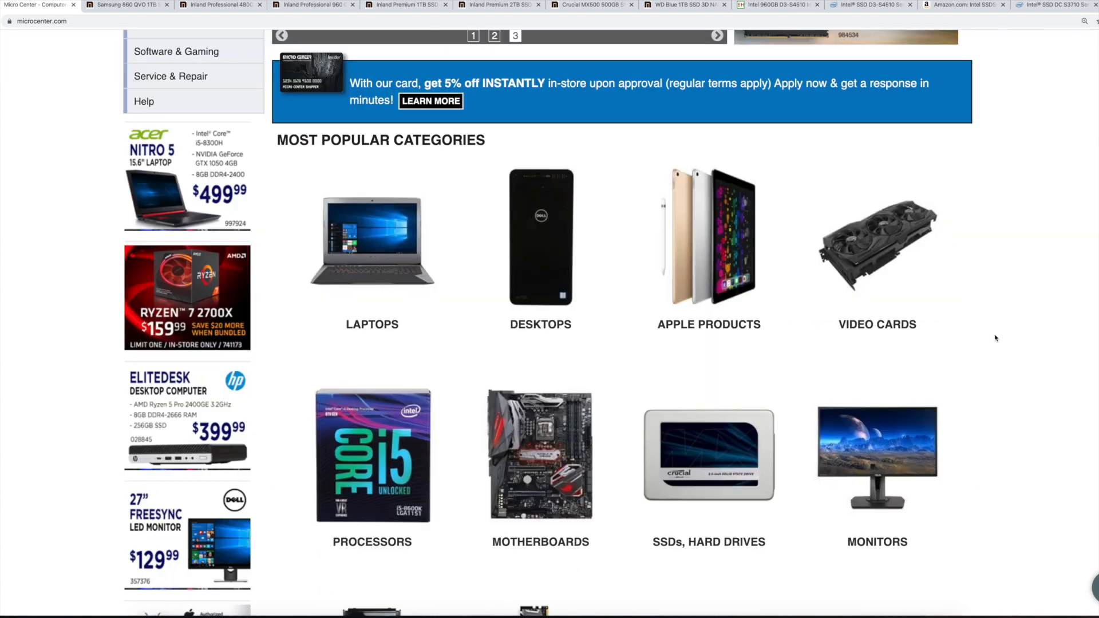
pyautogui.scroll(-3)
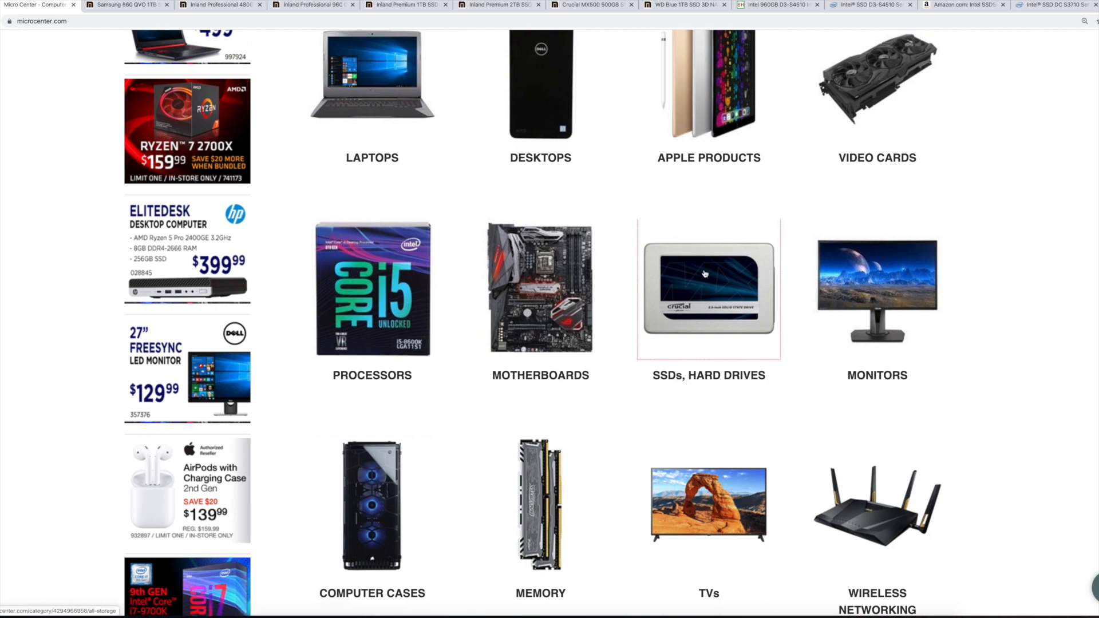
# Step: Enter the SSDs, Hard Drives category and browse the 399-item product grid
pyautogui.click(707, 288)
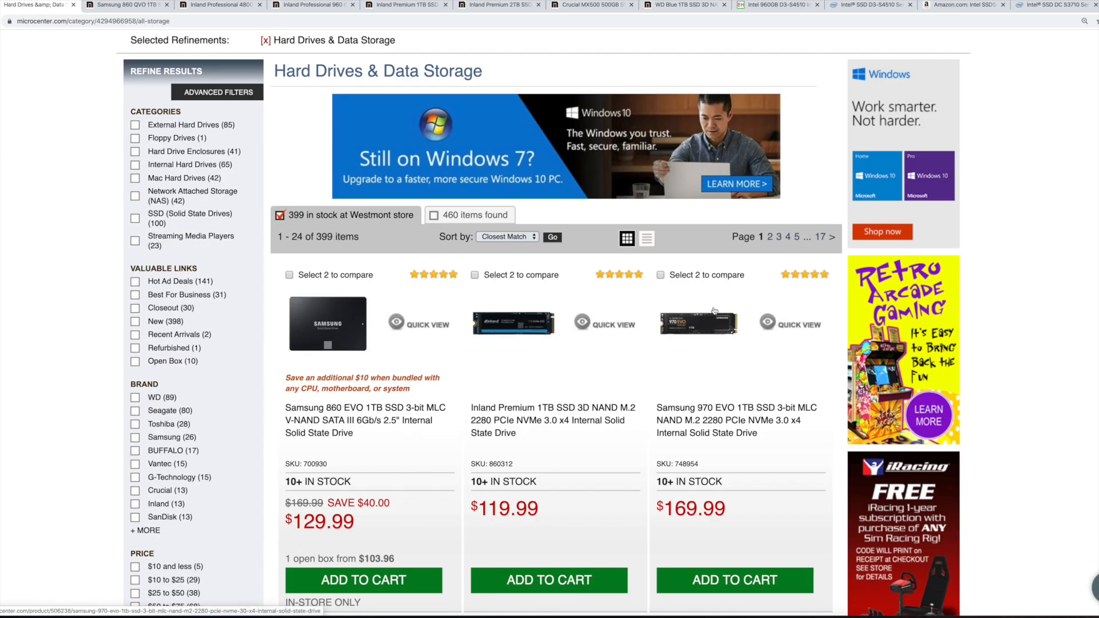
pyautogui.scroll(-3)
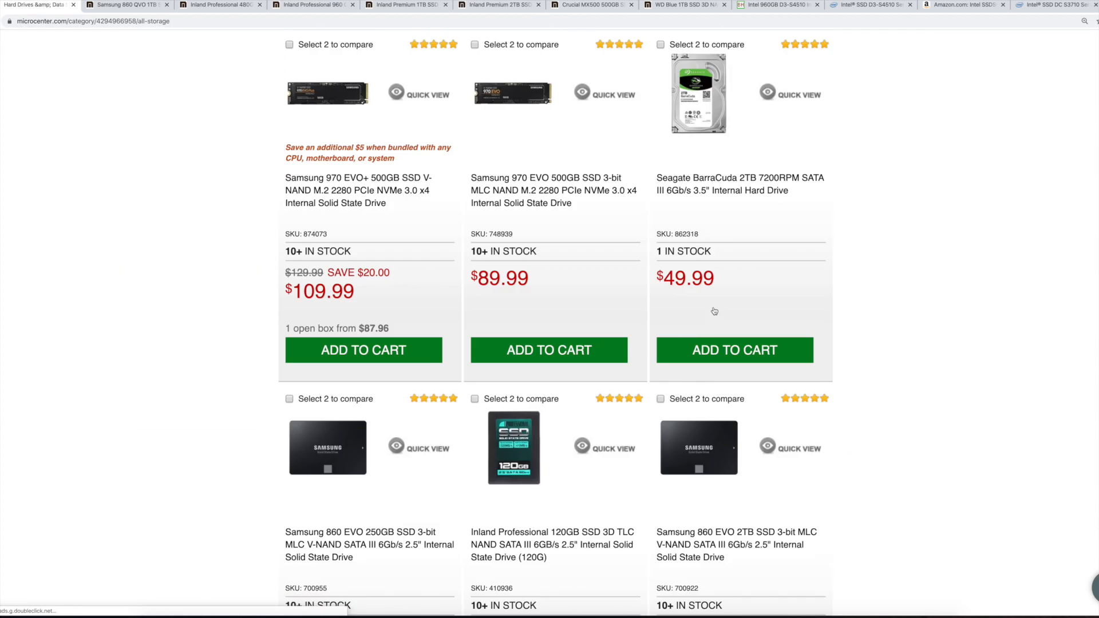
pyautogui.scroll(-3)
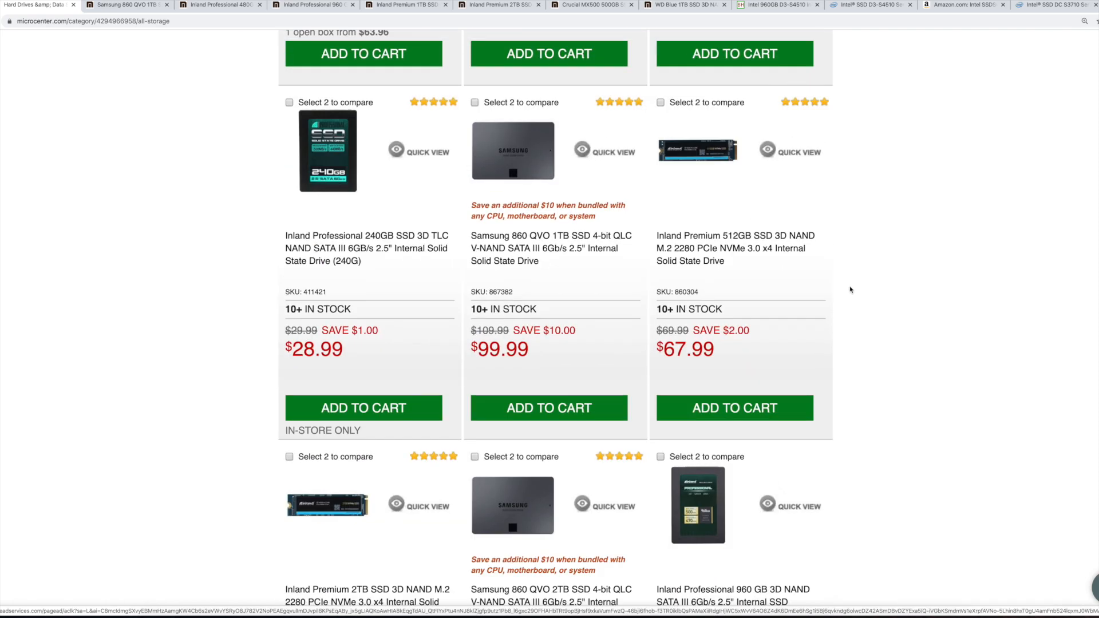
pyautogui.scroll(3)
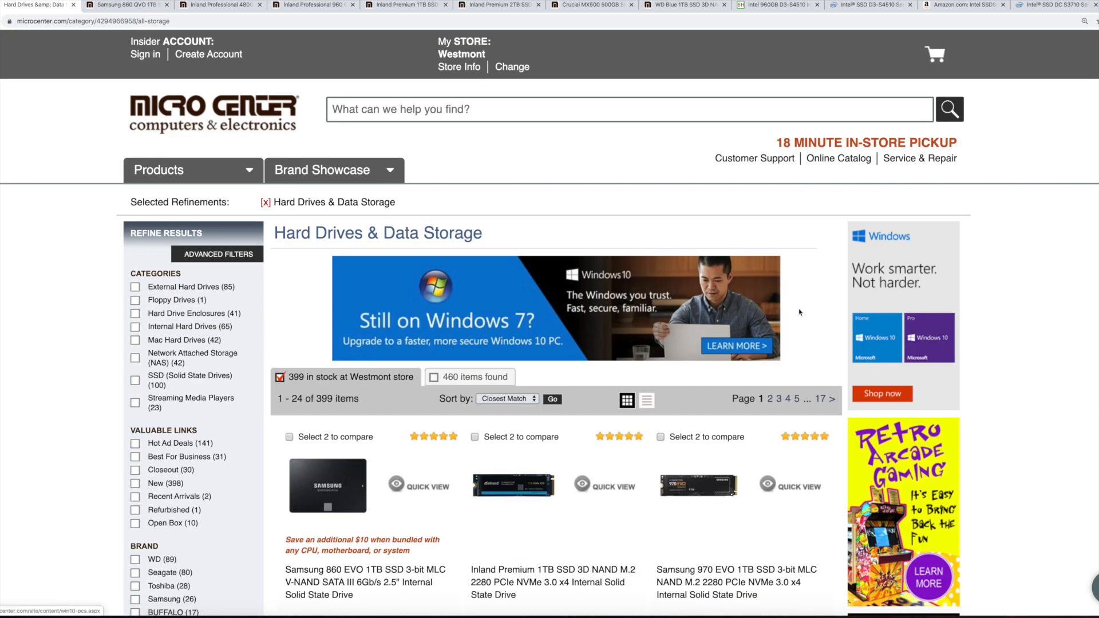
pyautogui.moveTo(805, 312)
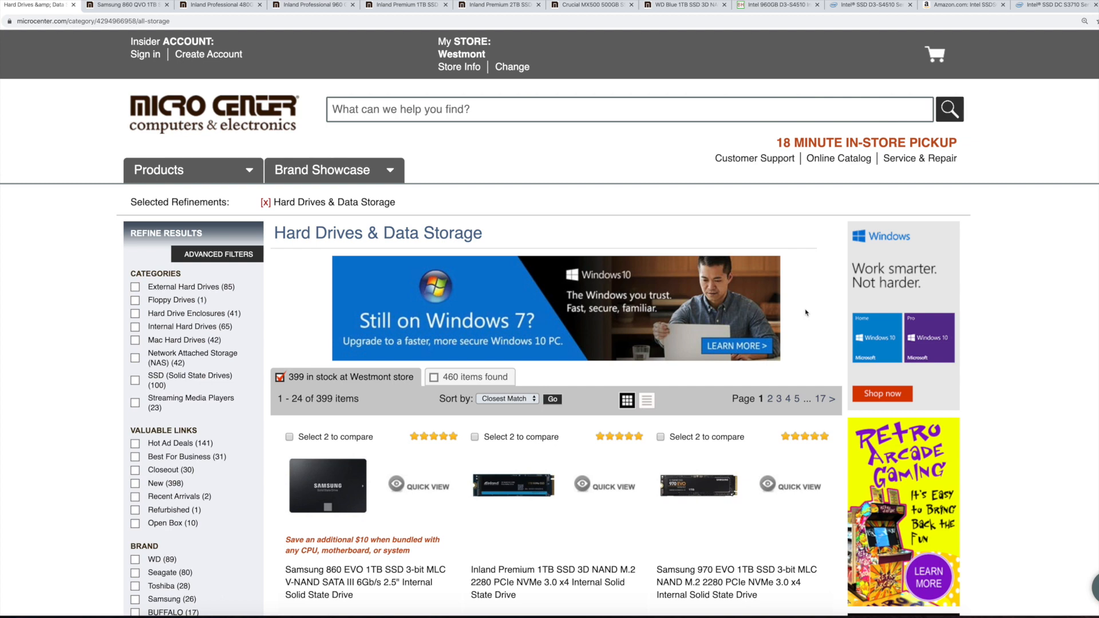
pyautogui.moveTo(808, 312)
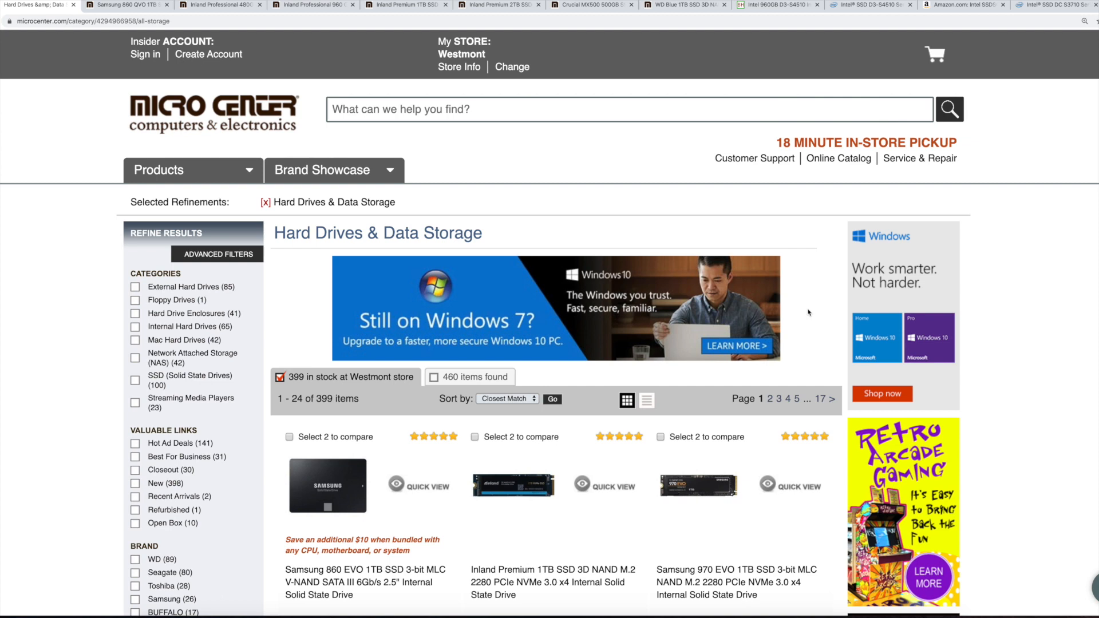
pyautogui.scroll(-3)
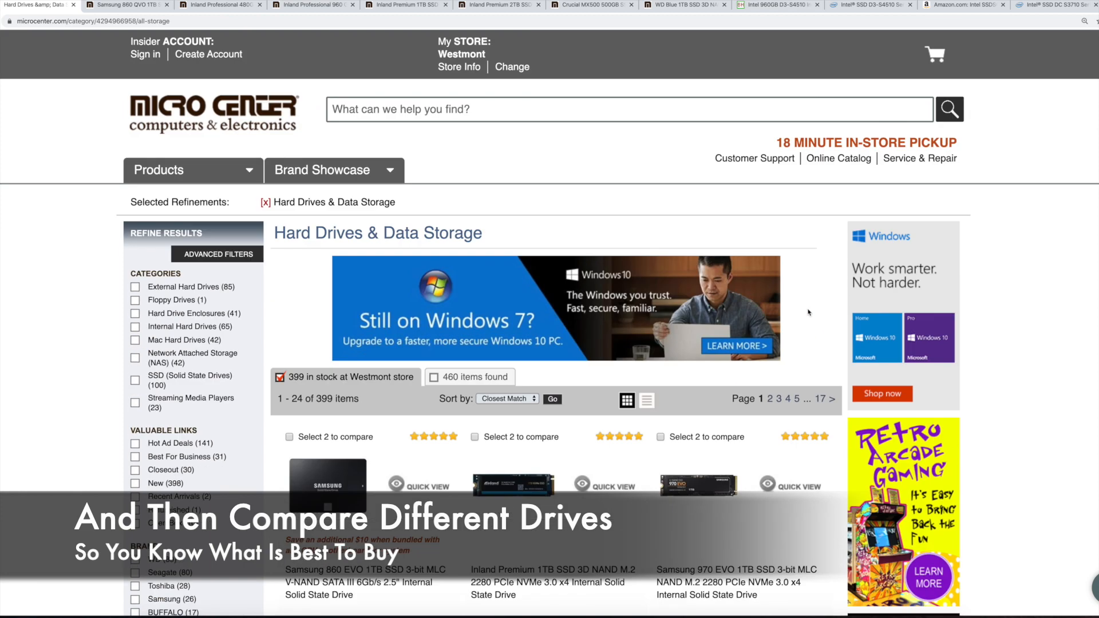
pyautogui.moveTo(788, 241)
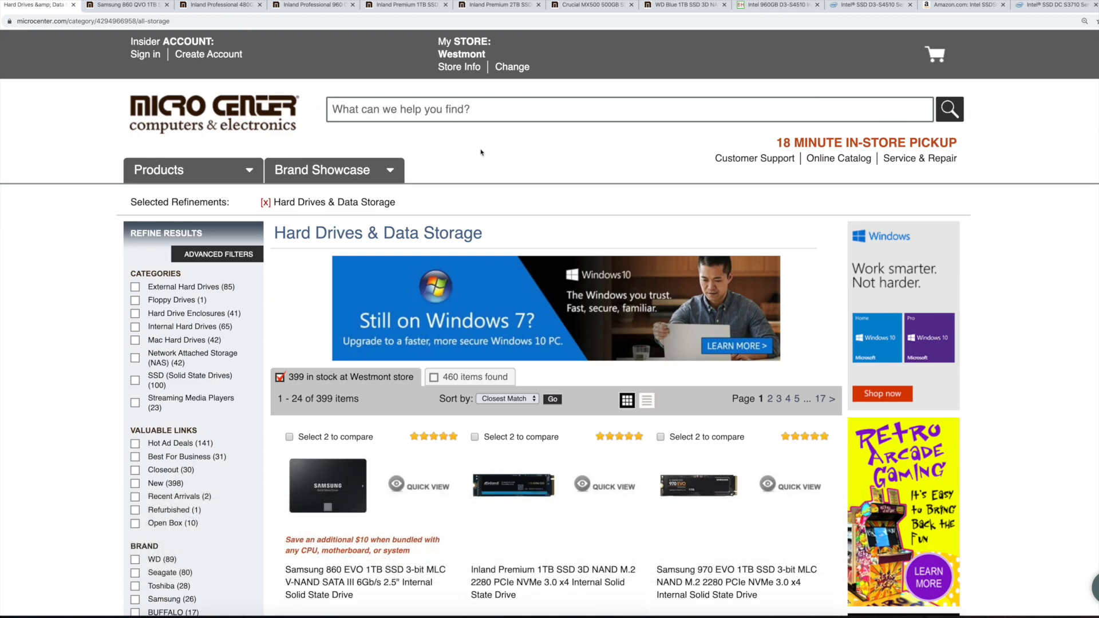
pyautogui.scroll(-3)
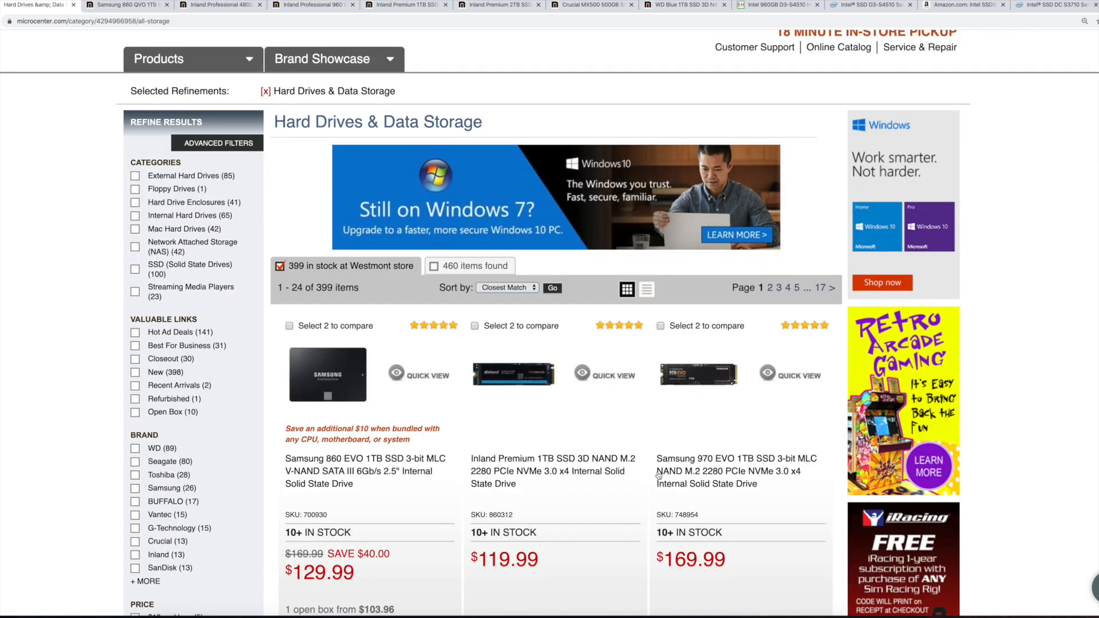
pyautogui.moveTo(433, 403)
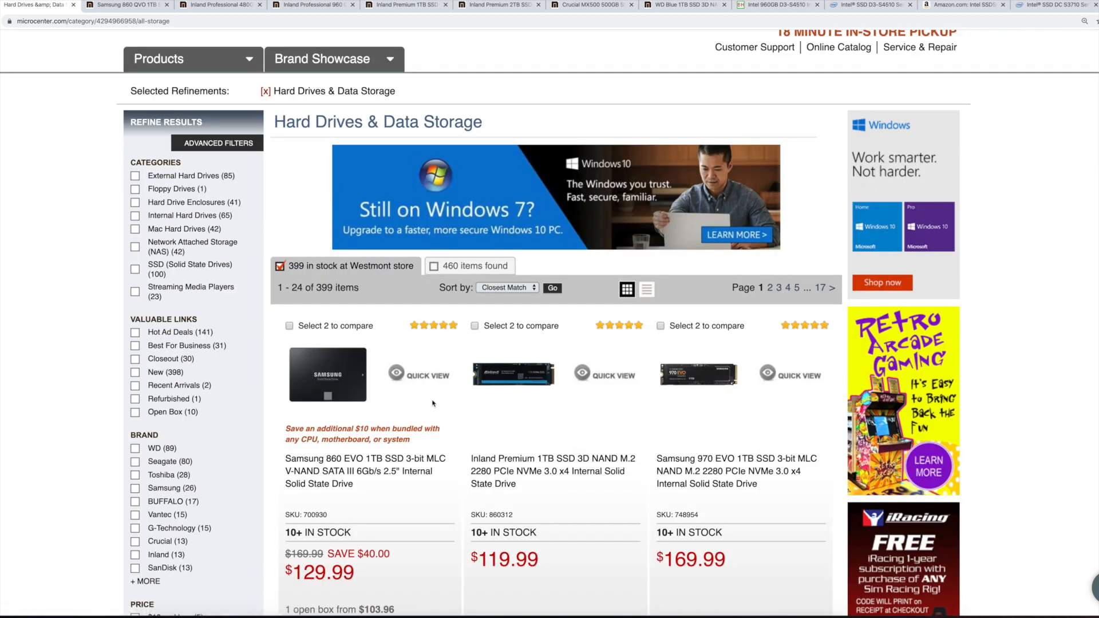
pyautogui.moveTo(657, 423)
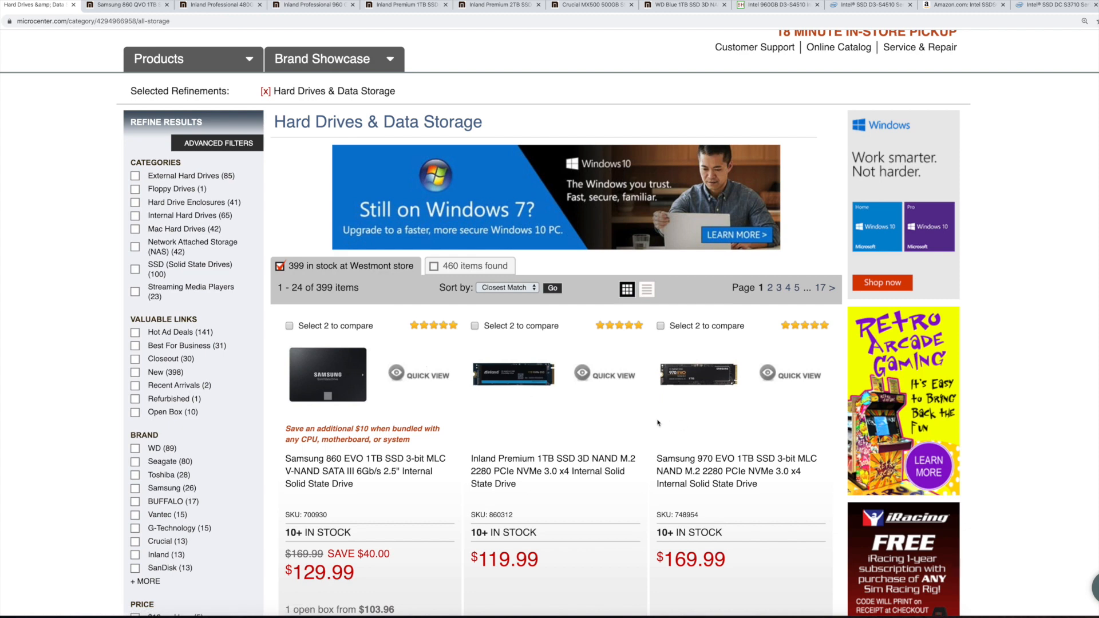
# Step: Reach the Samsung 860 QVO 1TB ($99.99) page and scroll to its Specs area
pyautogui.scroll(3)
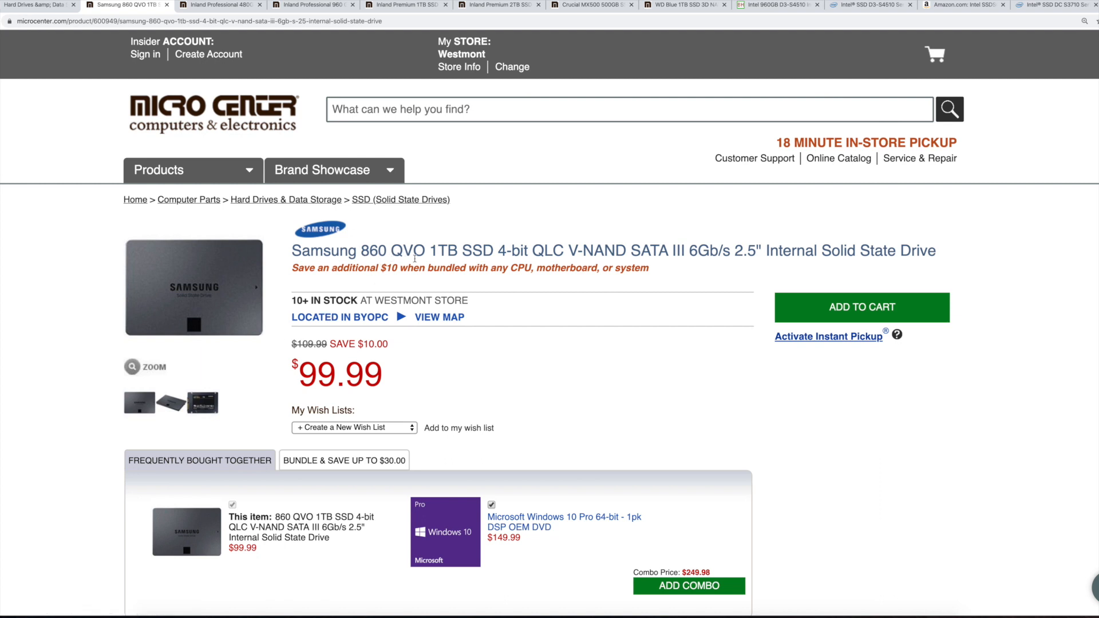
pyautogui.moveTo(323, 364)
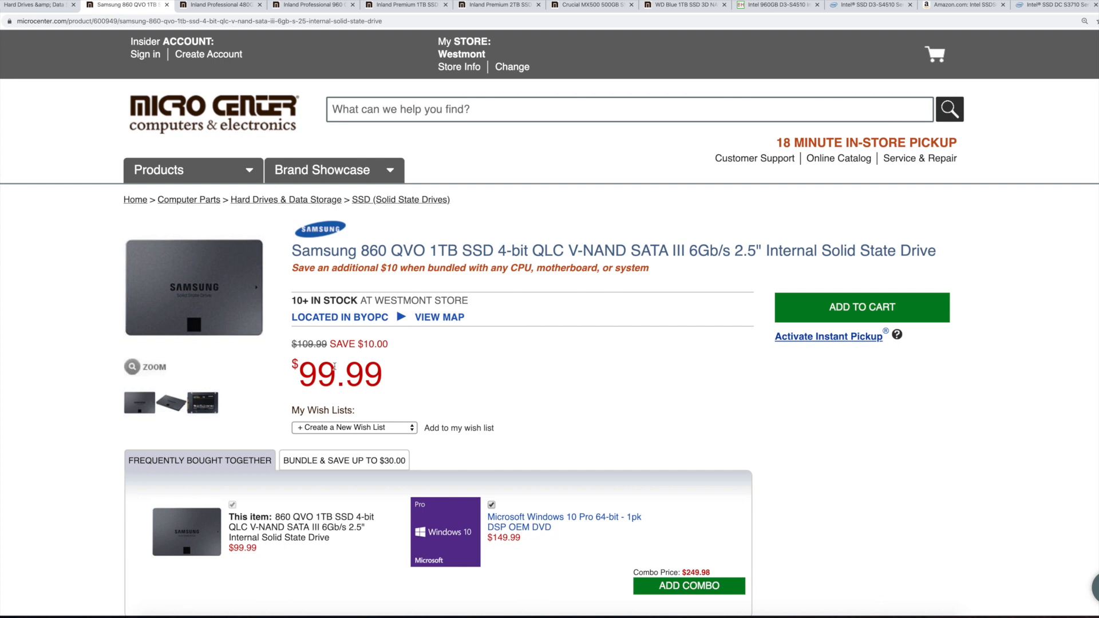
pyautogui.moveTo(336, 364)
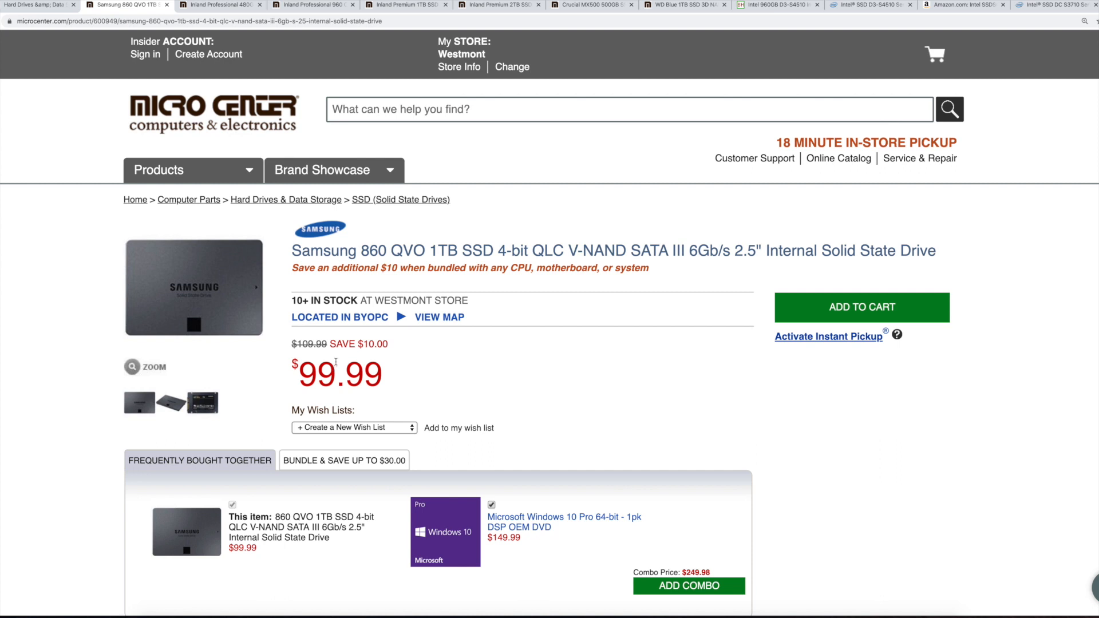
pyautogui.moveTo(659, 385)
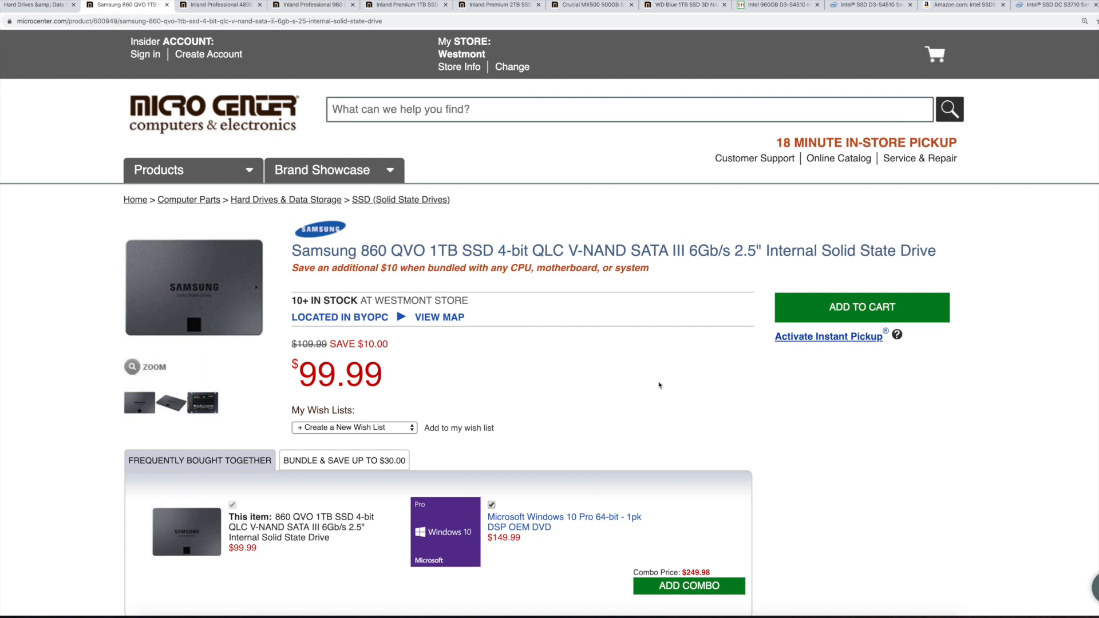
pyautogui.moveTo(699, 378)
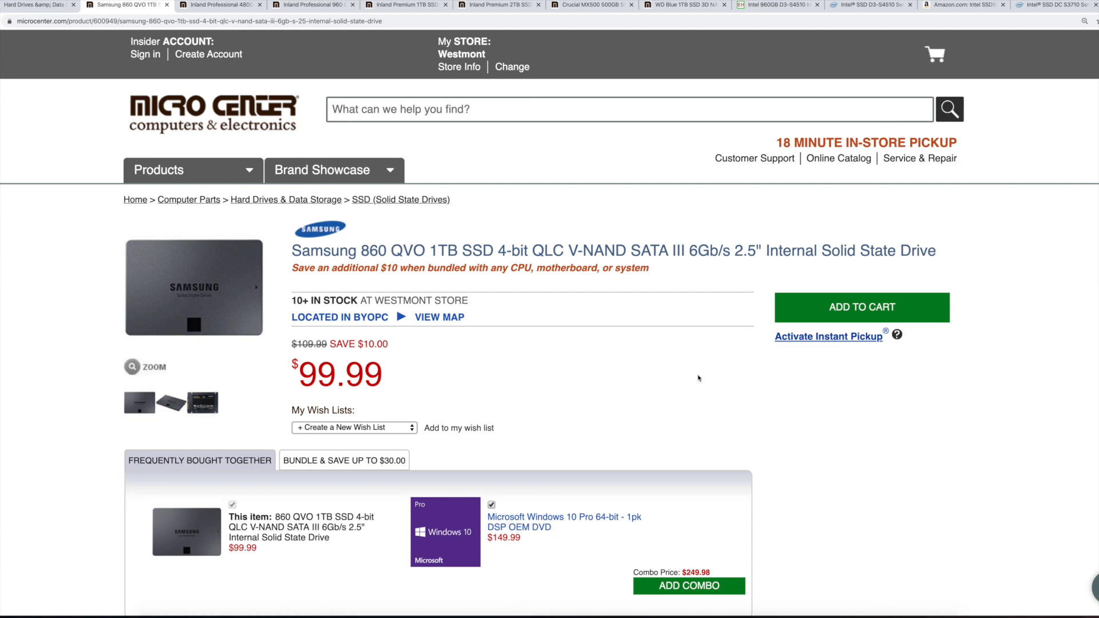
pyautogui.scroll(-3)
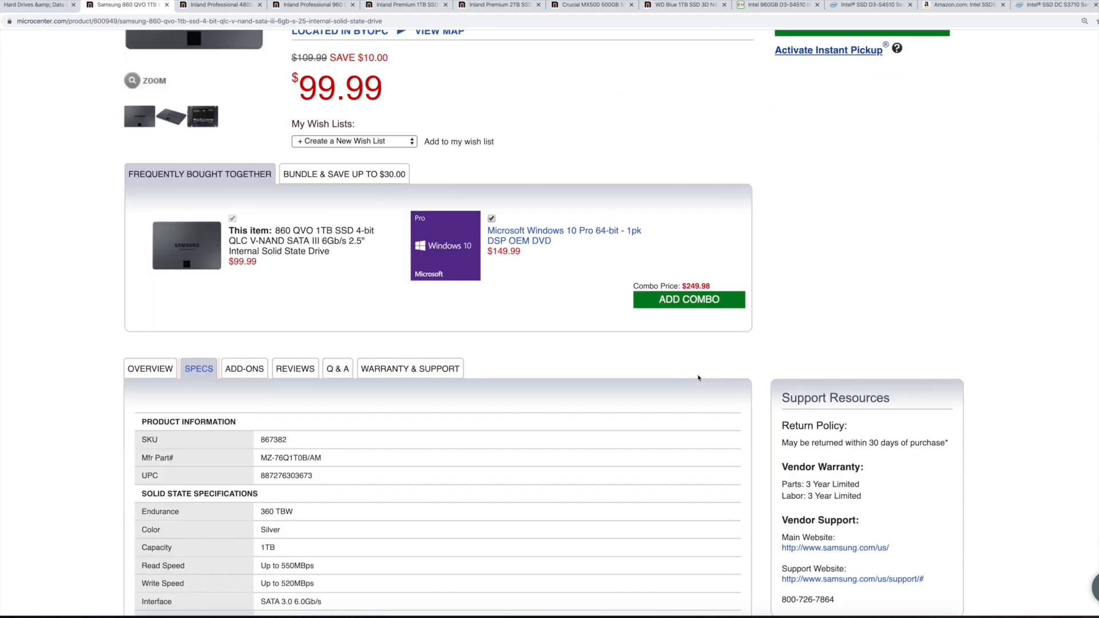
# Step: View the 860 QVO's SPECS table to find its 360 TBW Endurance row
pyautogui.click(150, 367)
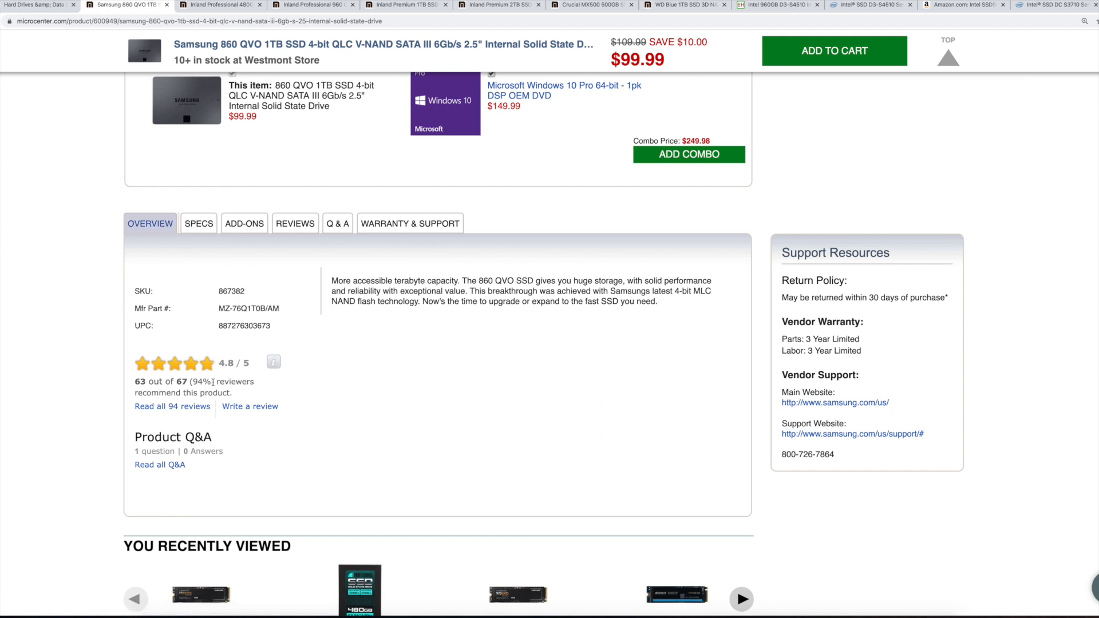
pyautogui.click(198, 223)
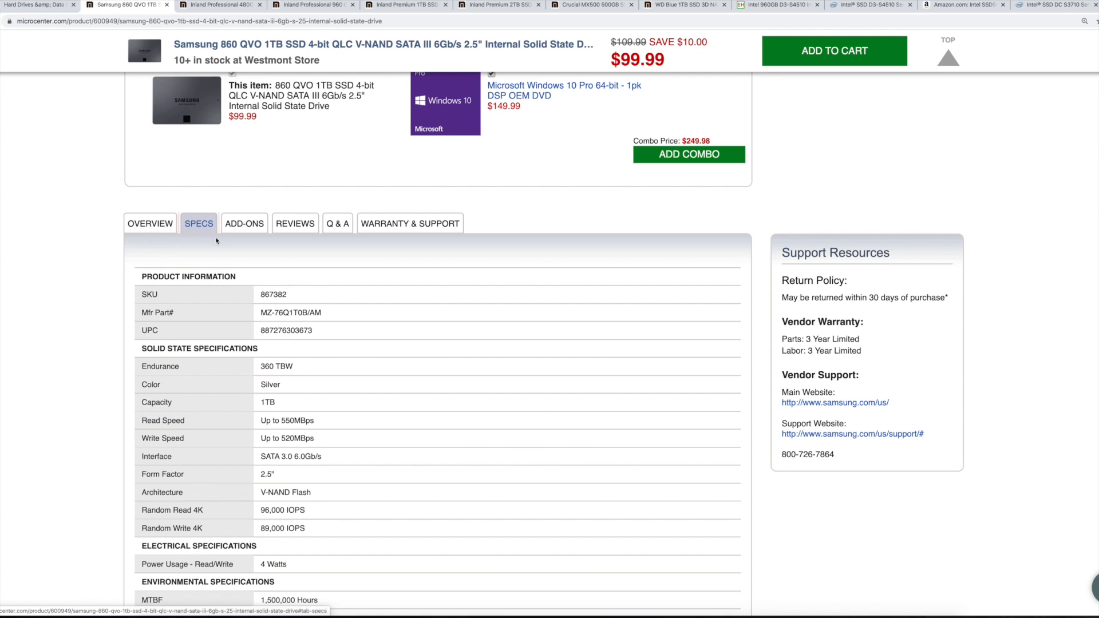
pyautogui.scroll(-3)
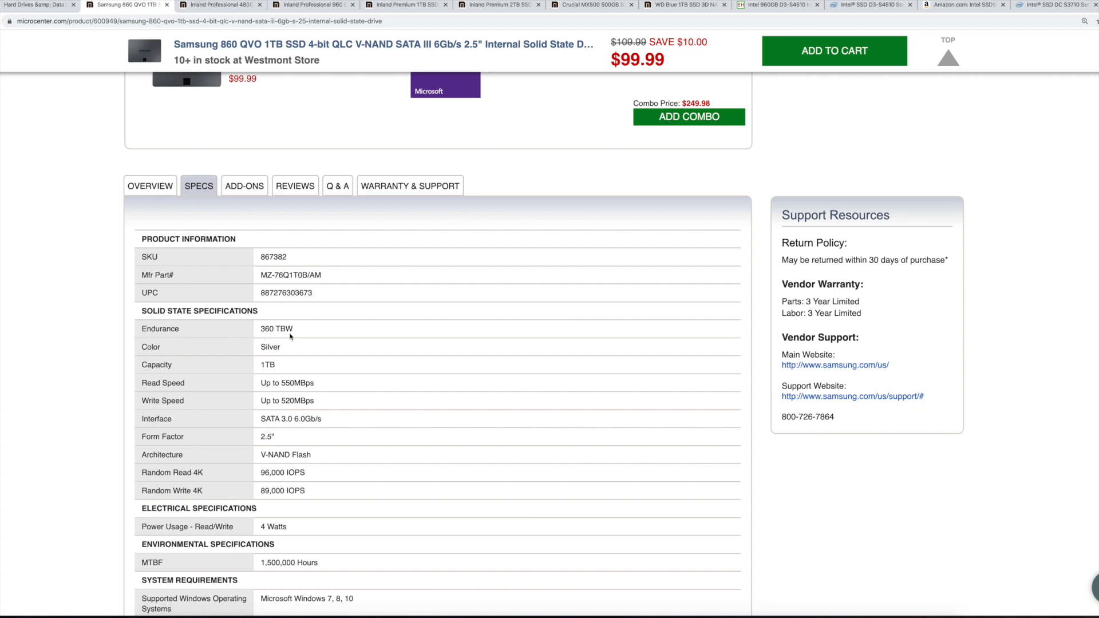
pyautogui.moveTo(298, 337)
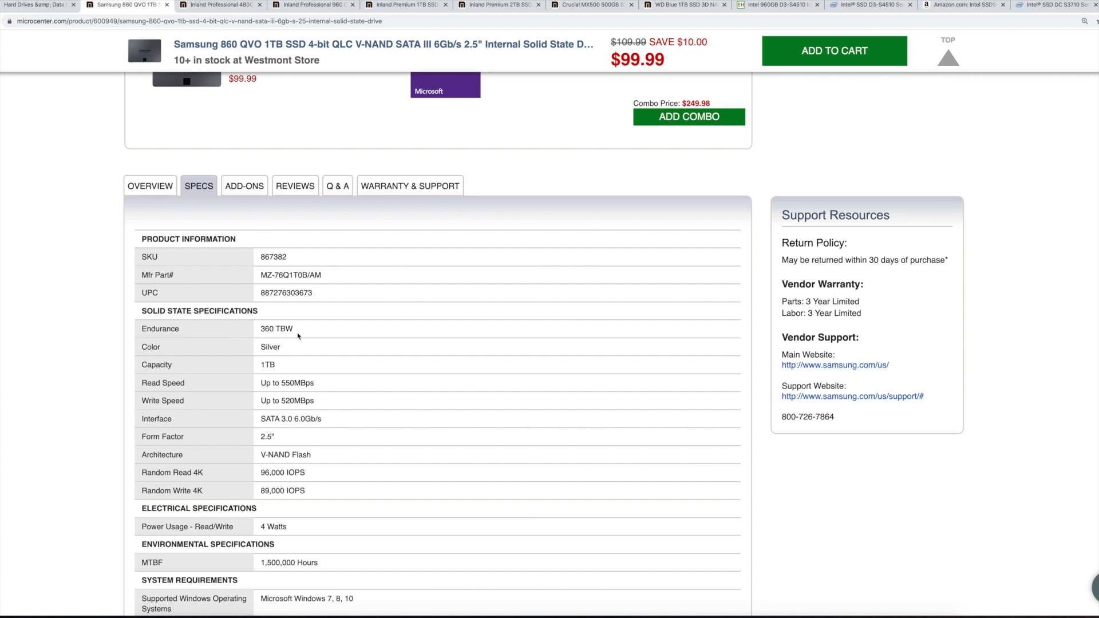
pyautogui.moveTo(279, 332)
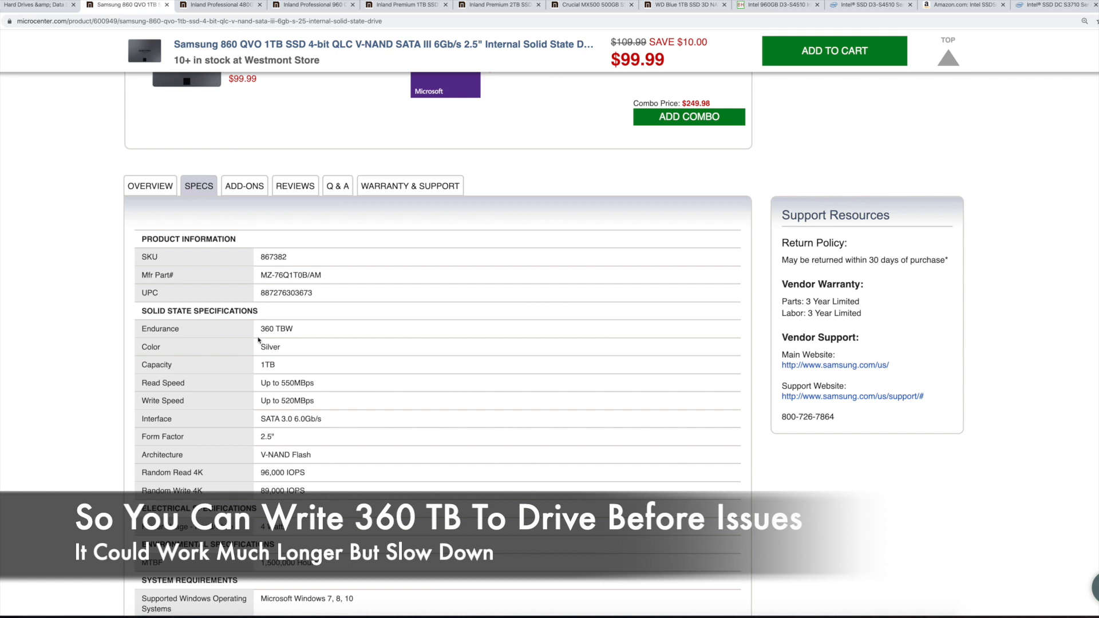
pyautogui.moveTo(408, 399)
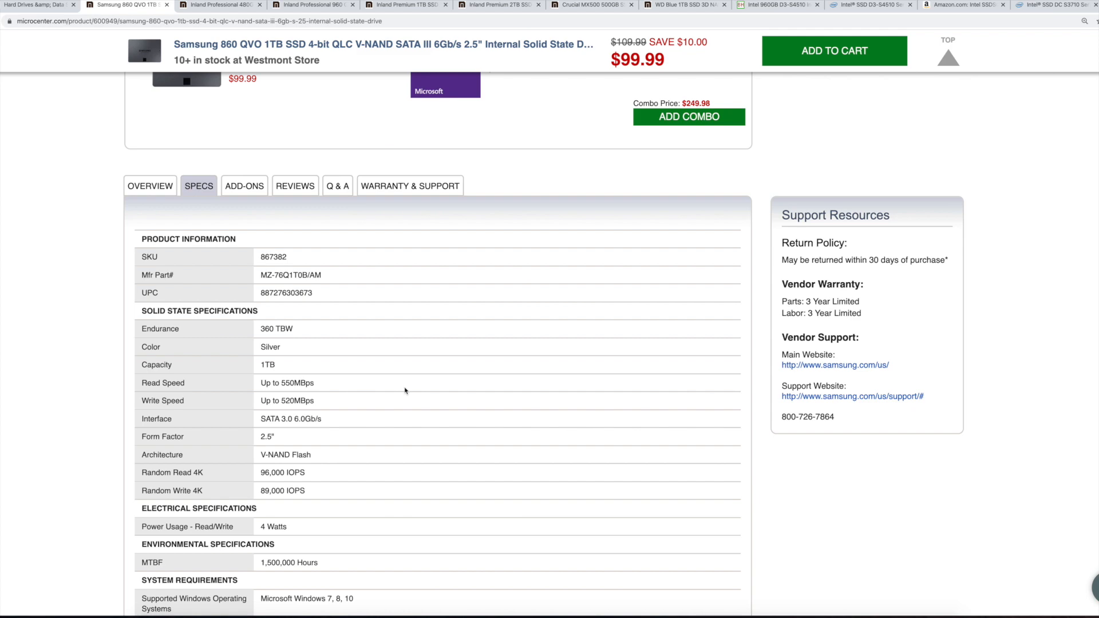
pyautogui.scroll(3)
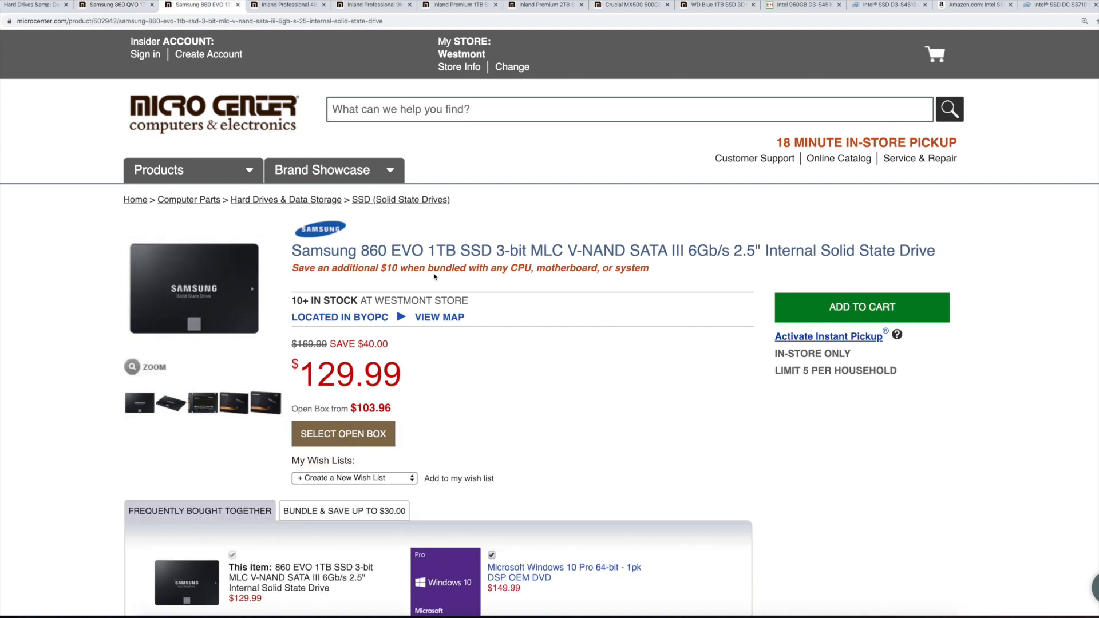
# Step: Highlight '1TB' in the Samsung 860 EVO title and scroll to its product tabs
pyautogui.doubleClick(442, 251)
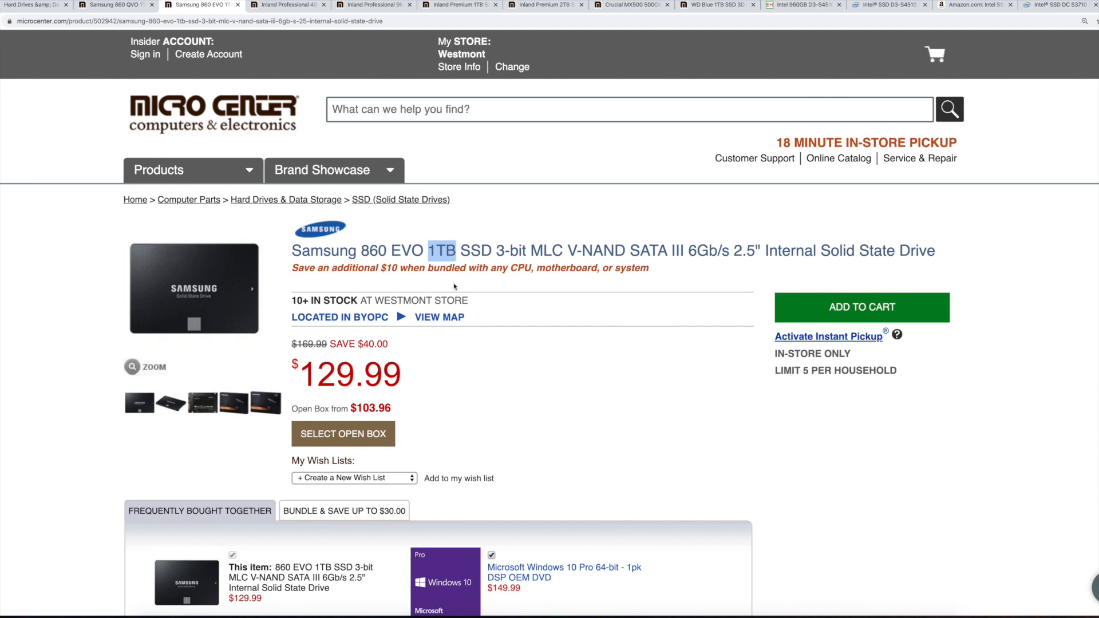
pyautogui.moveTo(453, 287)
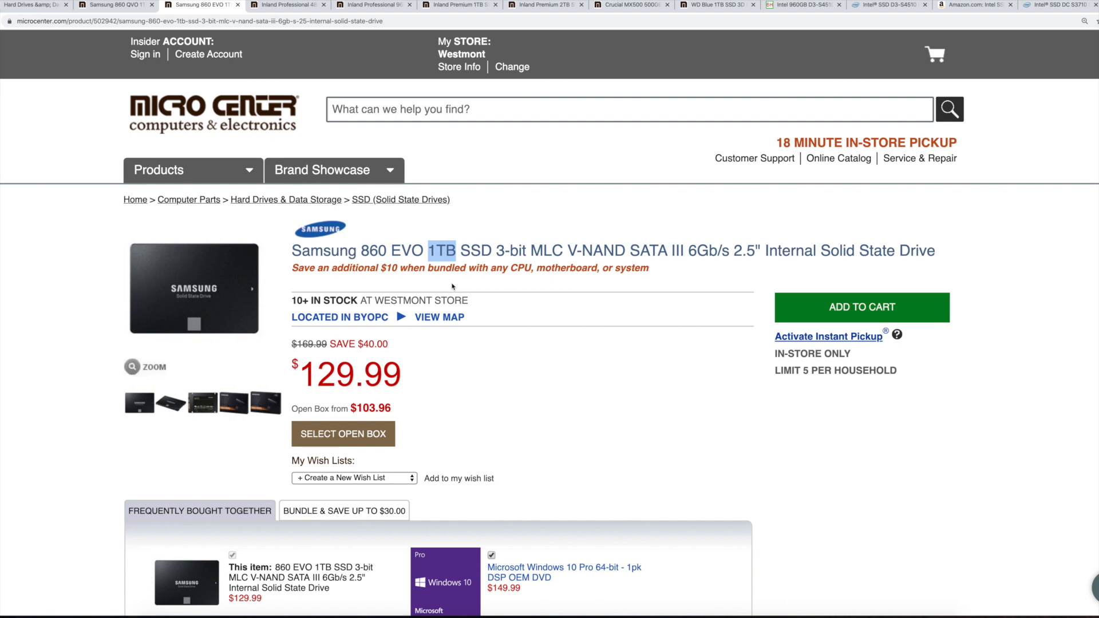
pyautogui.moveTo(452, 286)
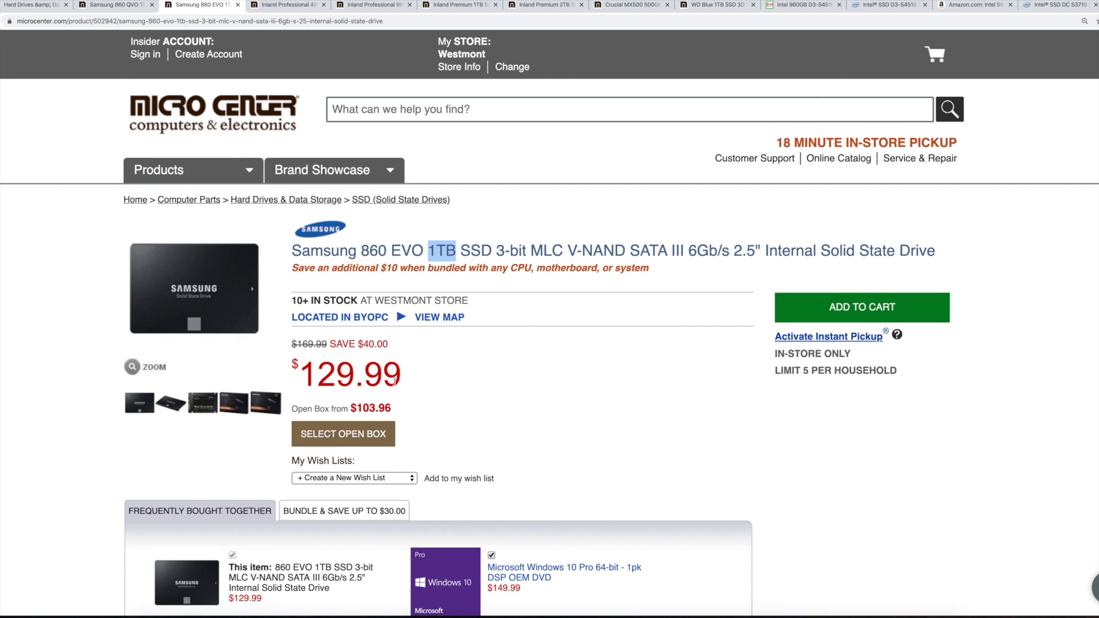
pyautogui.scroll(-3)
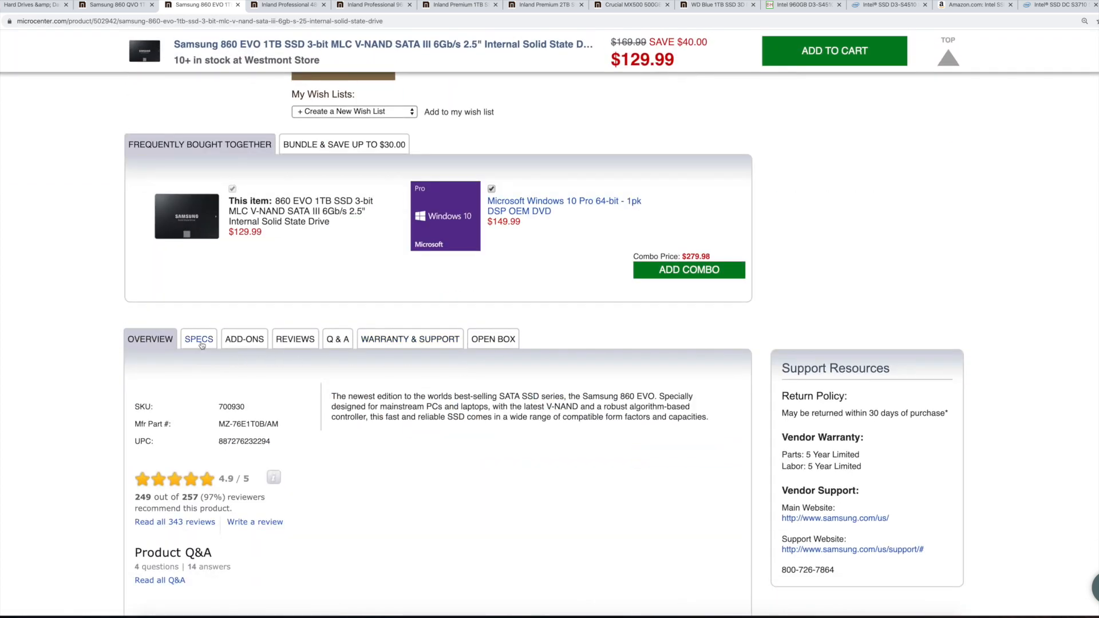
# Step: Show the 860 EVO's SPECS table and highlight its 600 TBW endurance value
pyautogui.click(198, 339)
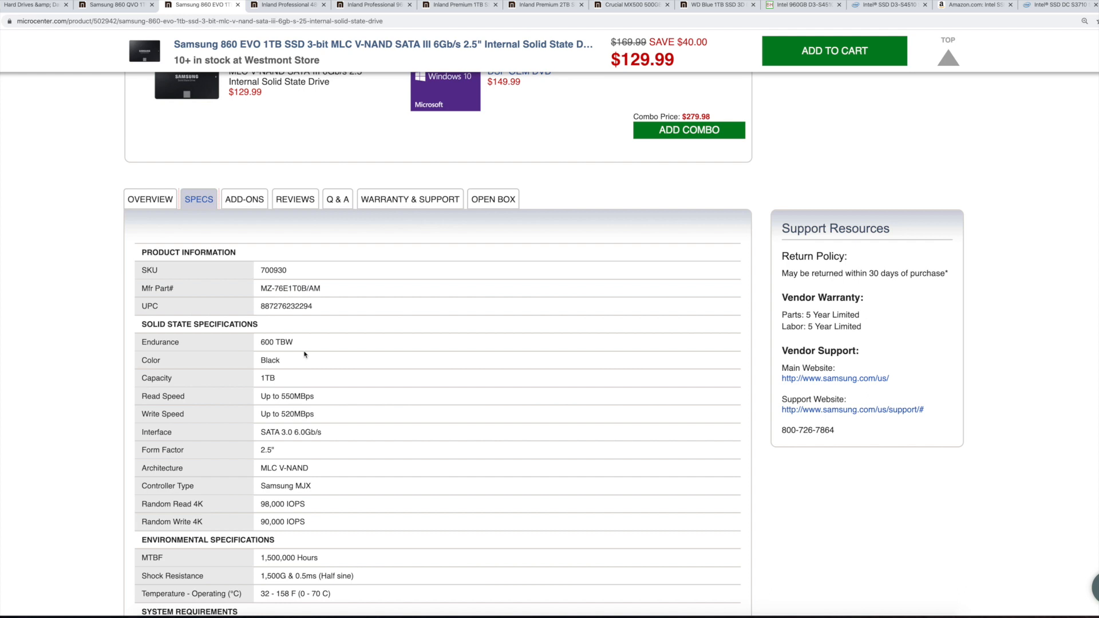
pyautogui.moveTo(268, 336)
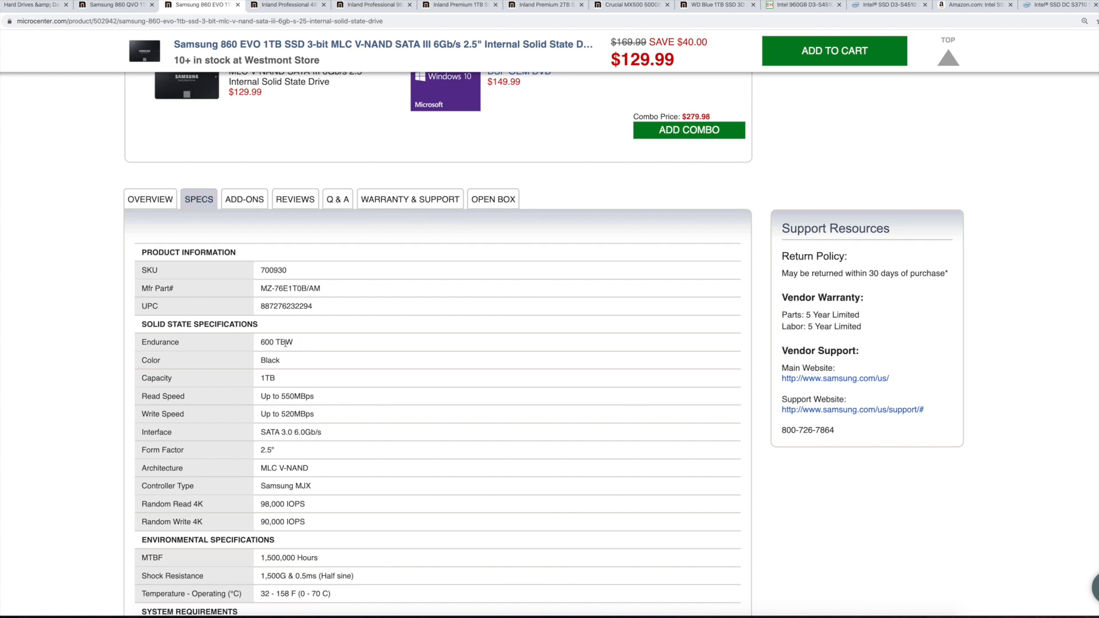
pyautogui.doubleClick(276, 342)
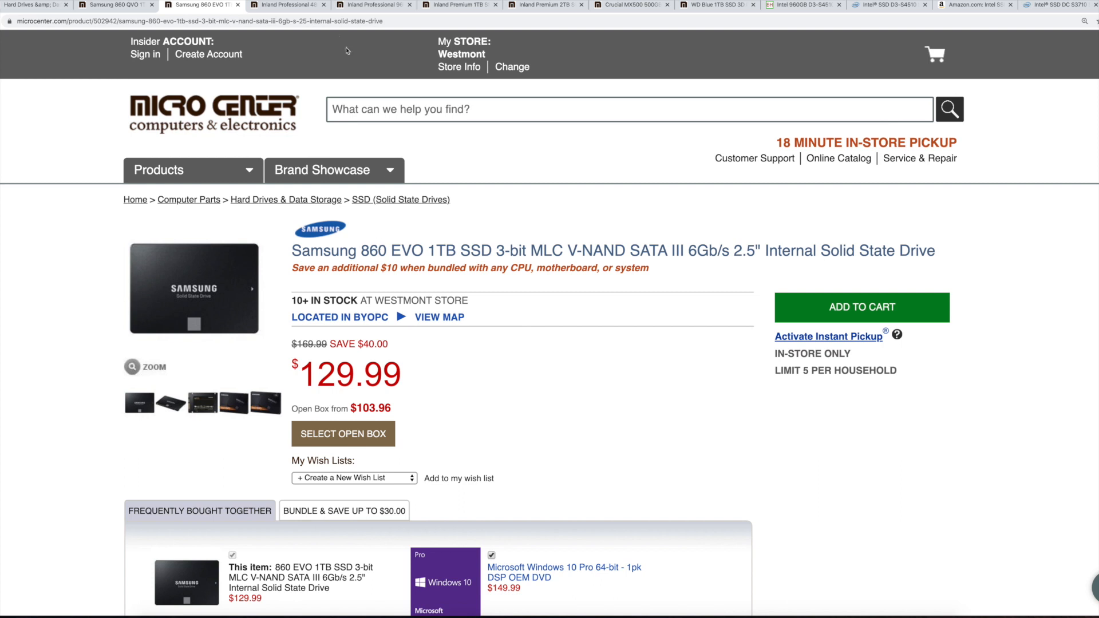
# Step: On the Inland Professional 480GB page, highlight '480G' and its 340 TBW endurance
pyautogui.click(288, 5)
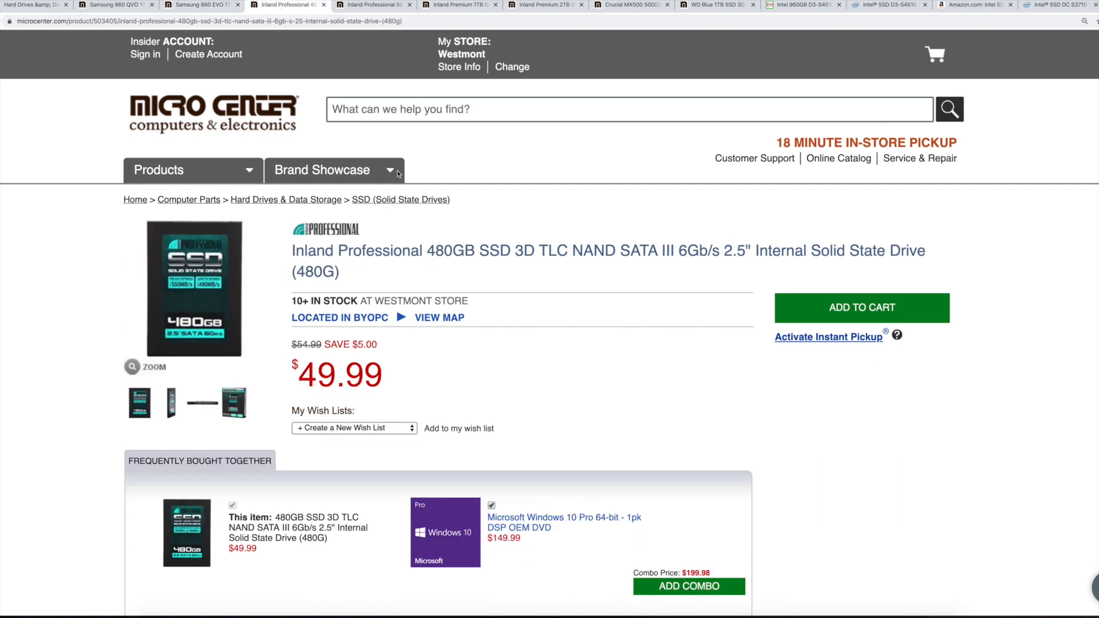
pyautogui.moveTo(560, 223)
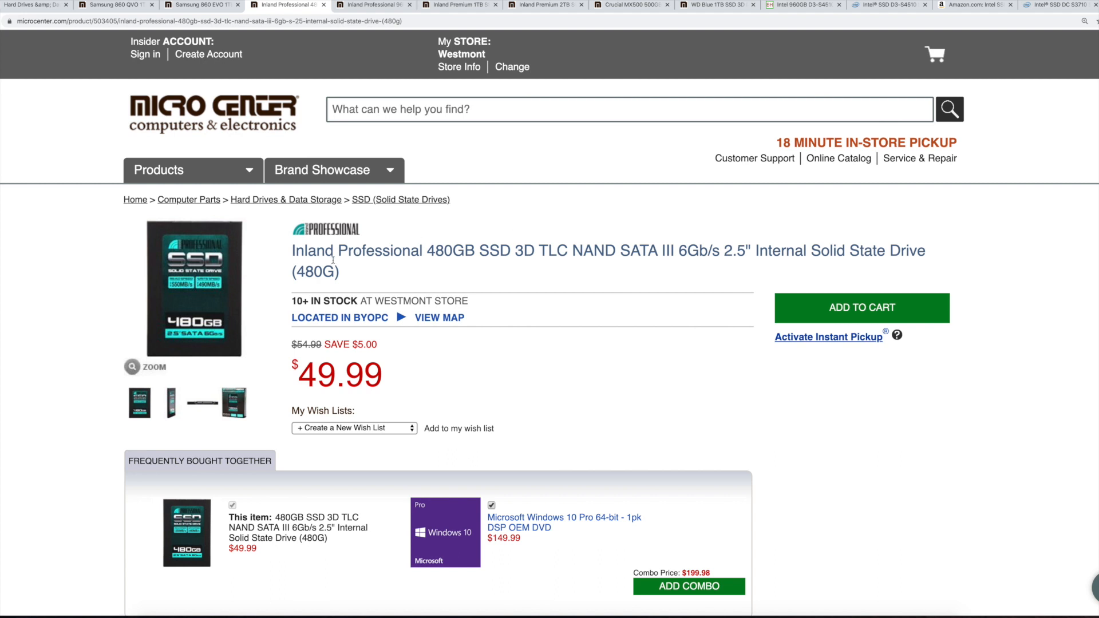
pyautogui.doubleClick(316, 273)
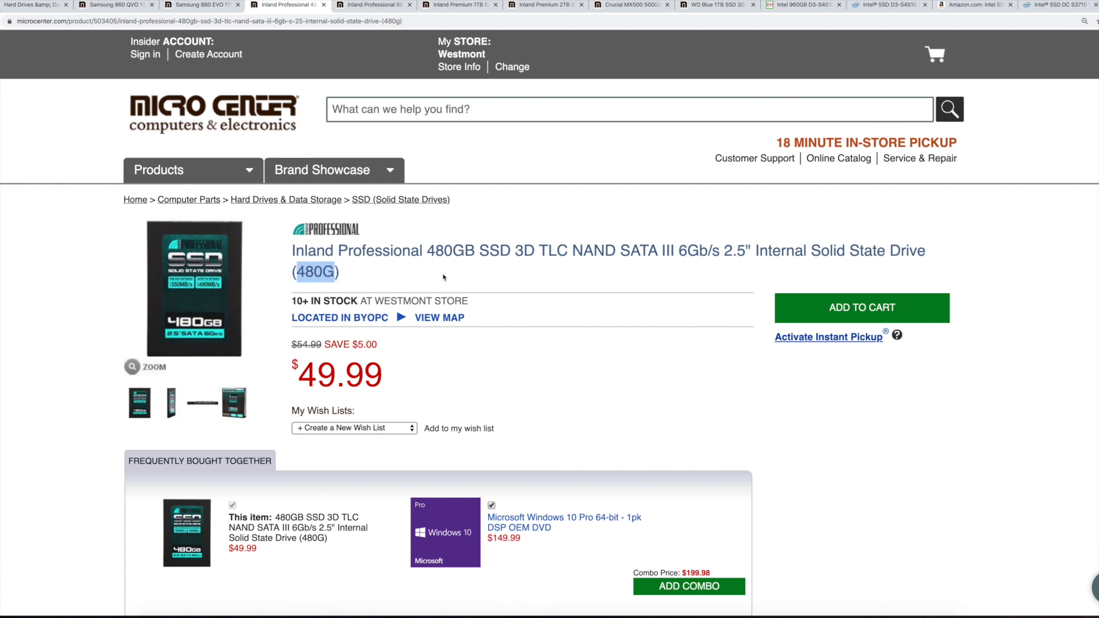
pyautogui.scroll(-3)
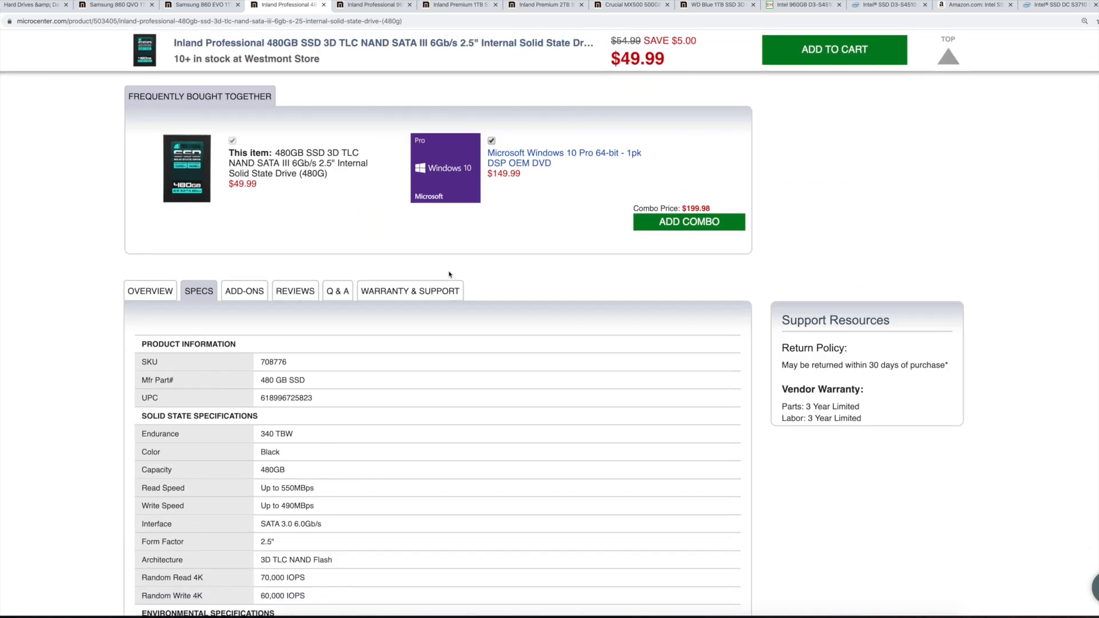
pyautogui.scroll(-3)
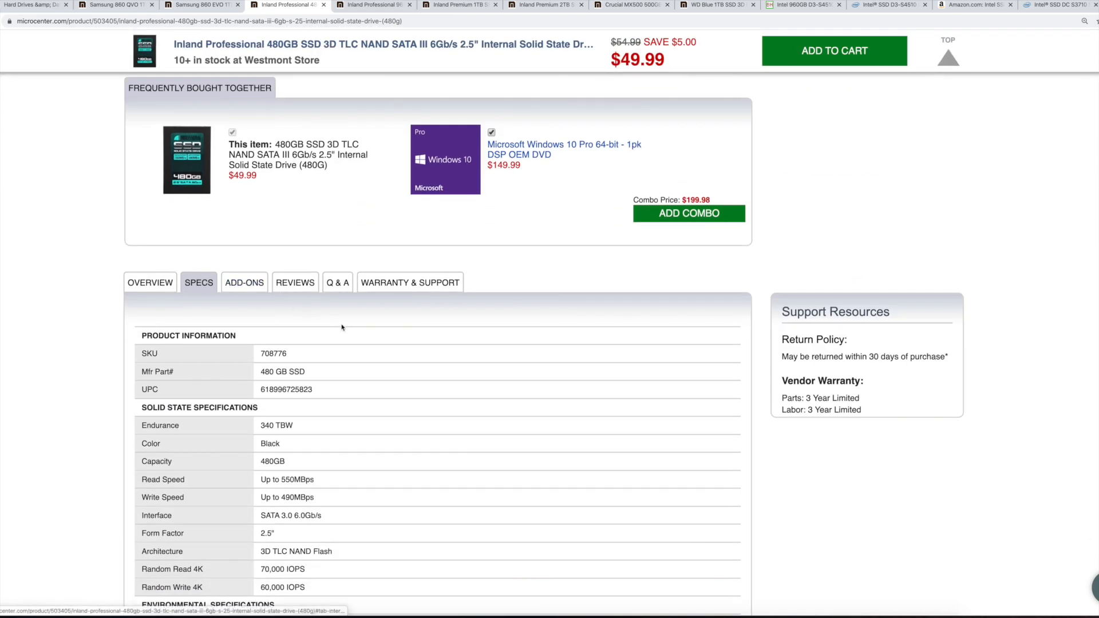
pyautogui.doubleClick(276, 405)
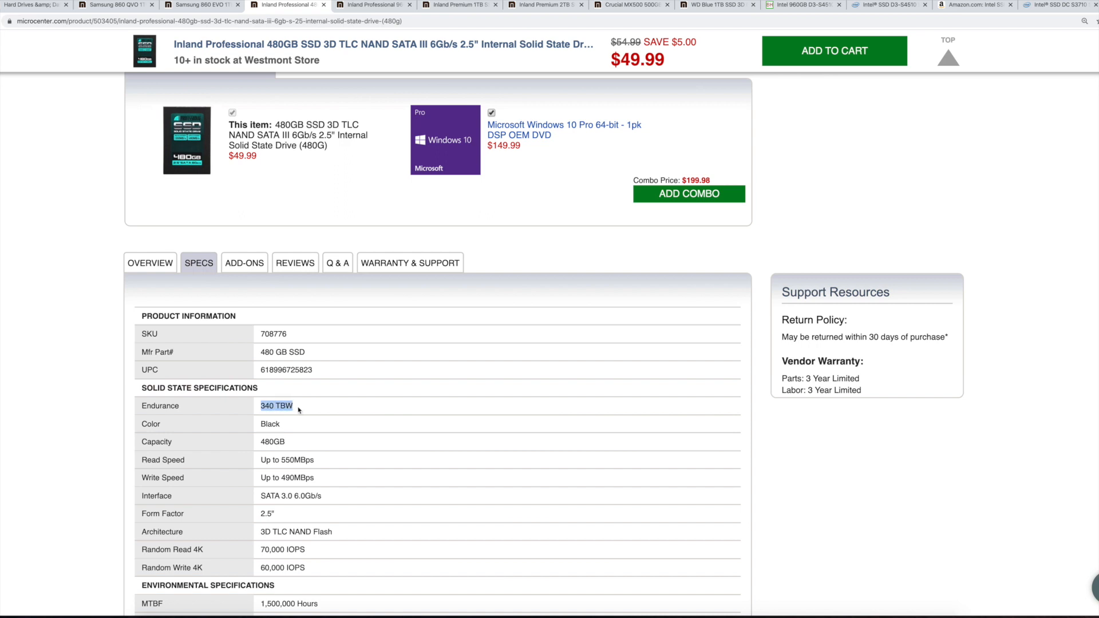
pyautogui.moveTo(316, 409)
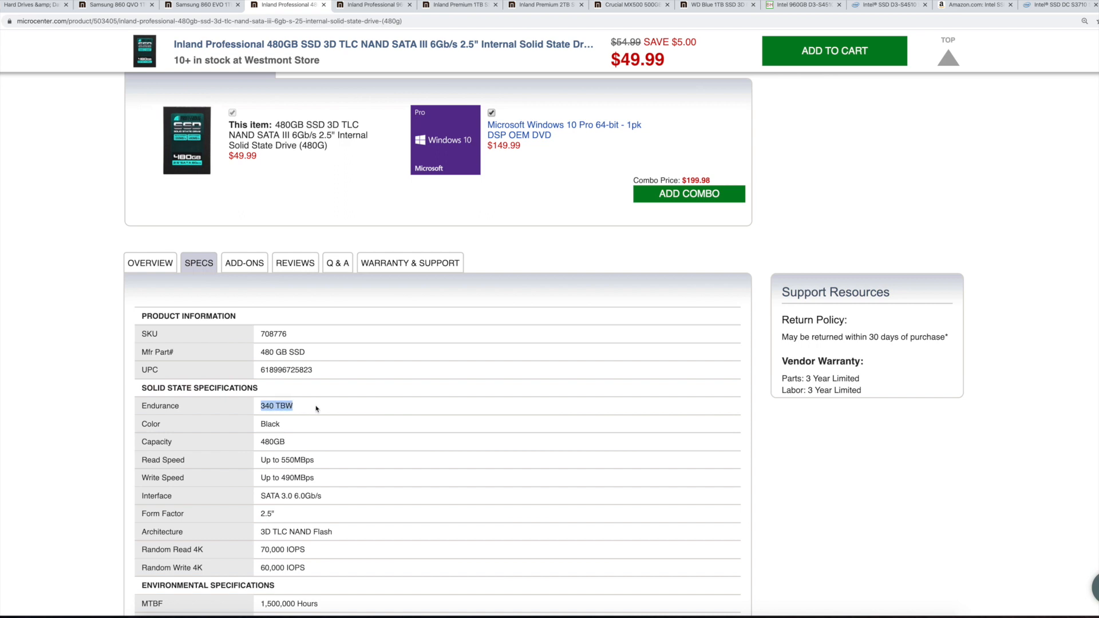
pyautogui.moveTo(397, 354)
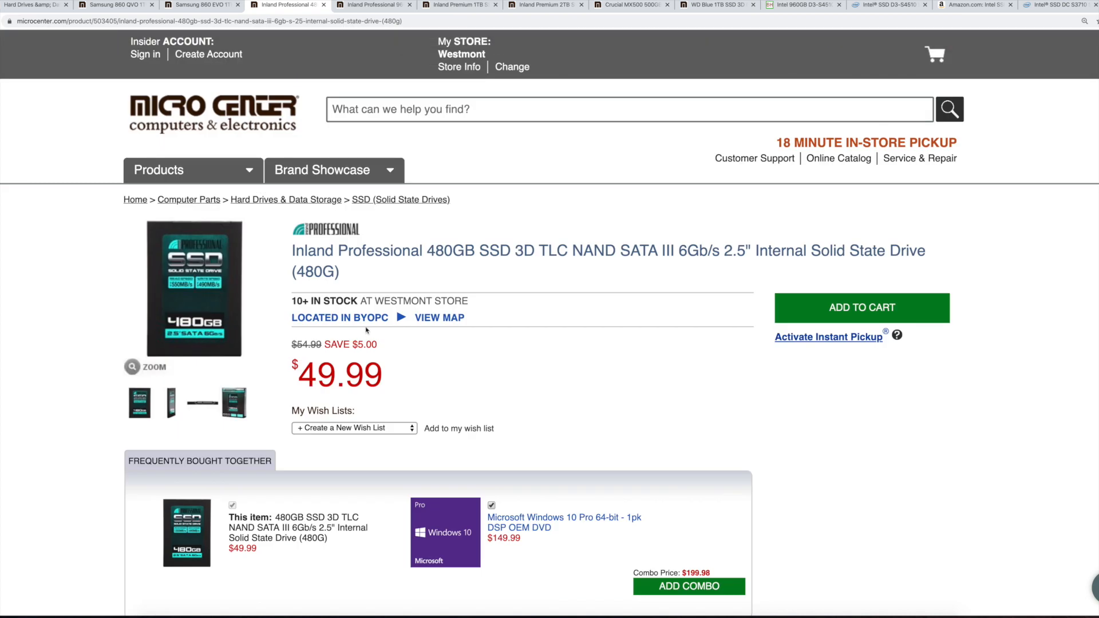
pyautogui.moveTo(461, 258)
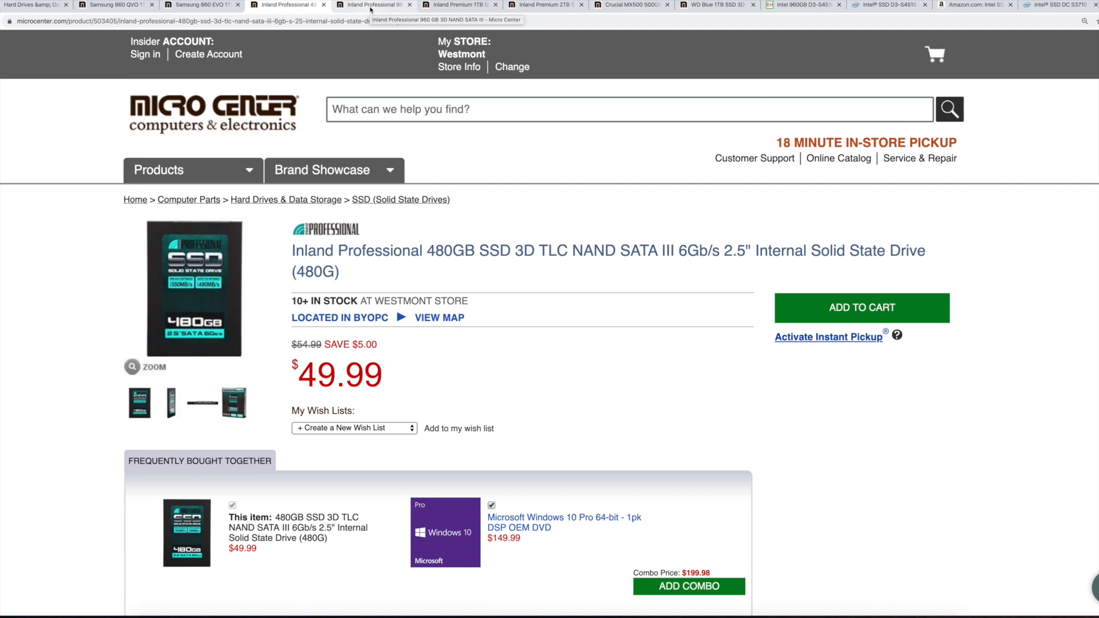
# Step: On the Inland Professional 960 GB page, highlight its 660 TBW endurance figure
pyautogui.click(374, 5)
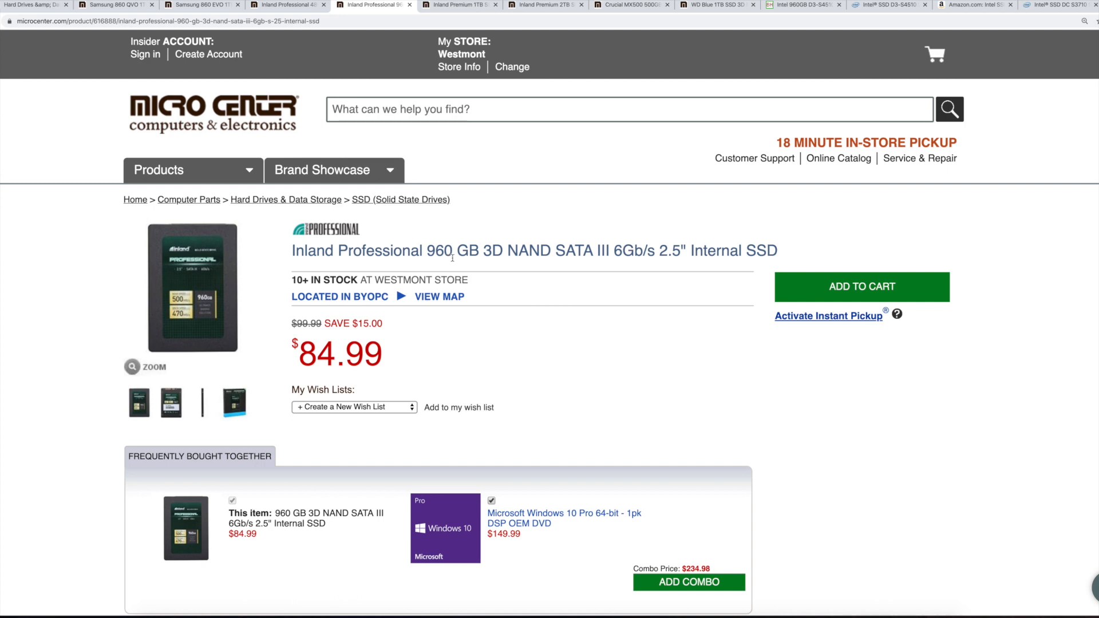
pyautogui.scroll(-3)
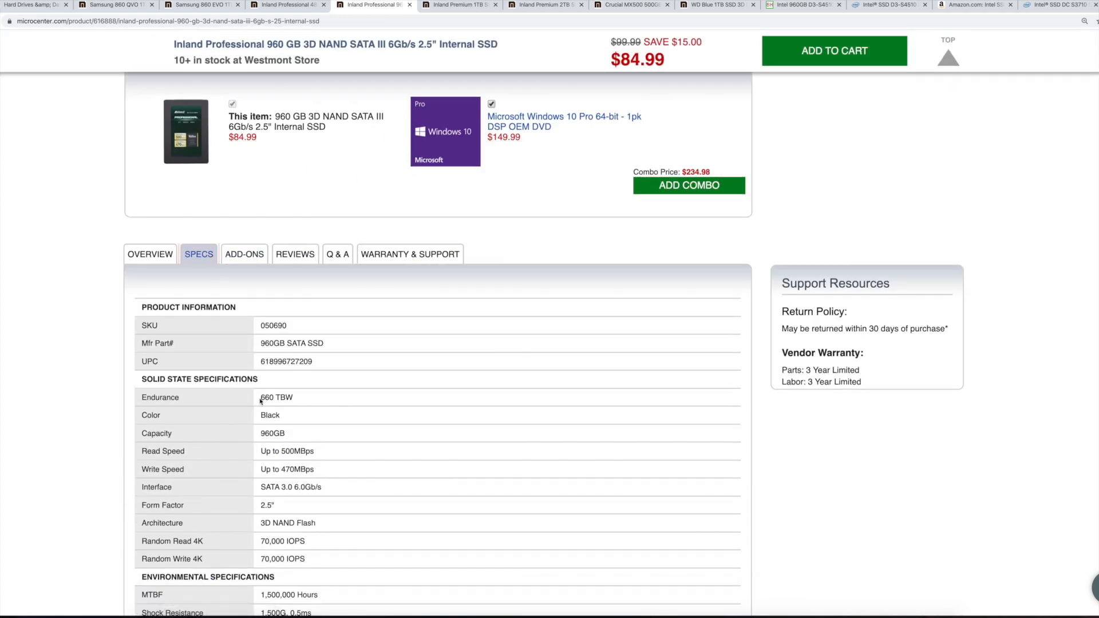
pyautogui.doubleClick(276, 398)
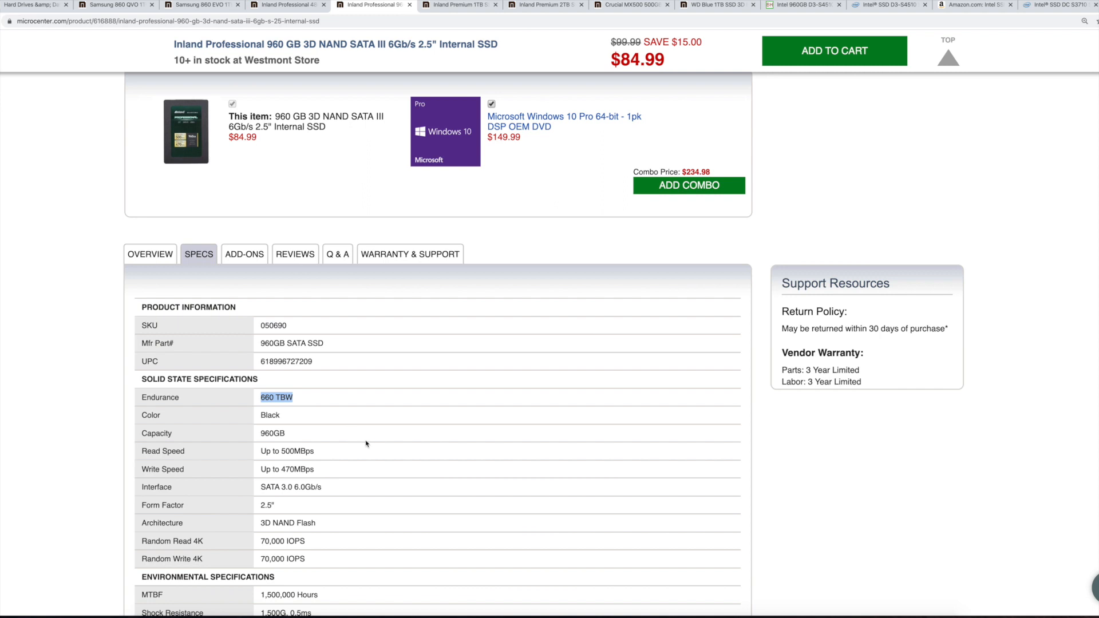
pyautogui.scroll(3)
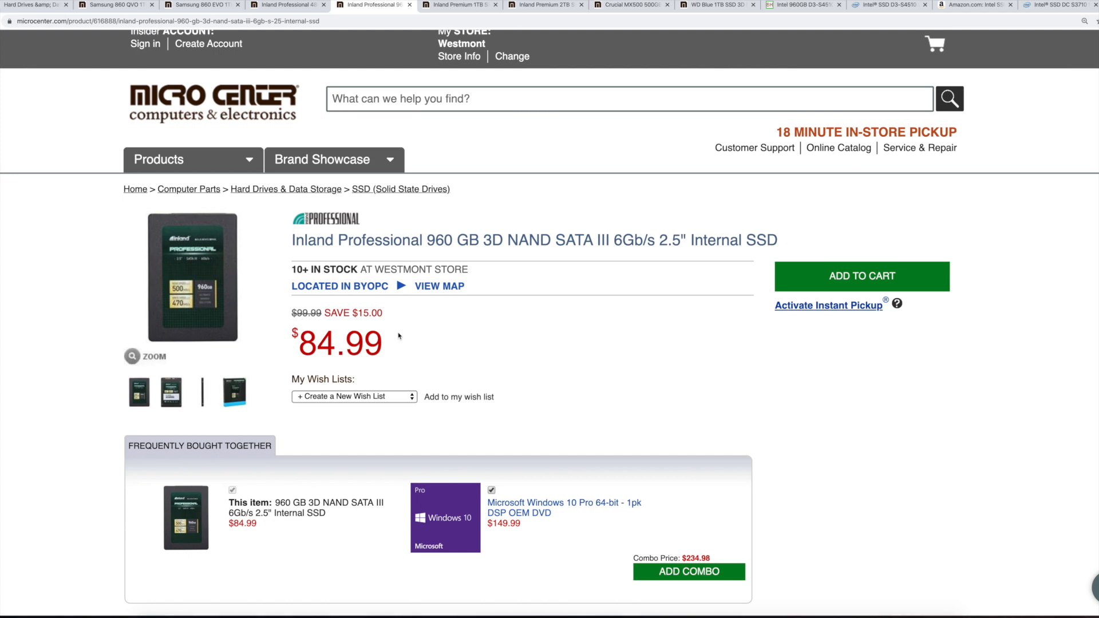
pyautogui.scroll(-3)
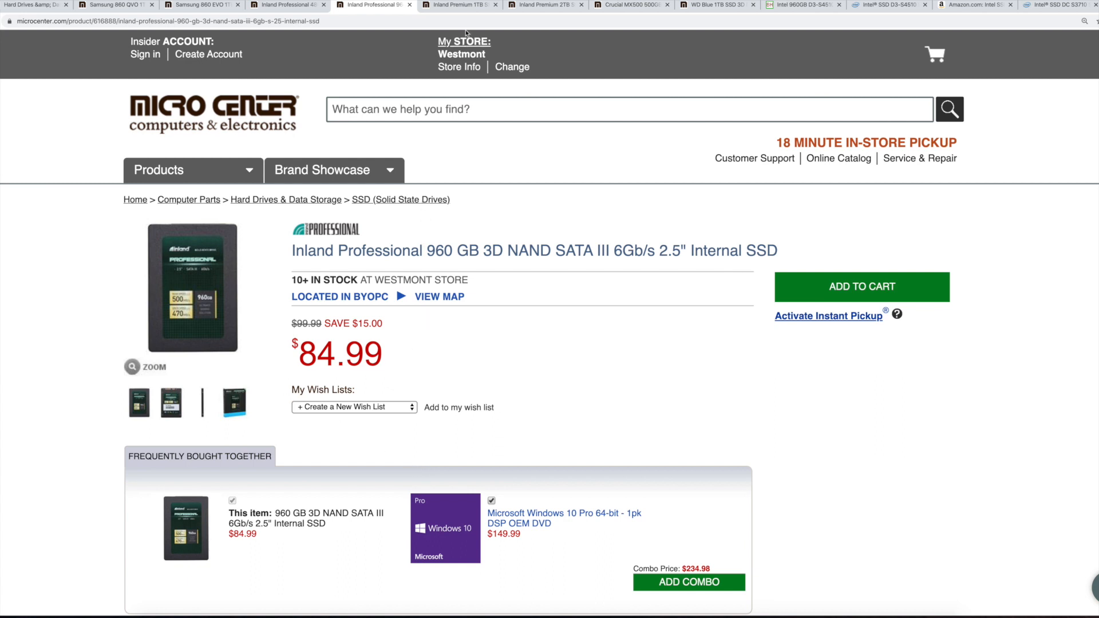
# Step: On the Inland Premium 1TB NVMe page, highlight '1TB' and read its 600 TBW endurance
pyautogui.click(459, 4)
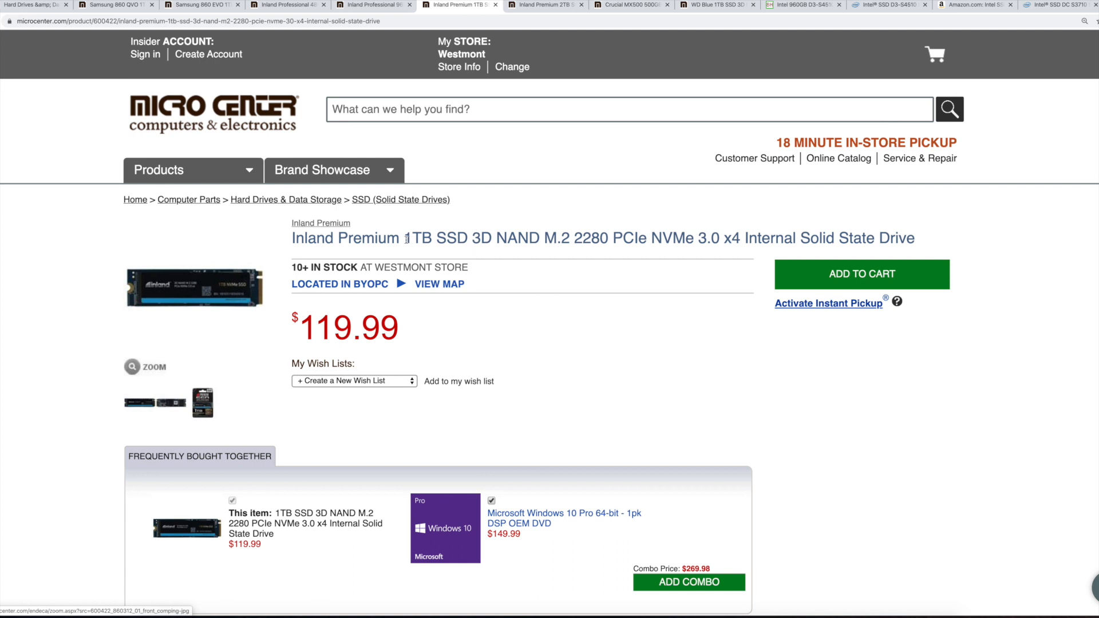
pyautogui.doubleClick(418, 238)
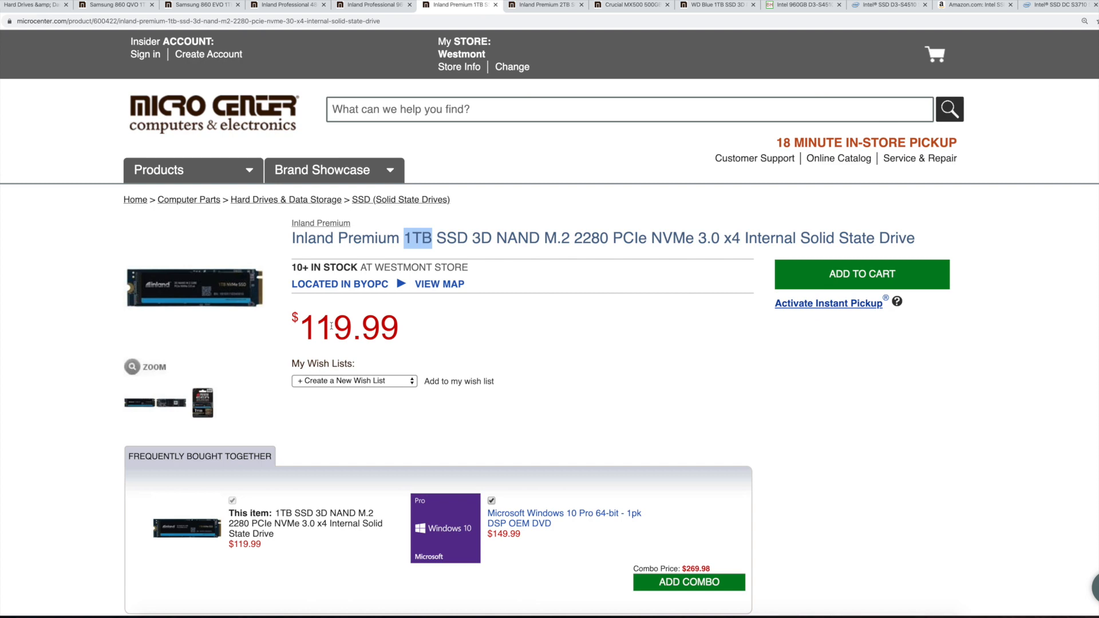
pyautogui.scroll(-3)
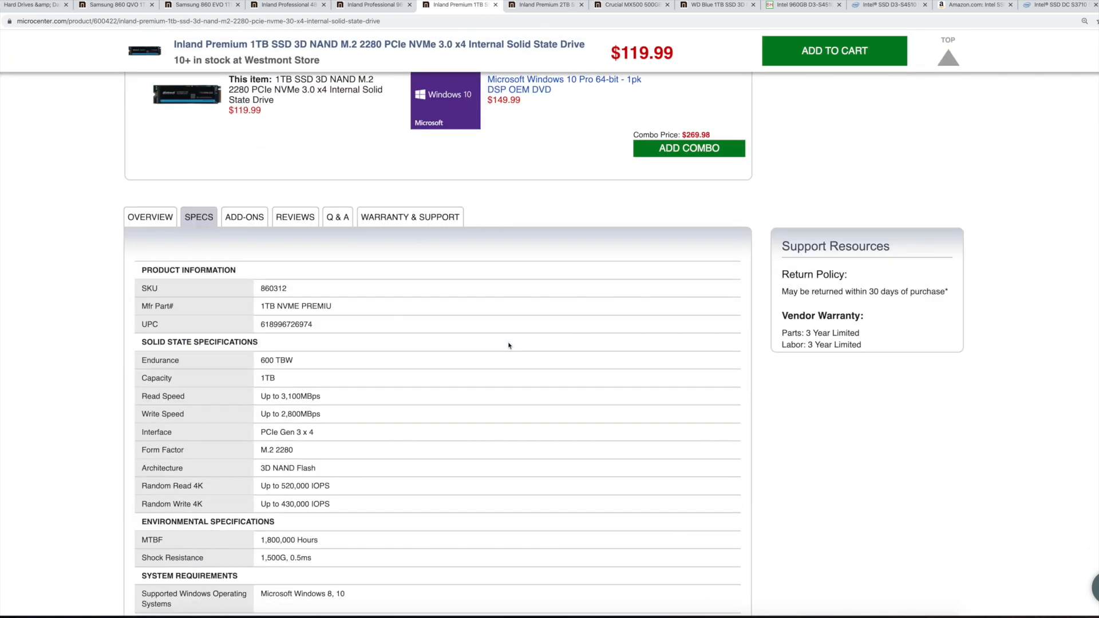
pyautogui.moveTo(383, 394)
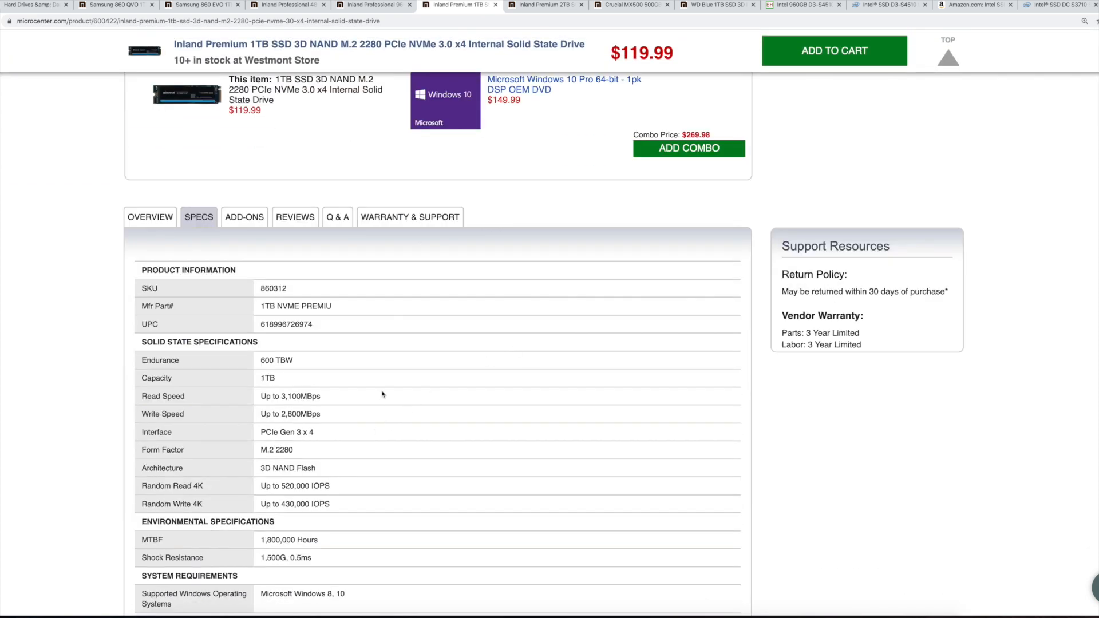
pyautogui.moveTo(282, 370)
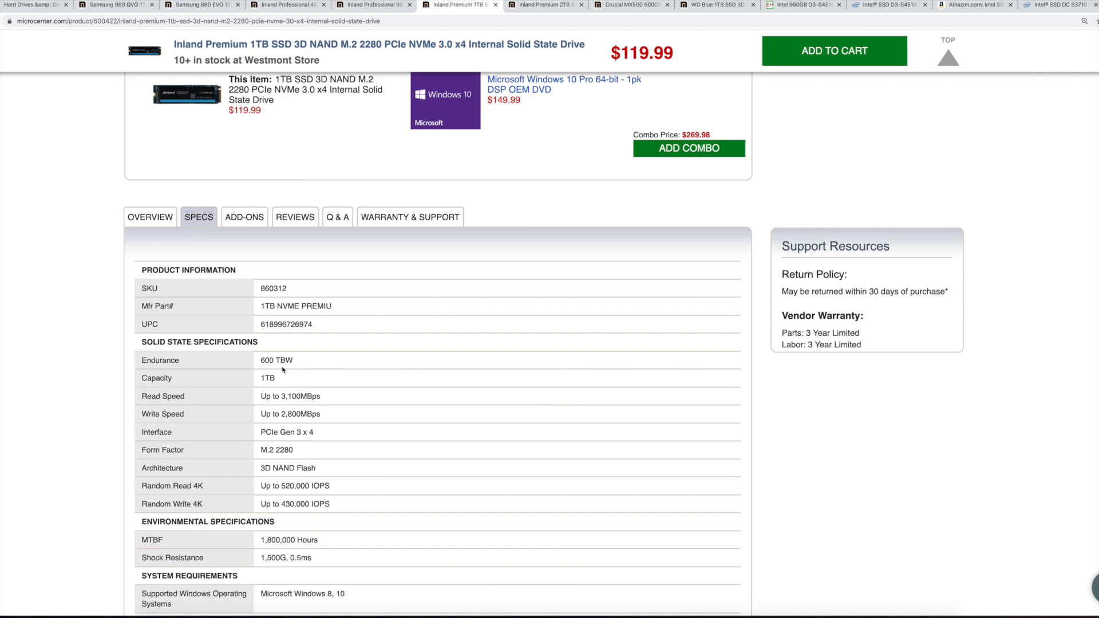
pyautogui.moveTo(284, 370)
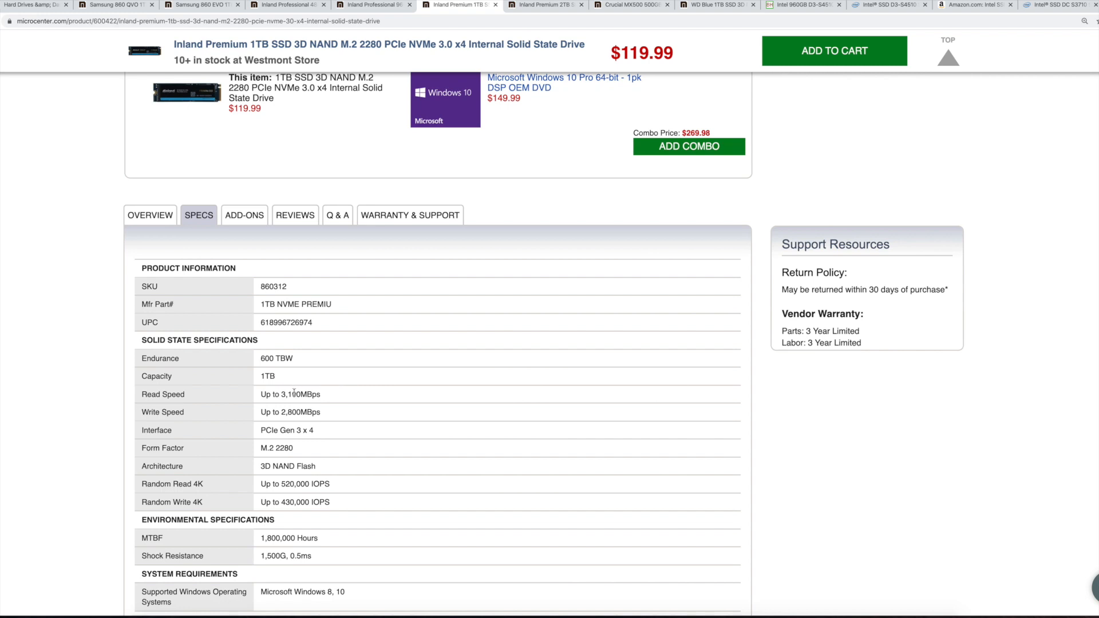
pyautogui.moveTo(302, 412)
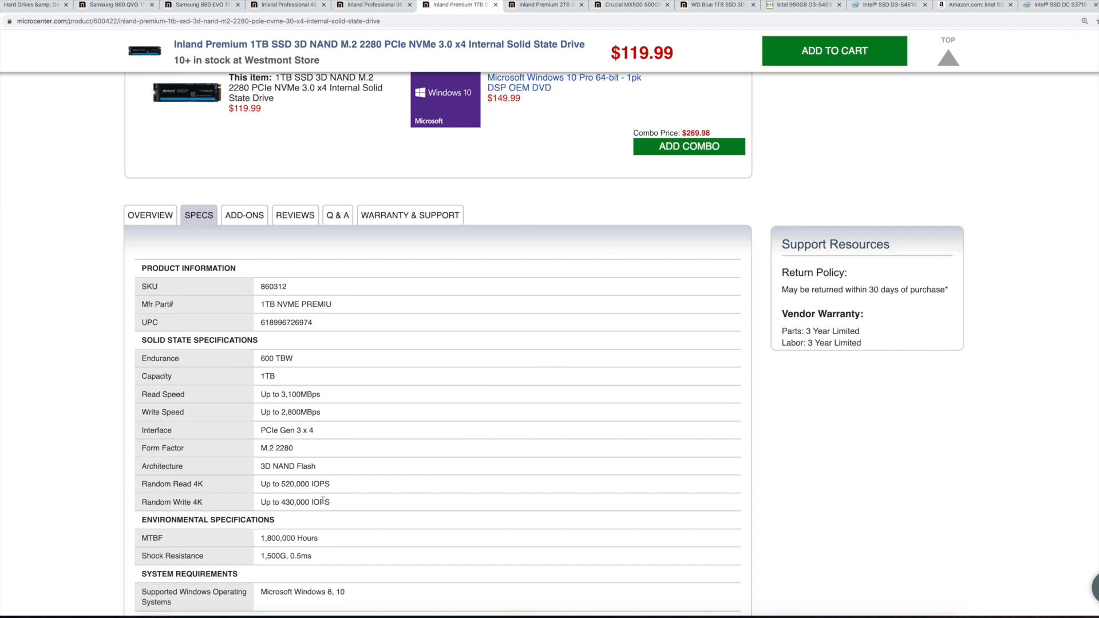
pyautogui.moveTo(344, 506)
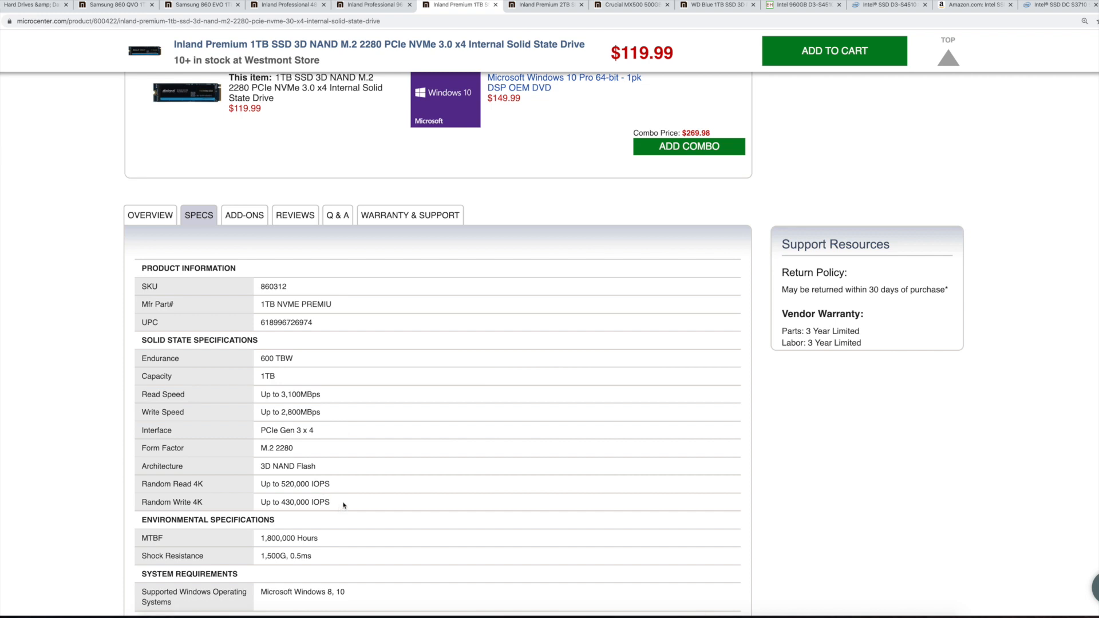
pyautogui.moveTo(295, 363)
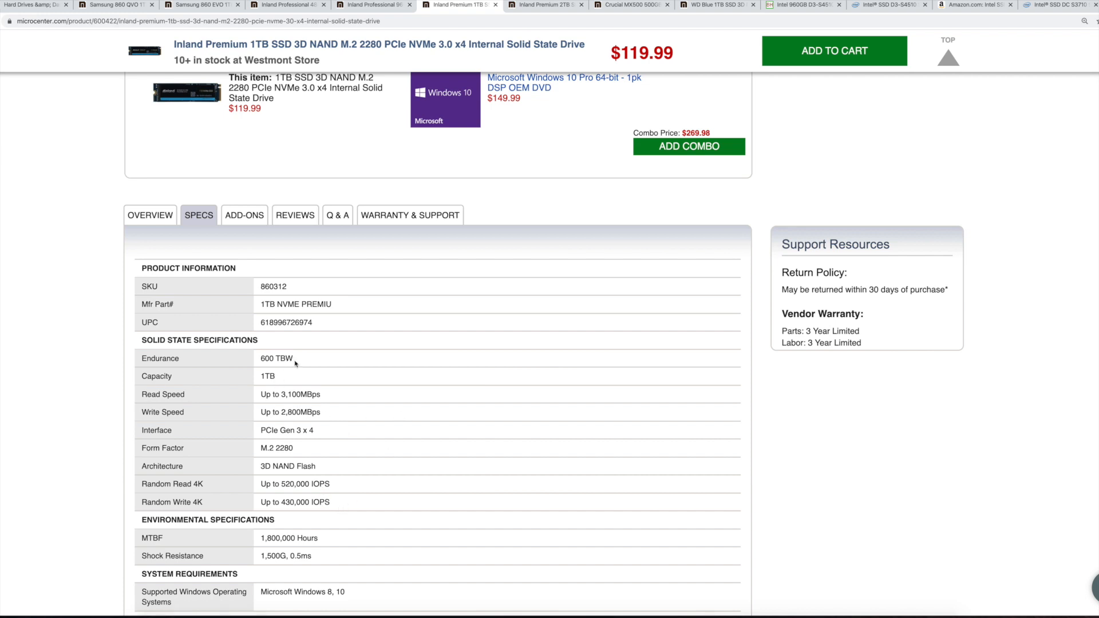
pyautogui.scroll(3)
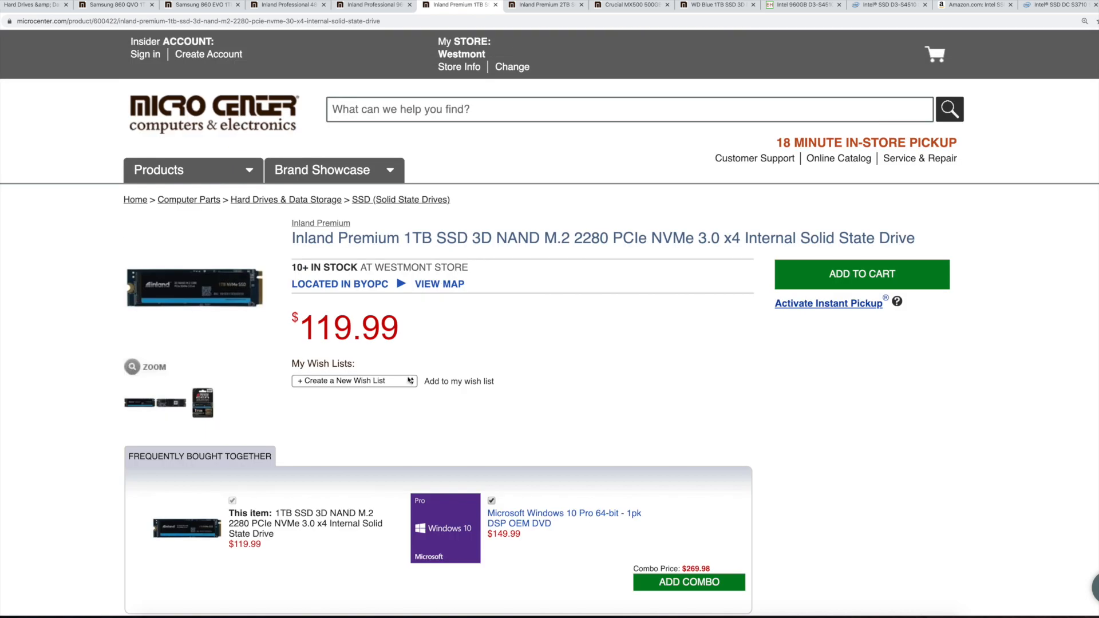
# Step: On the Inland Premium 2TB NVMe page, read the 3200 TBW Endurance row in Specs
pyautogui.click(545, 4)
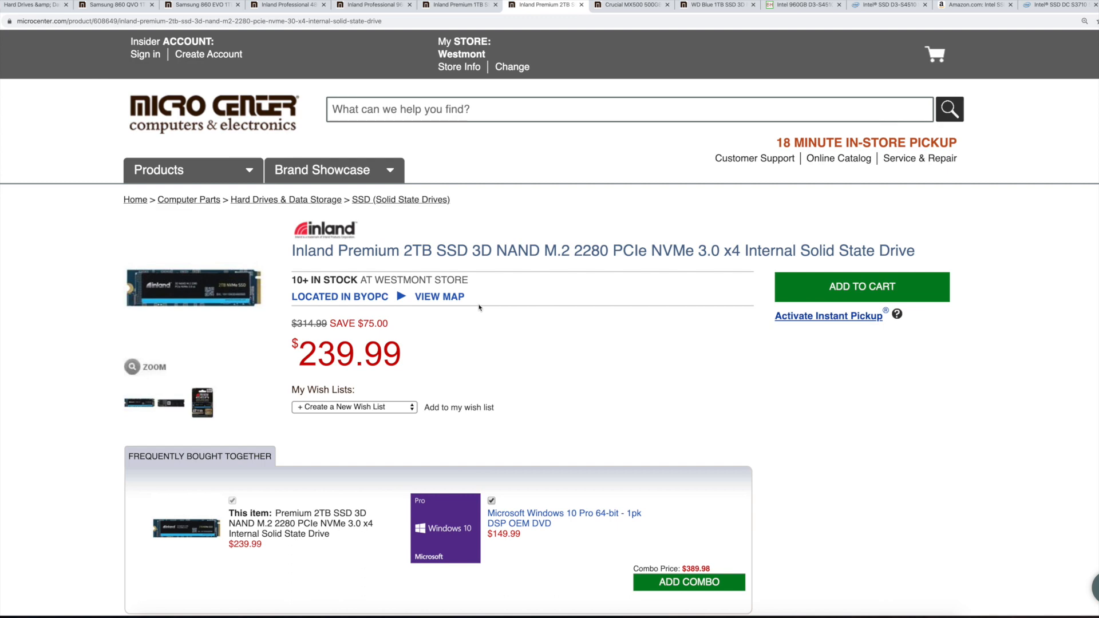
pyautogui.scroll(-3)
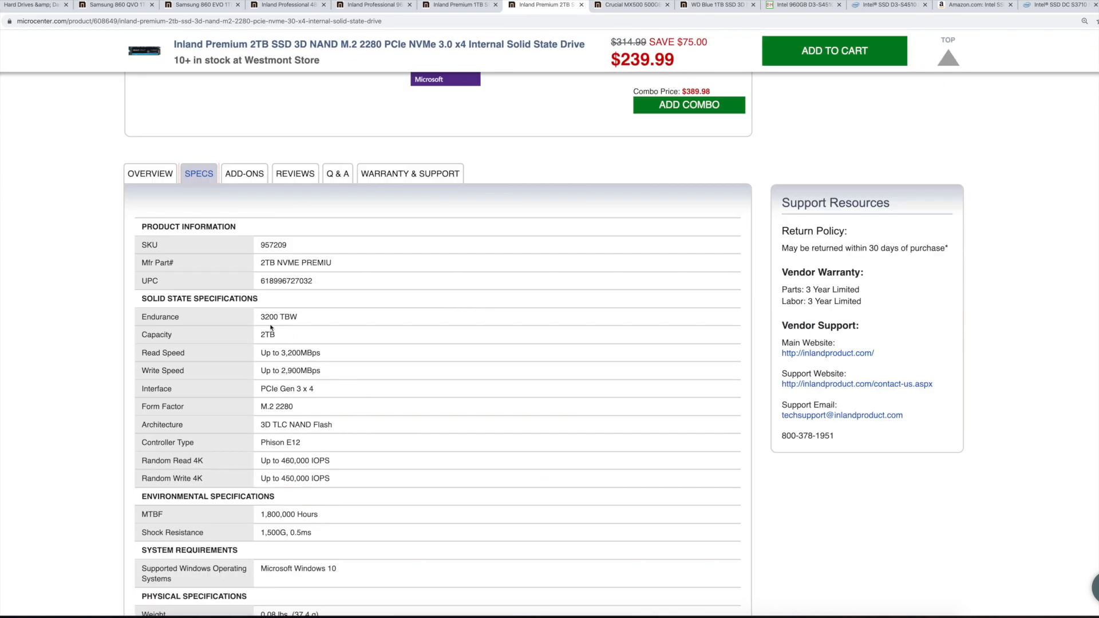
pyautogui.moveTo(296, 324)
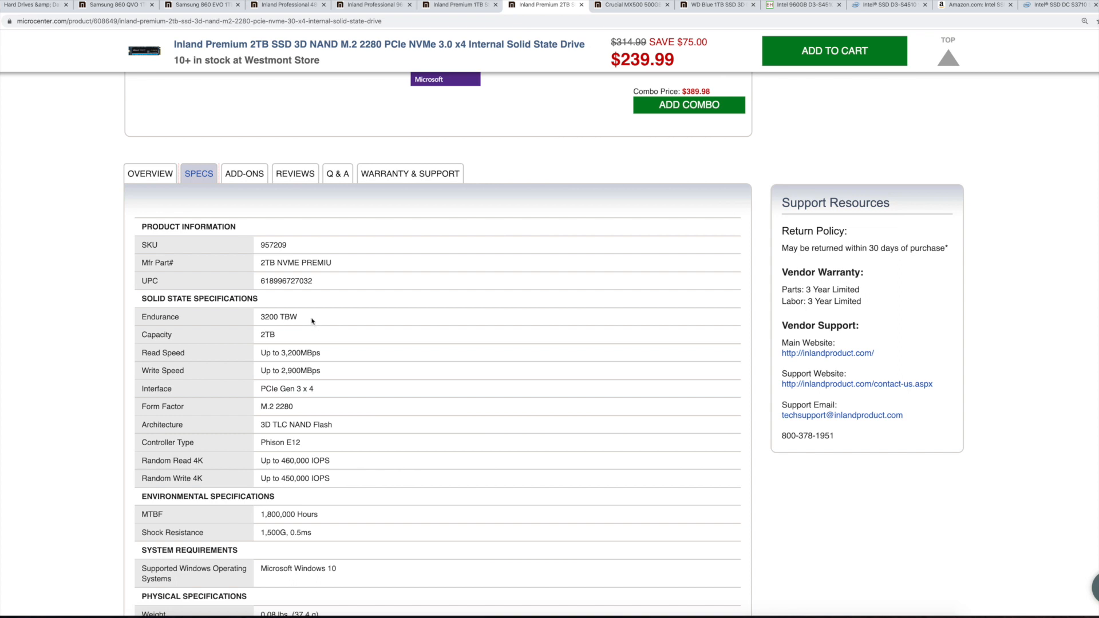
pyautogui.moveTo(307, 323)
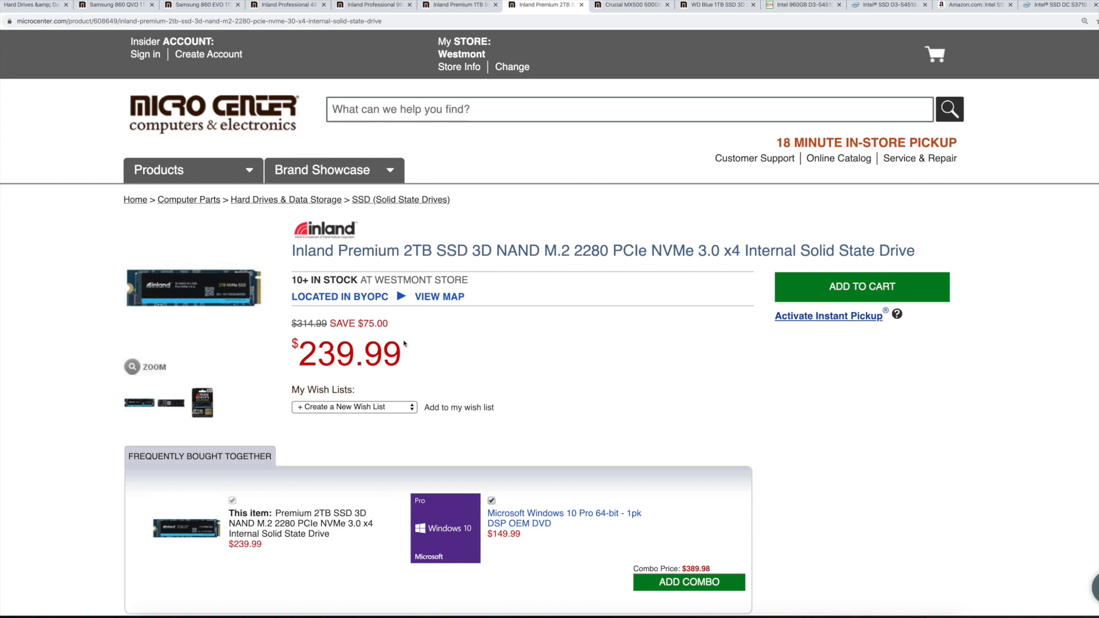
pyautogui.scroll(-3)
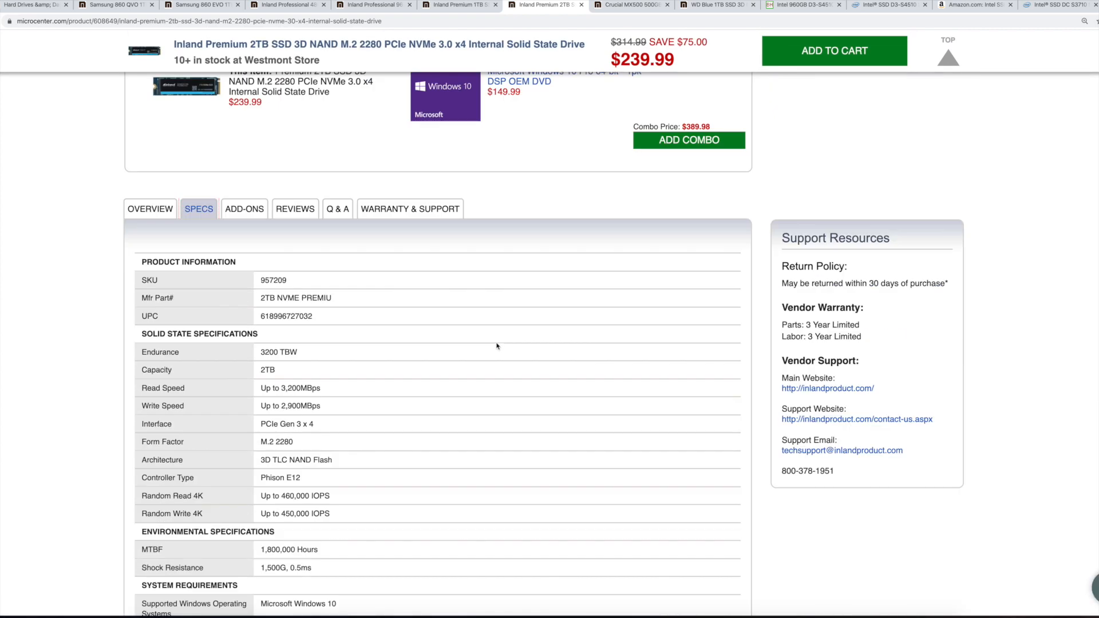
pyautogui.scroll(3)
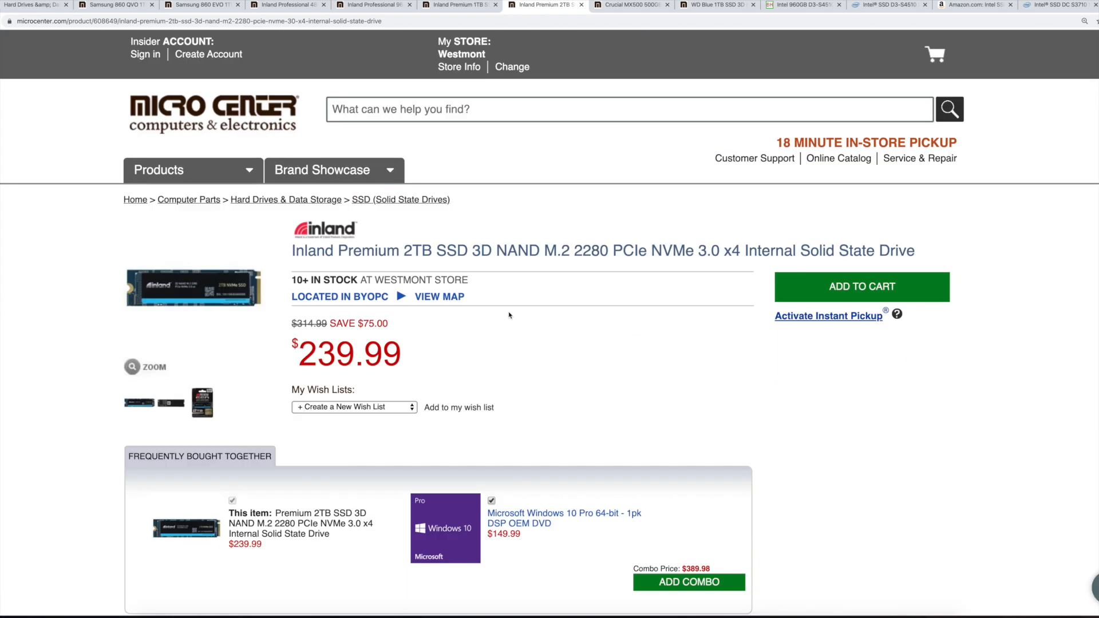
pyautogui.moveTo(616, 36)
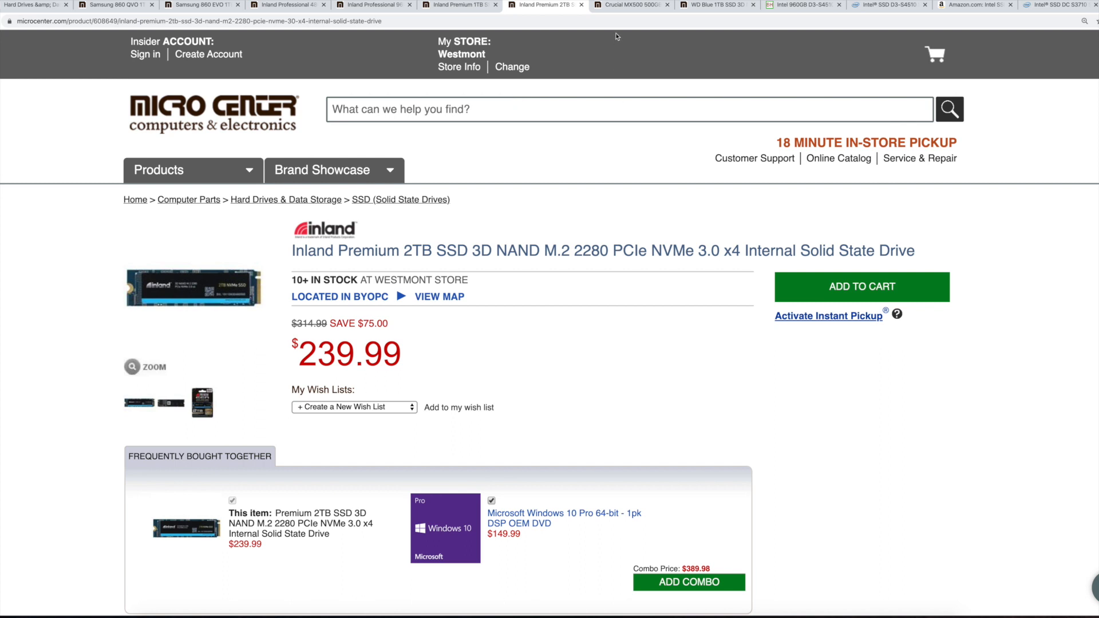
pyautogui.moveTo(634, 34)
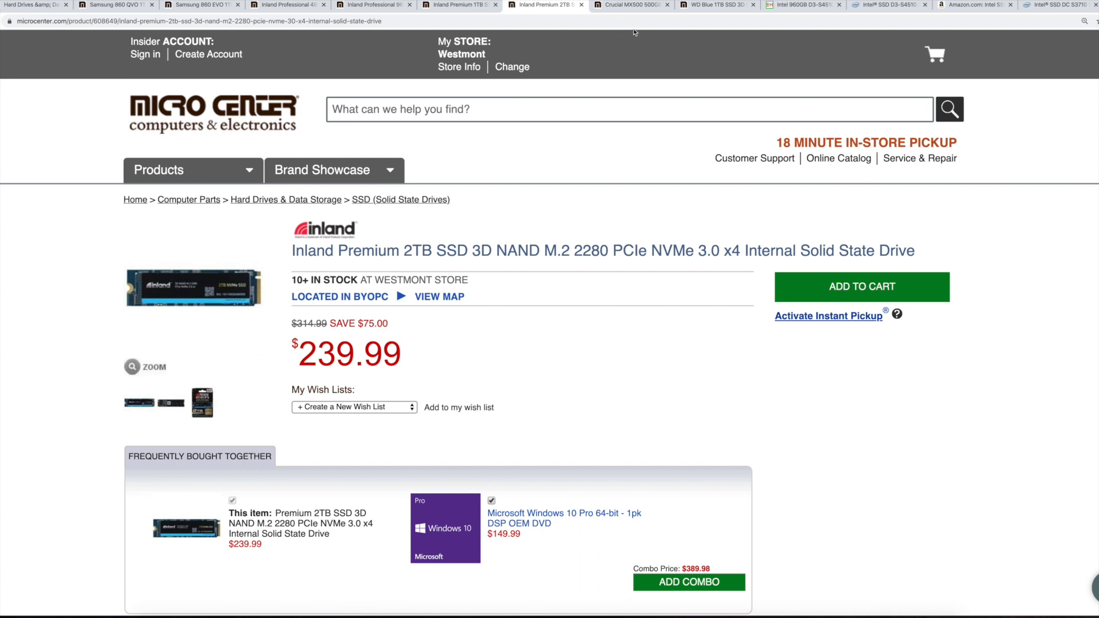
pyautogui.moveTo(629, 4)
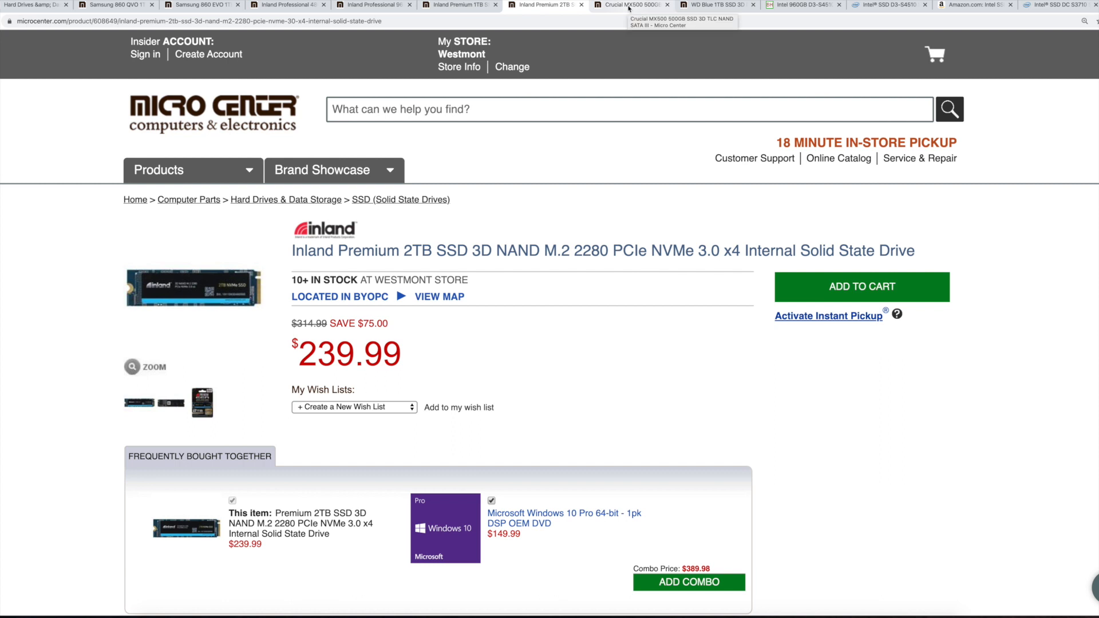
# Step: Check the Crucial MX500 500GB specs and highlight its 180 TBW endurance value
pyautogui.click(628, 5)
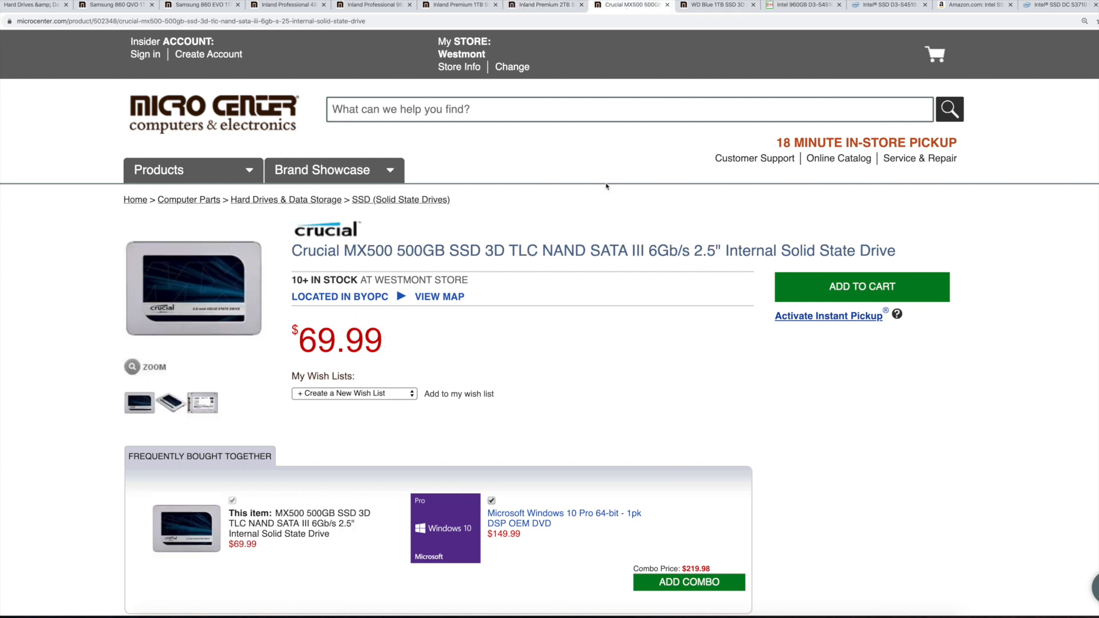
pyautogui.moveTo(626, 276)
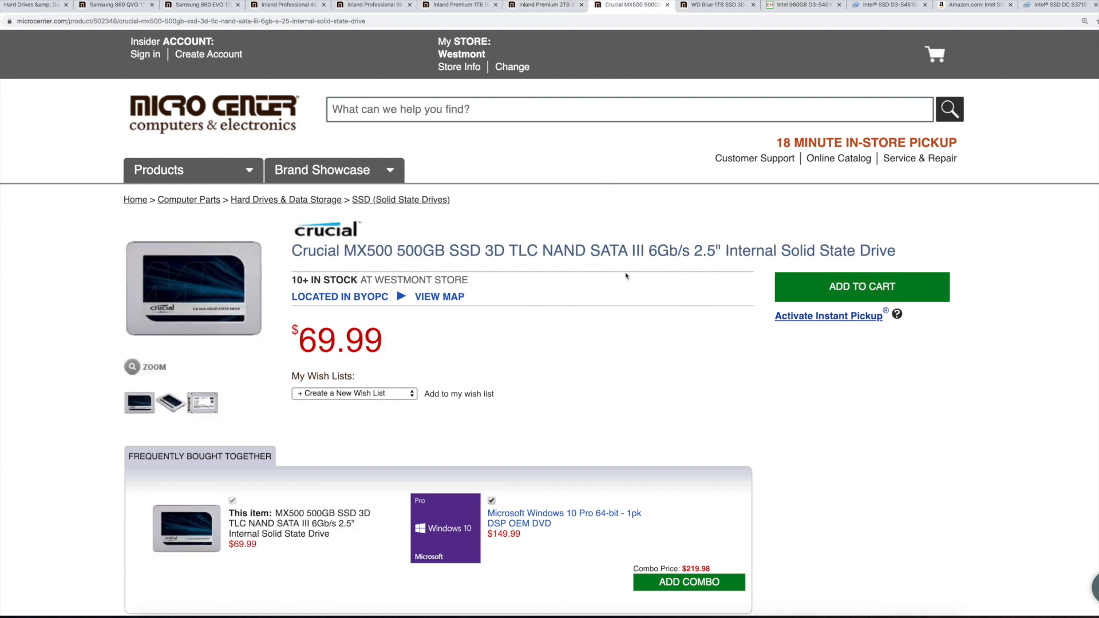
pyautogui.moveTo(426, 264)
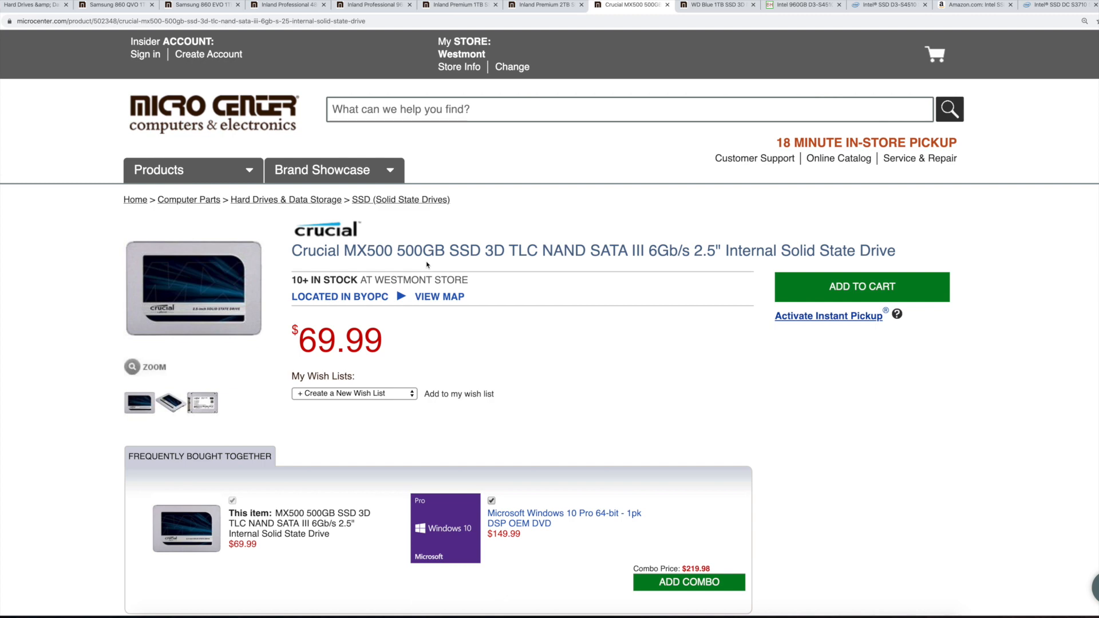
pyautogui.scroll(-3)
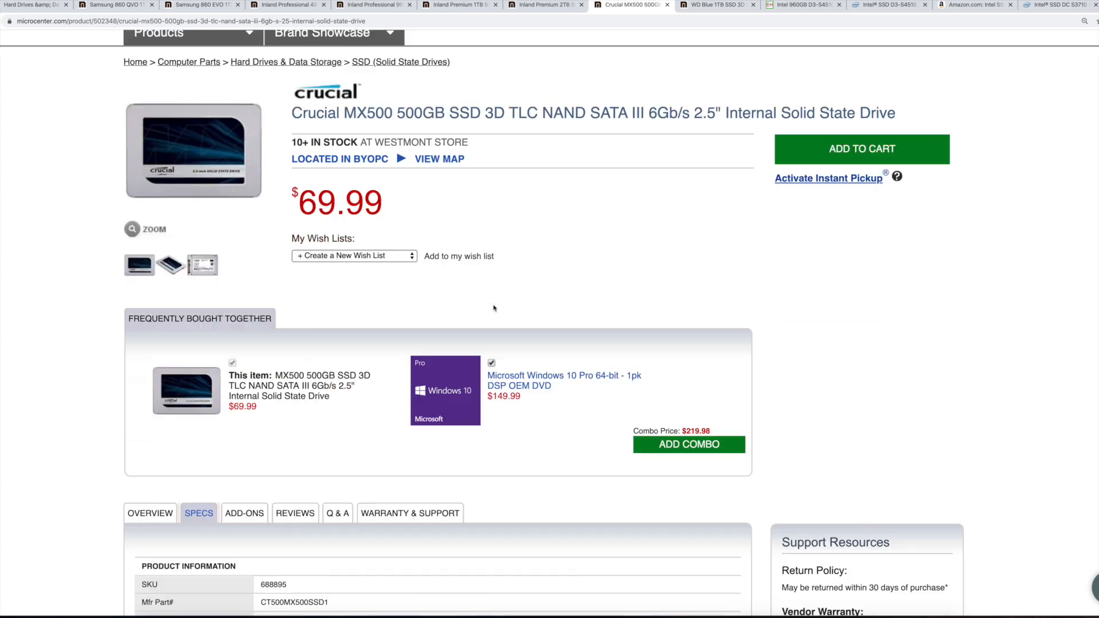
pyautogui.scroll(-3)
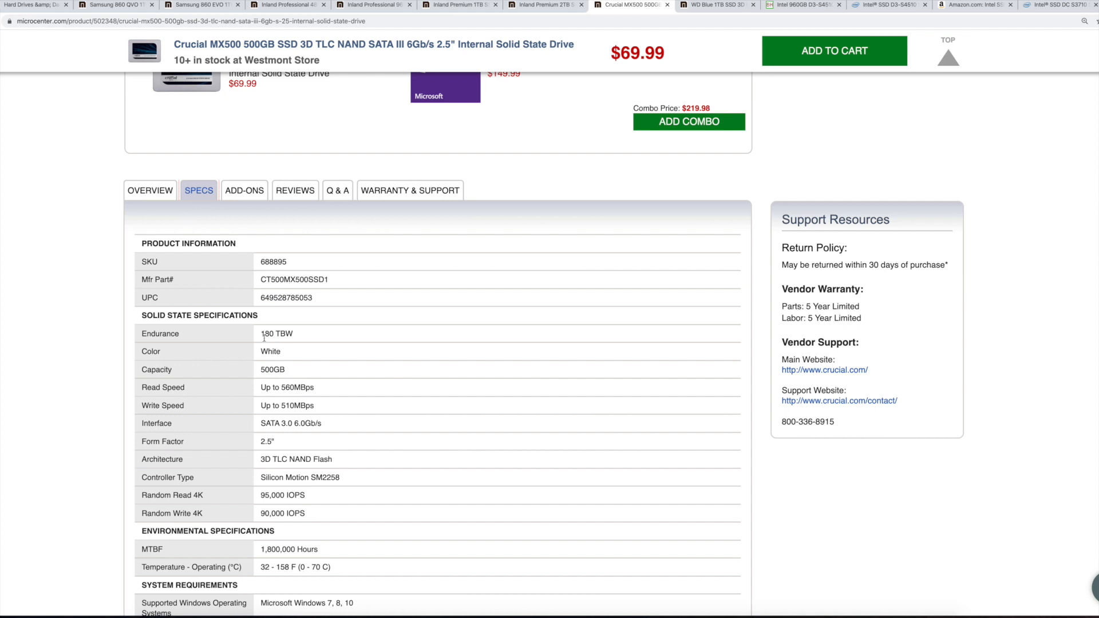
pyautogui.doubleClick(276, 333)
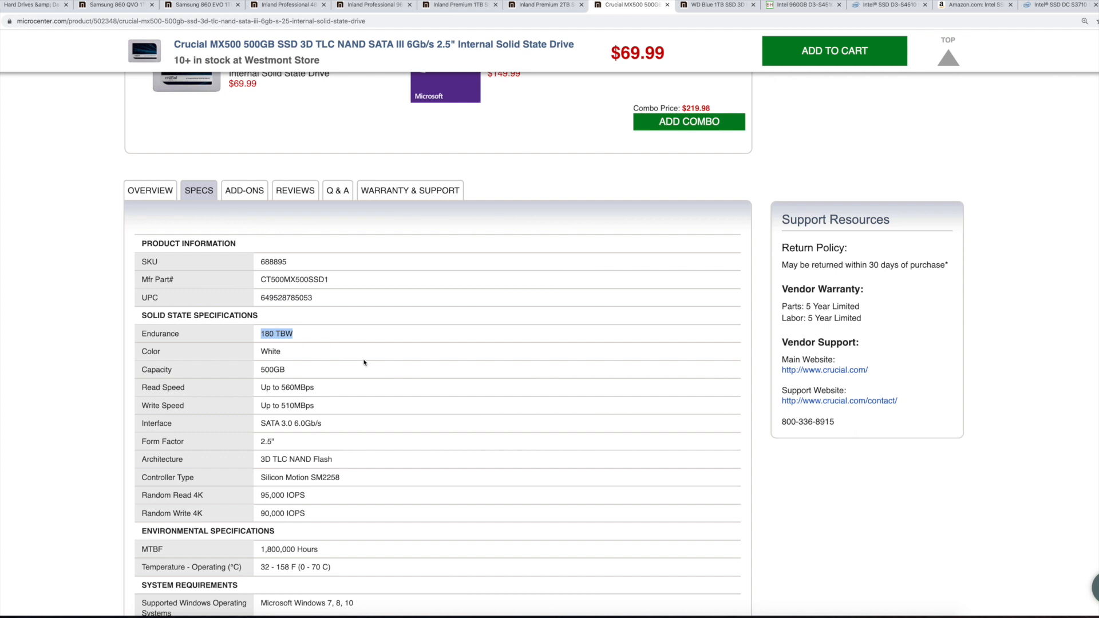
pyautogui.scroll(3)
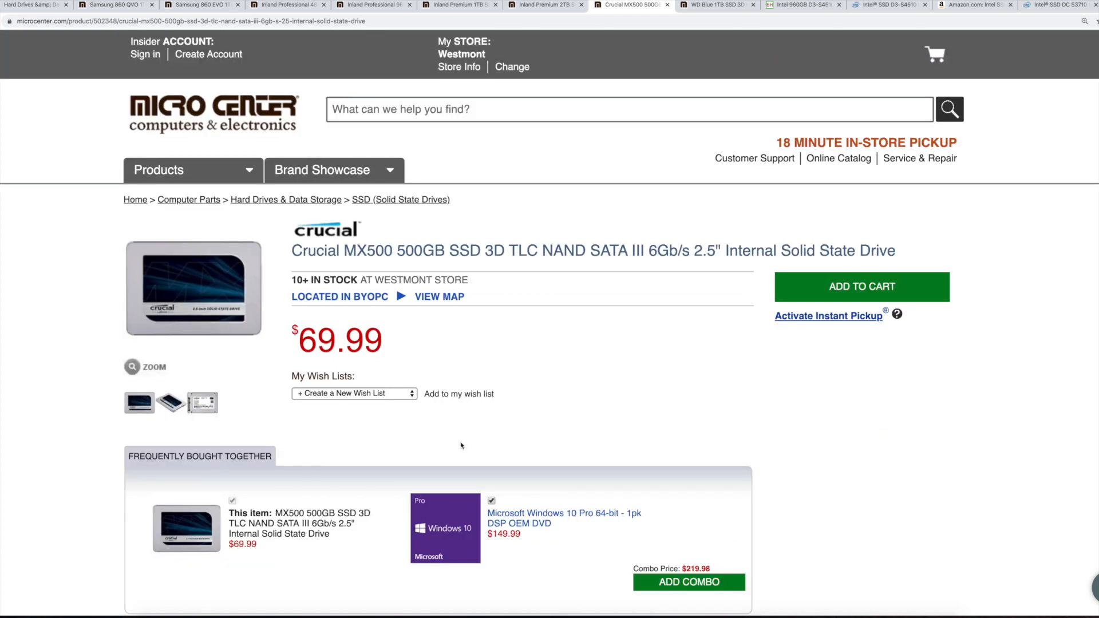
pyautogui.scroll(-3)
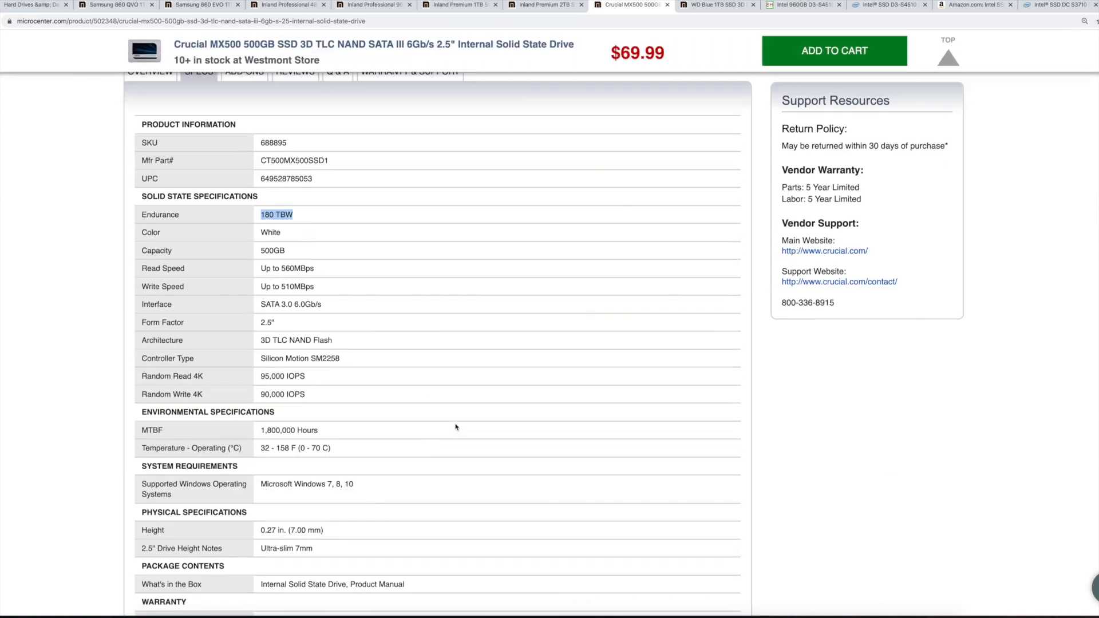
pyautogui.moveTo(302, 272)
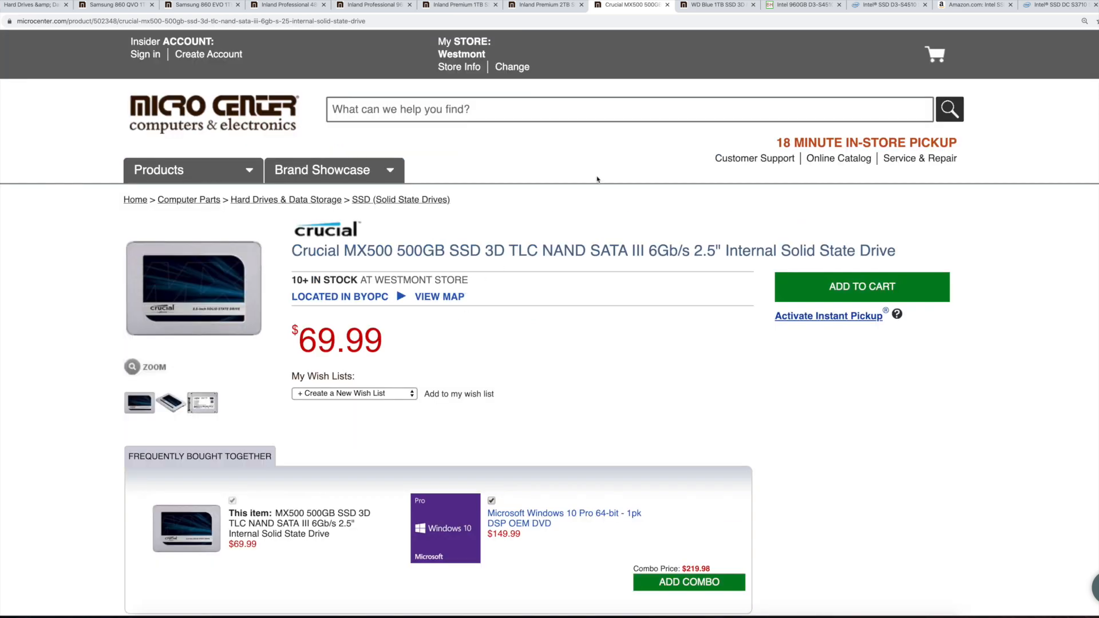
pyautogui.click(717, 5)
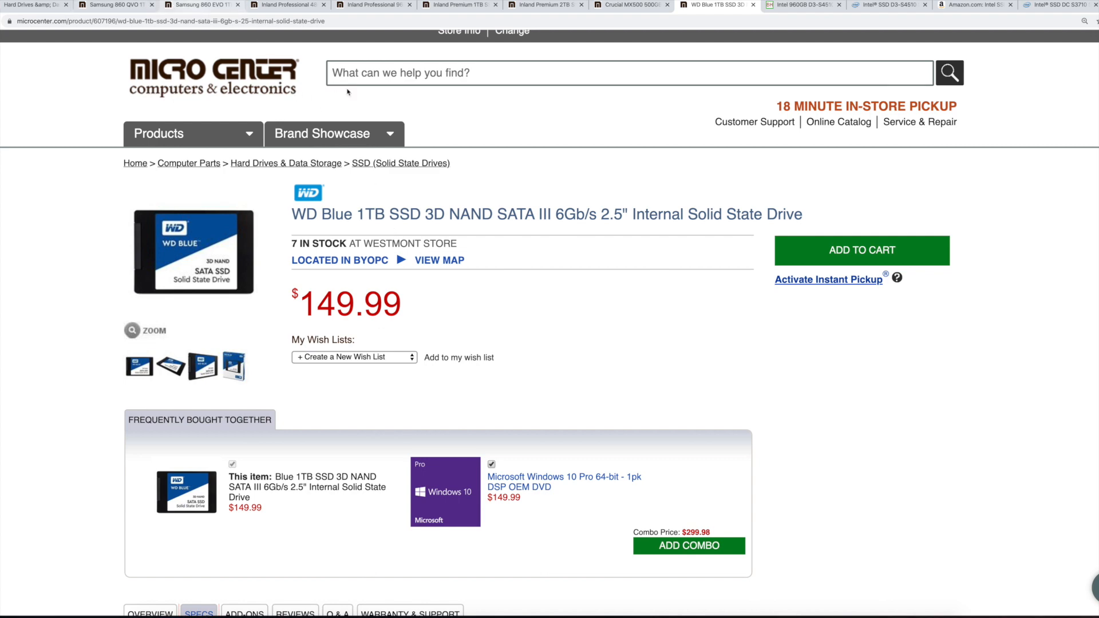
pyautogui.scroll(-3)
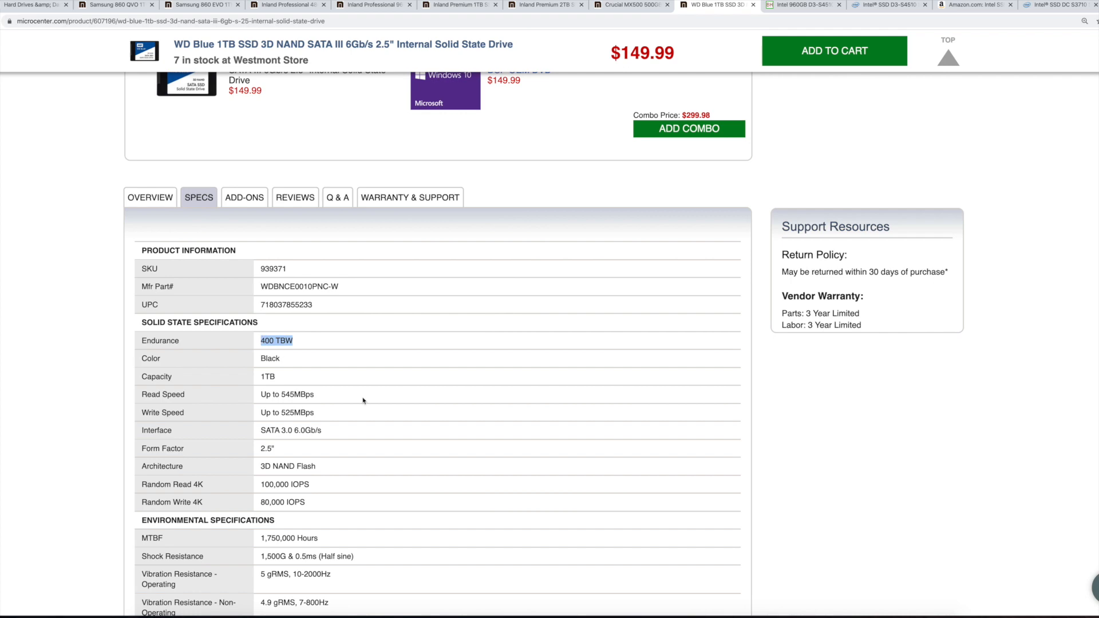
pyautogui.scroll(3)
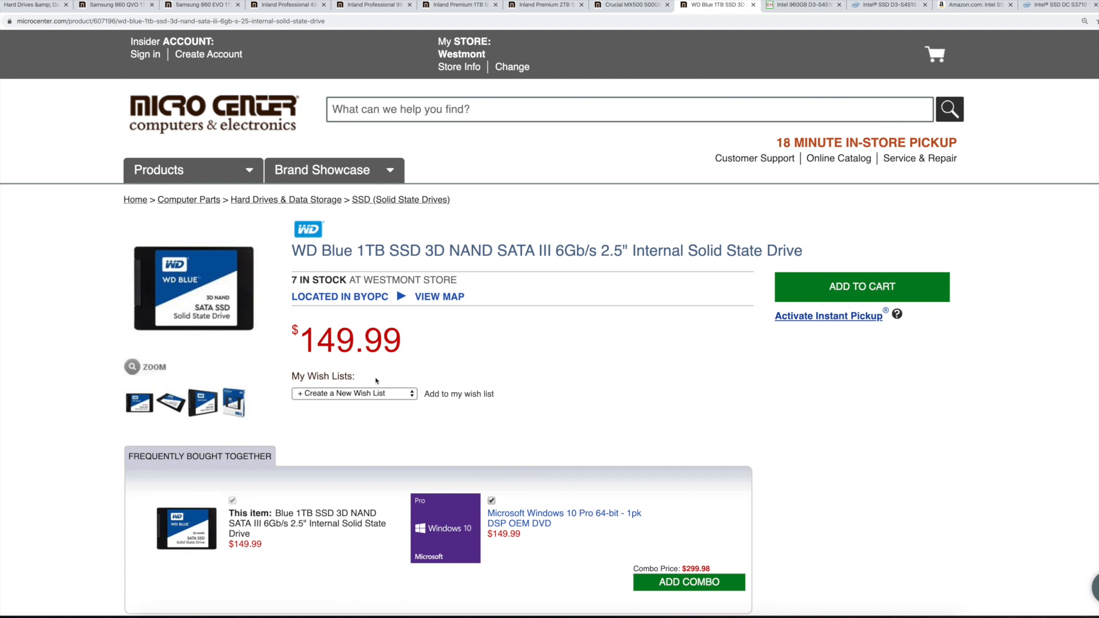
pyautogui.scroll(-3)
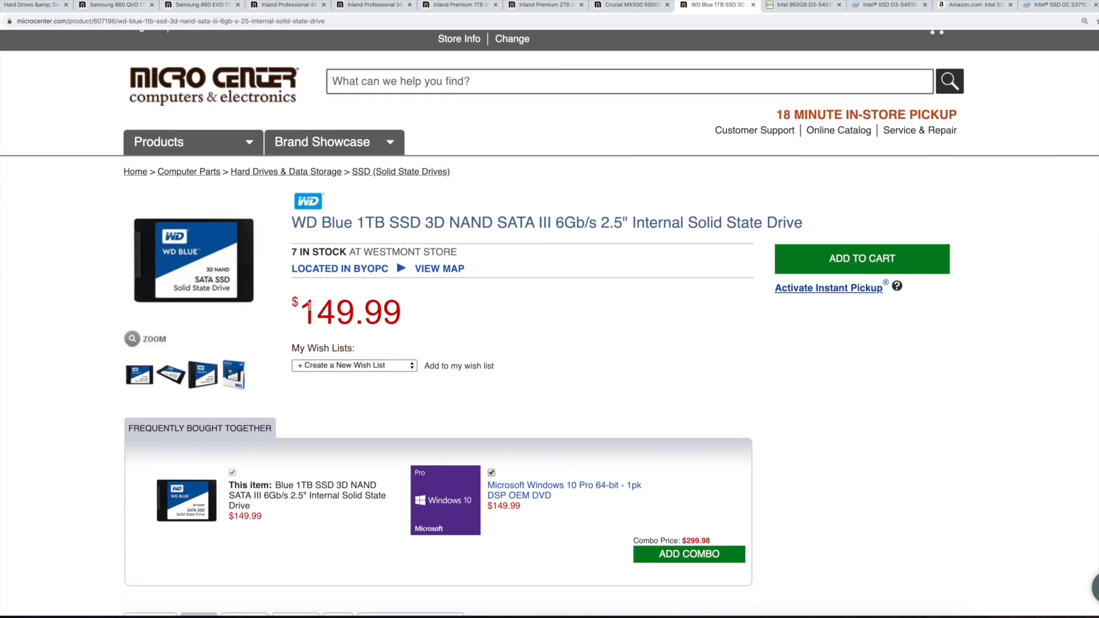
pyautogui.scroll(-3)
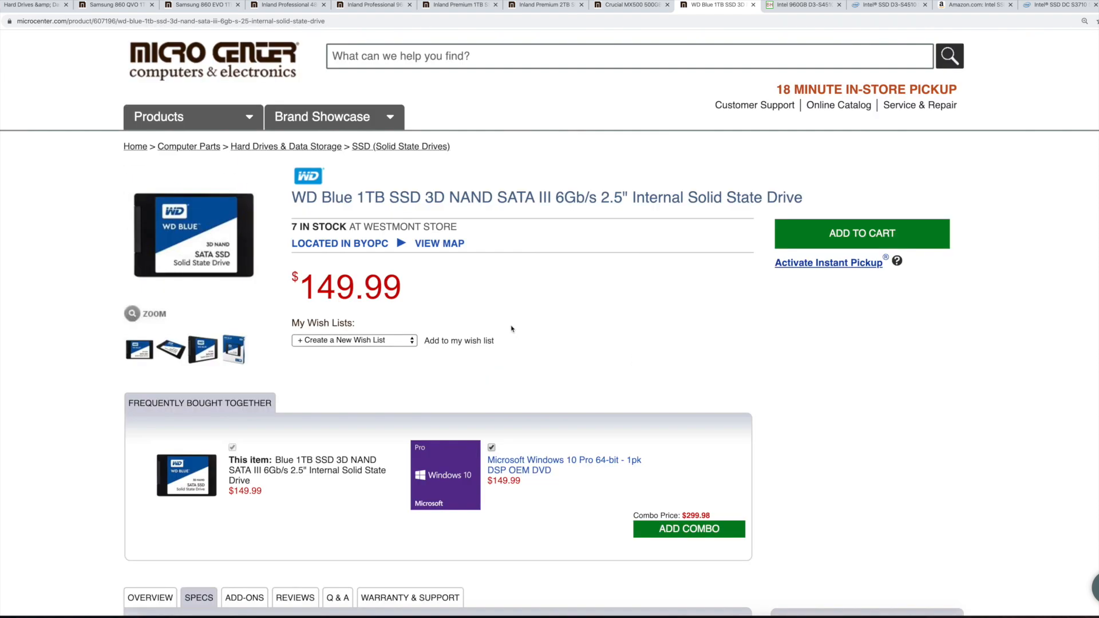
pyautogui.moveTo(550, 278)
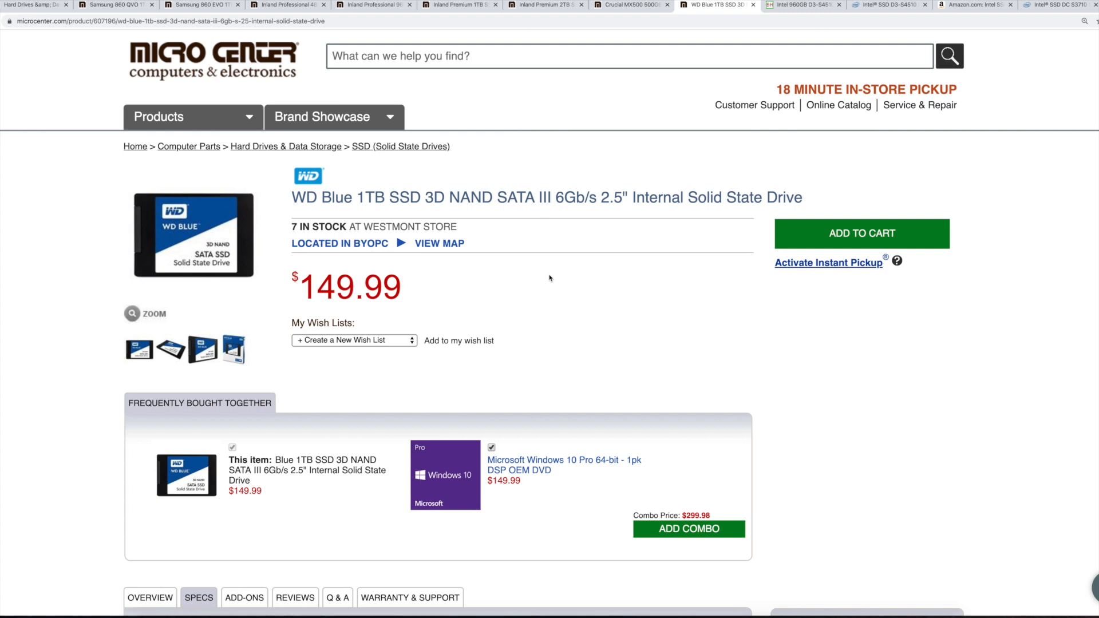
pyautogui.moveTo(776, 51)
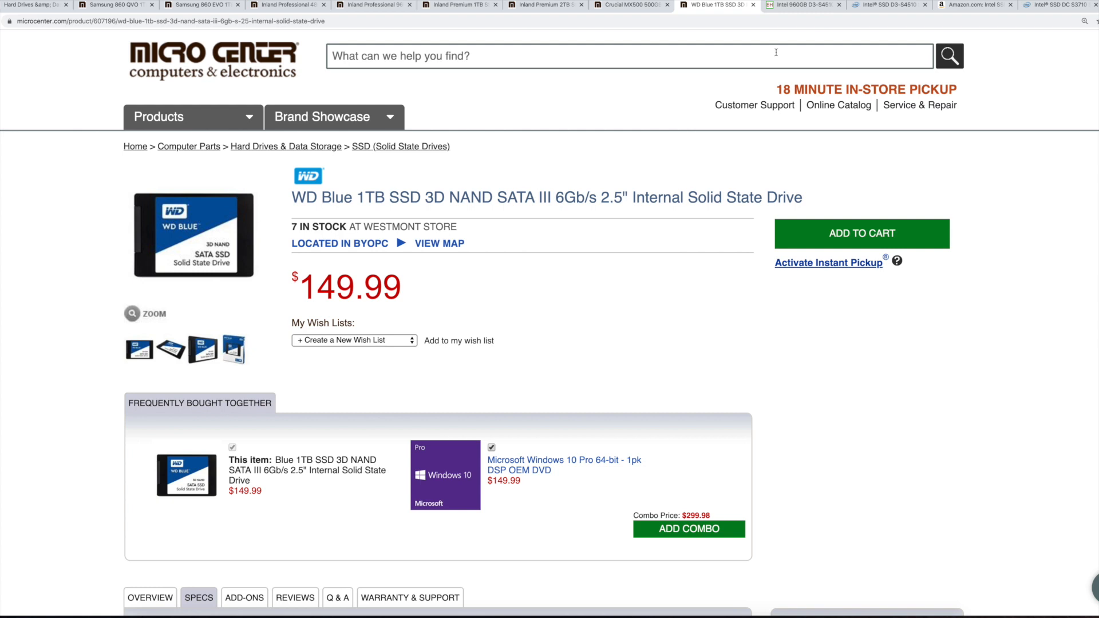
pyautogui.moveTo(784, 44)
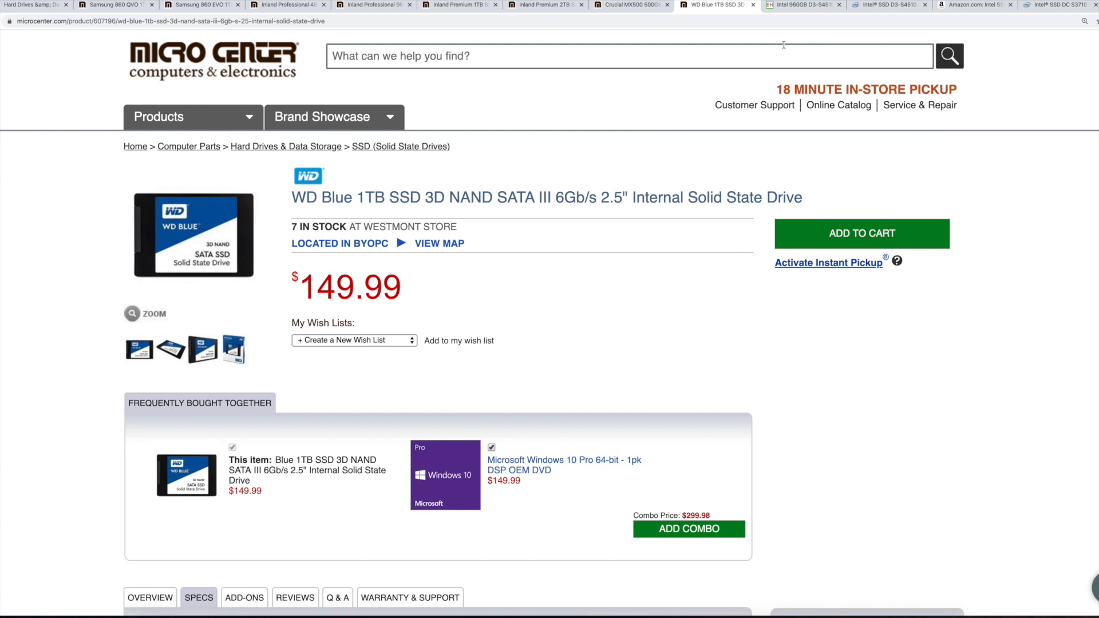
# Step: Switch to B&H's Intel 960GB D3-S4510 listing priced at $247.53
pyautogui.click(799, 5)
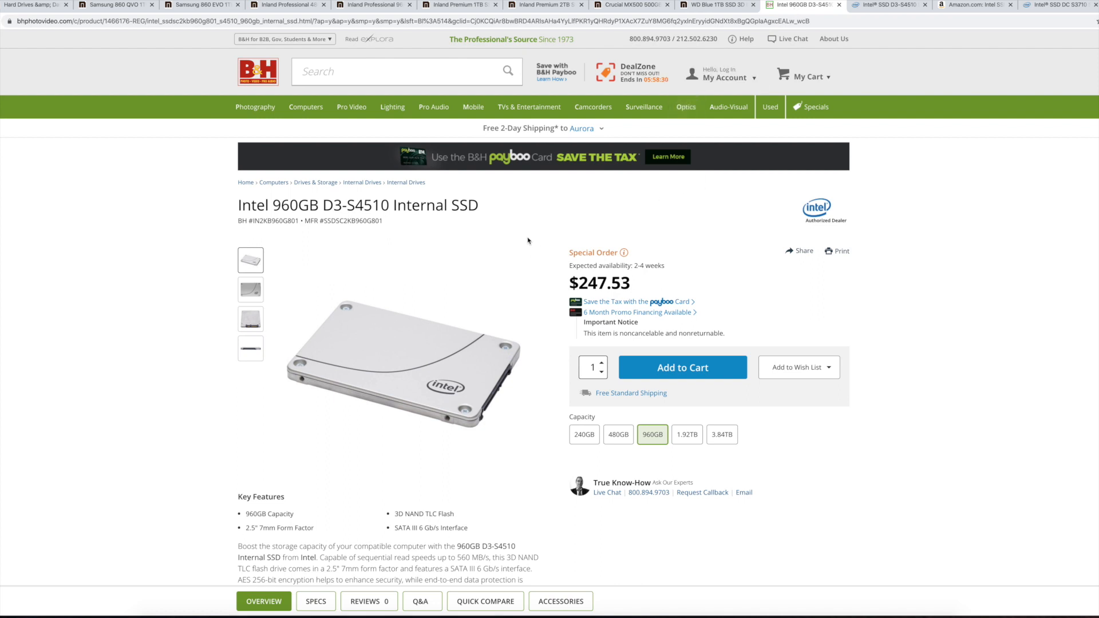
pyautogui.moveTo(528, 239)
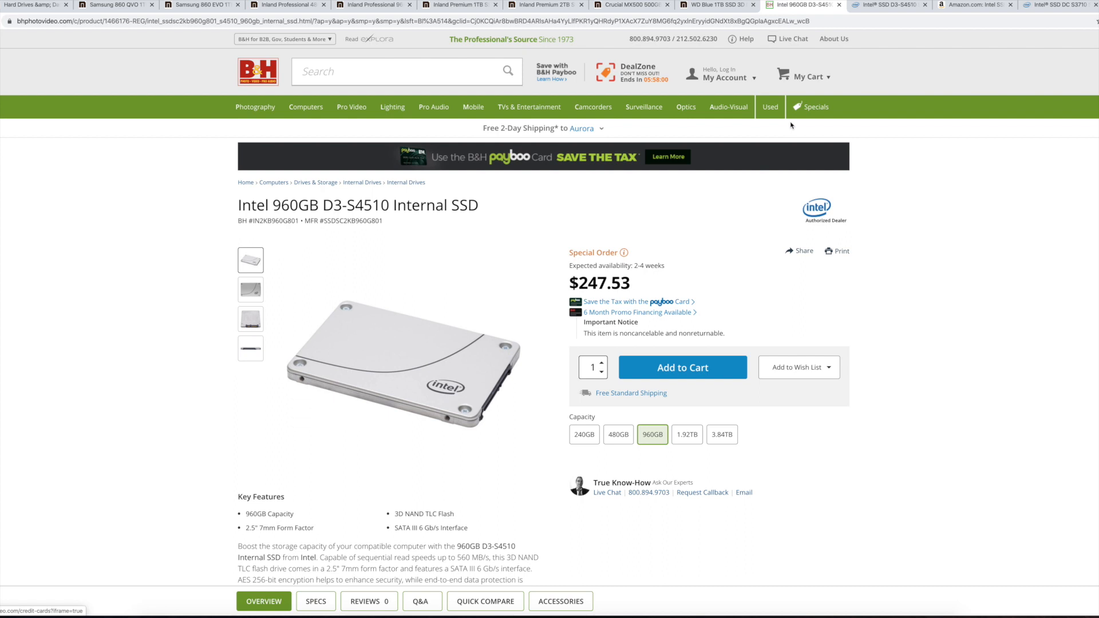
# Step: Find the D3-S4510 960GB reliability section and highlight its 3.4 PBW endurance rating
pyautogui.click(887, 4)
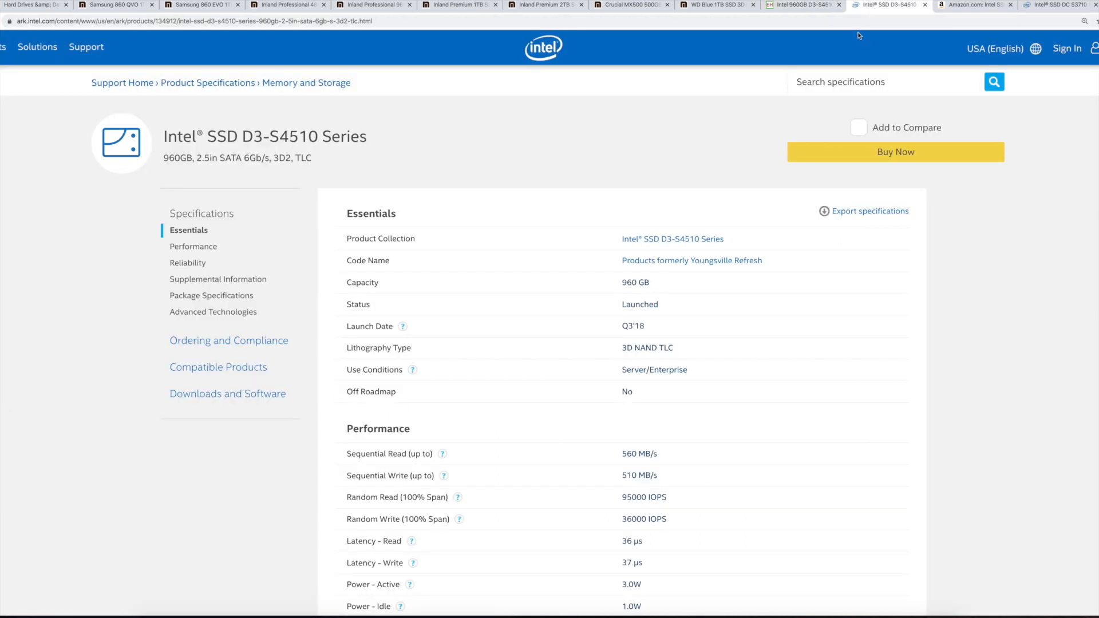
pyautogui.scroll(-3)
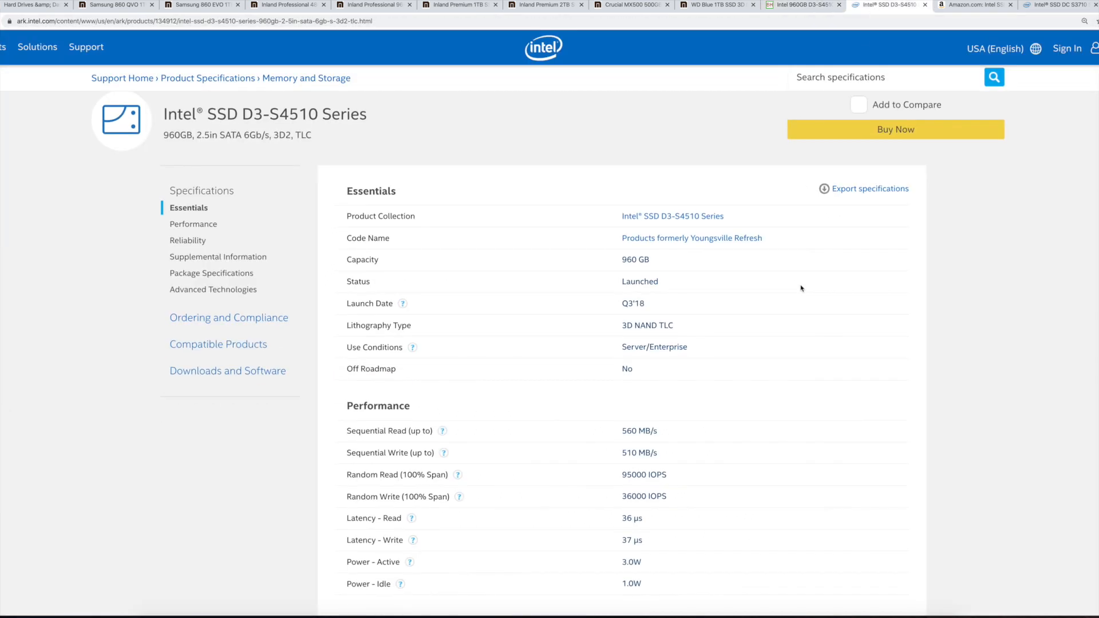
pyautogui.scroll(-3)
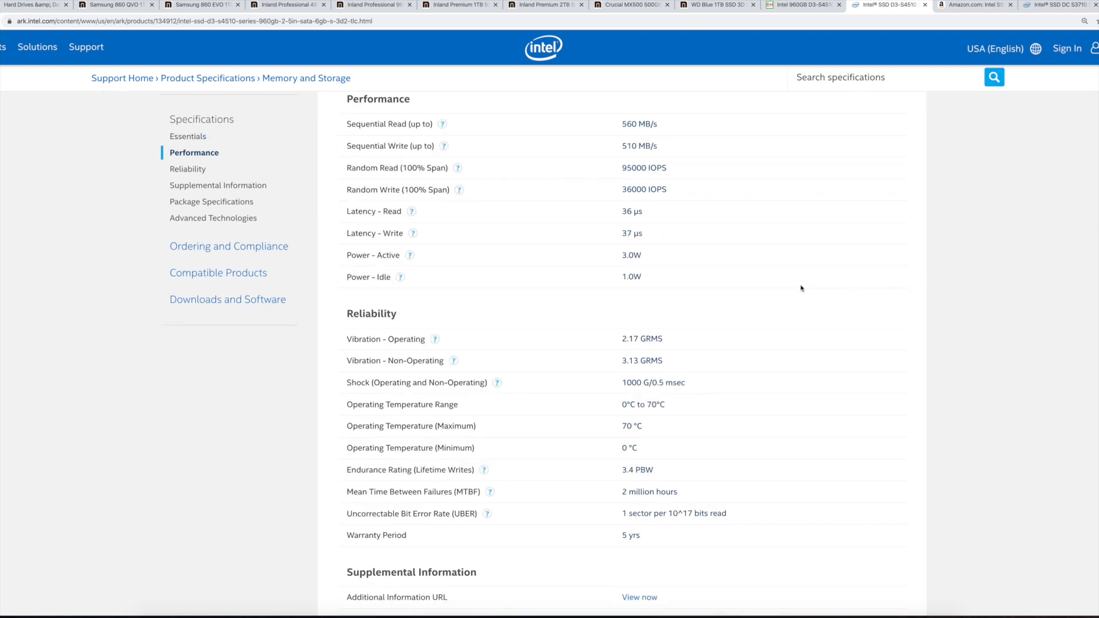
pyautogui.moveTo(798, 275)
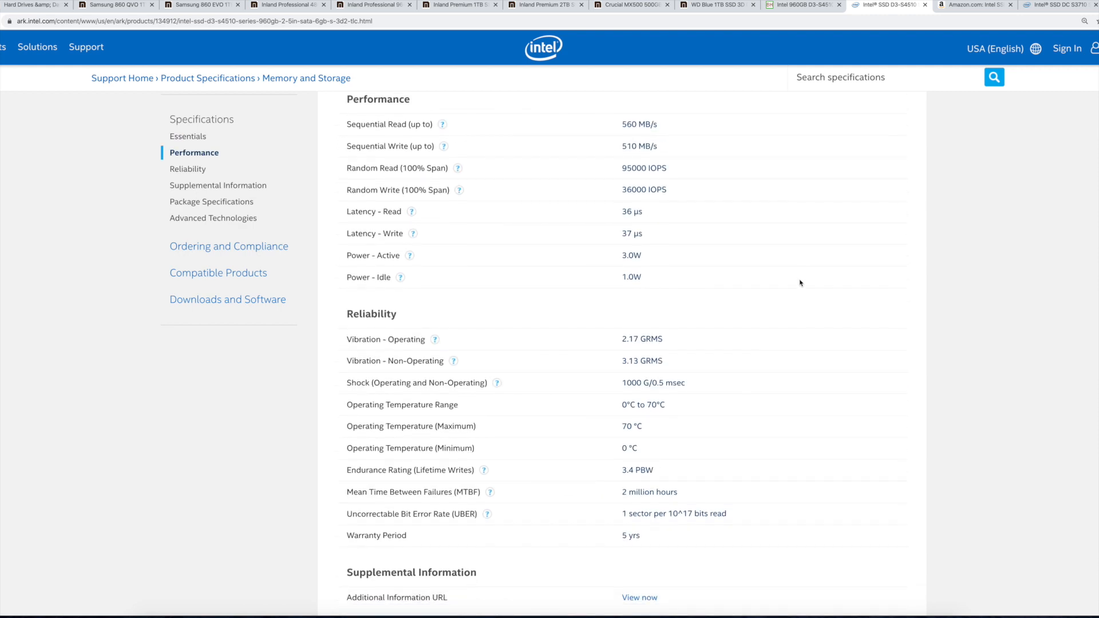
pyautogui.scroll(-3)
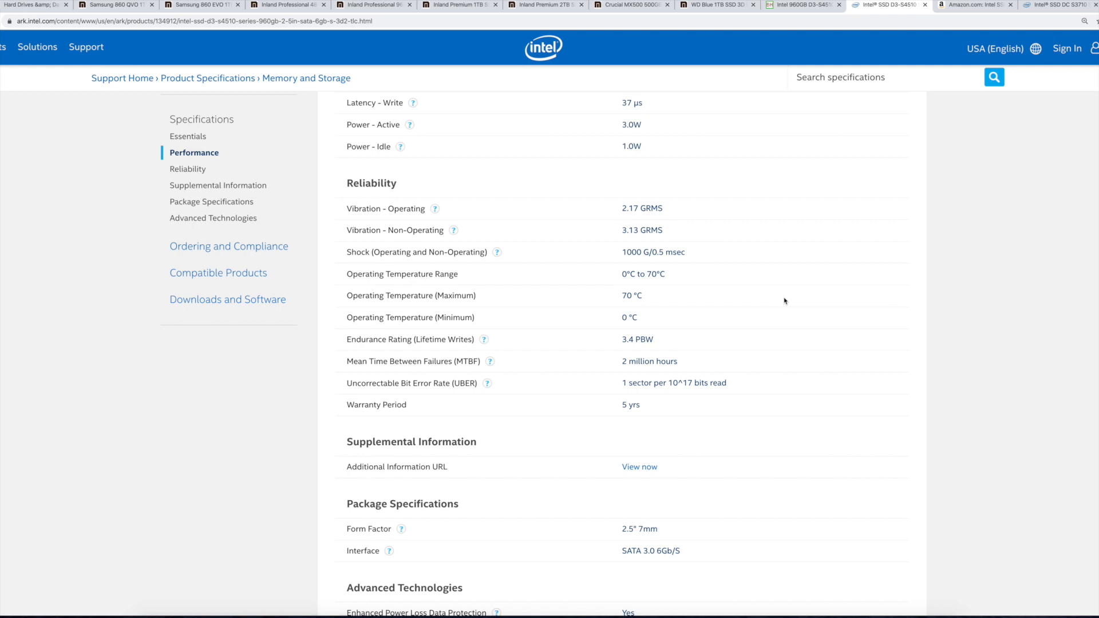
pyautogui.moveTo(514, 348)
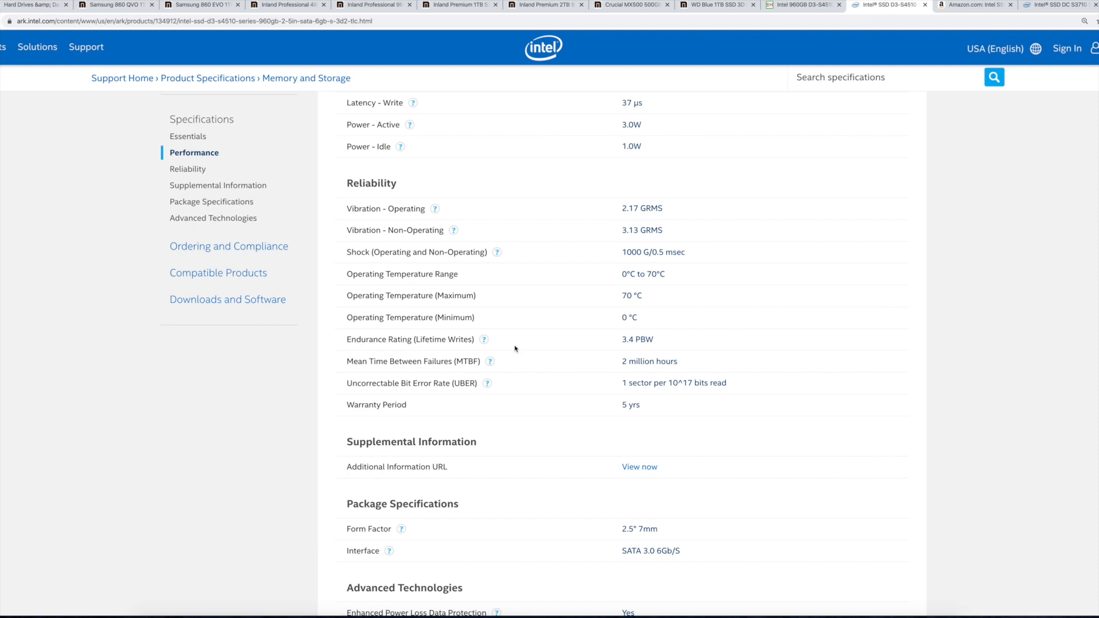
pyautogui.click(483, 340)
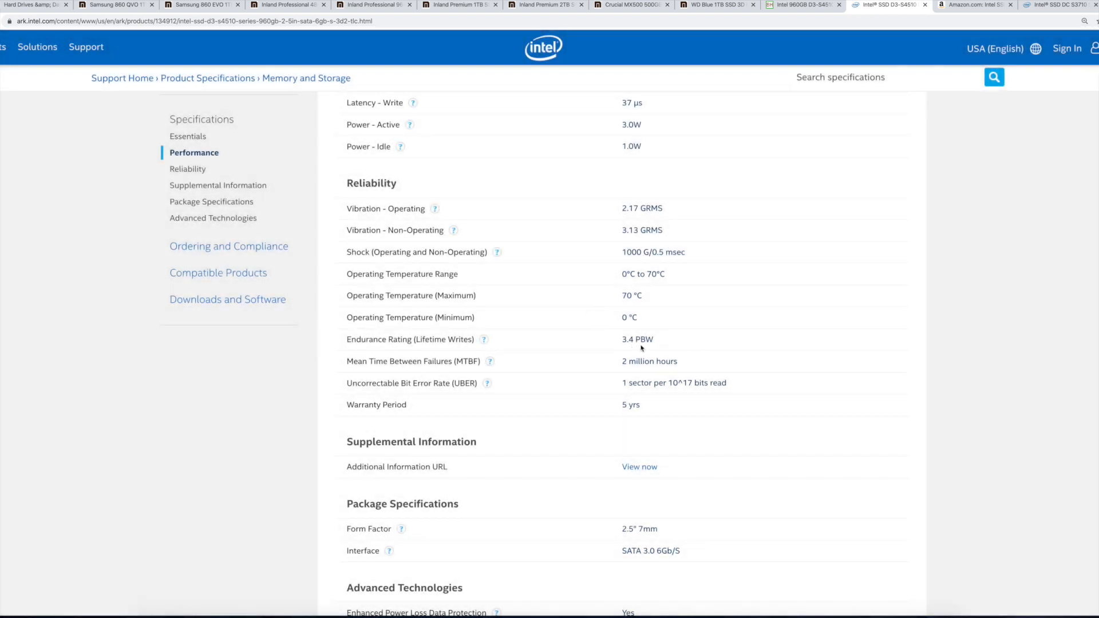
pyautogui.moveTo(621, 348)
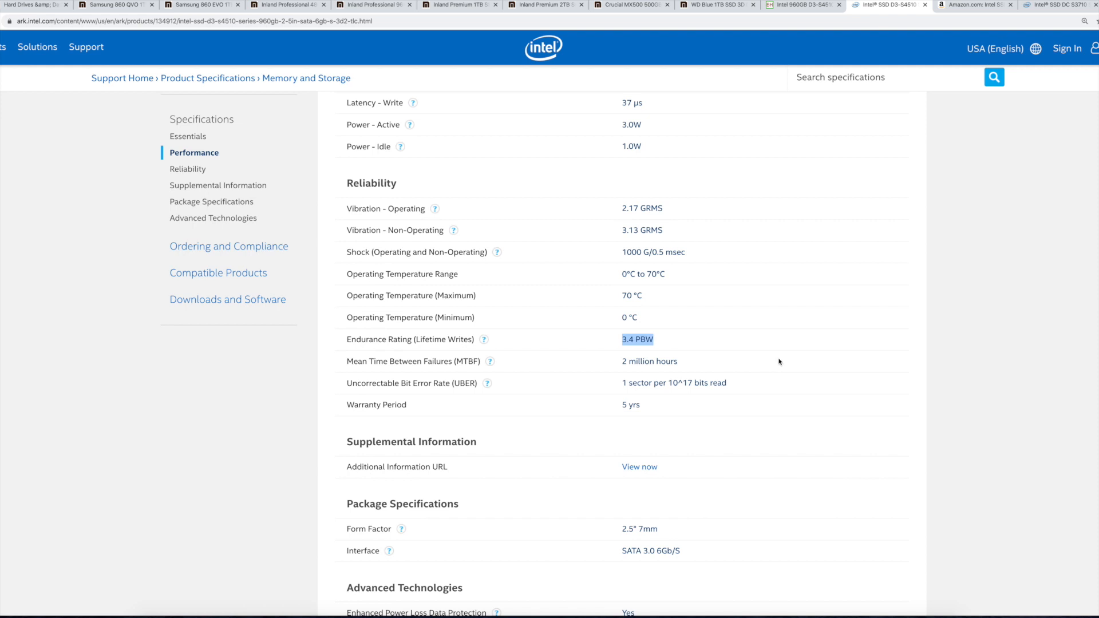
pyautogui.moveTo(773, 361)
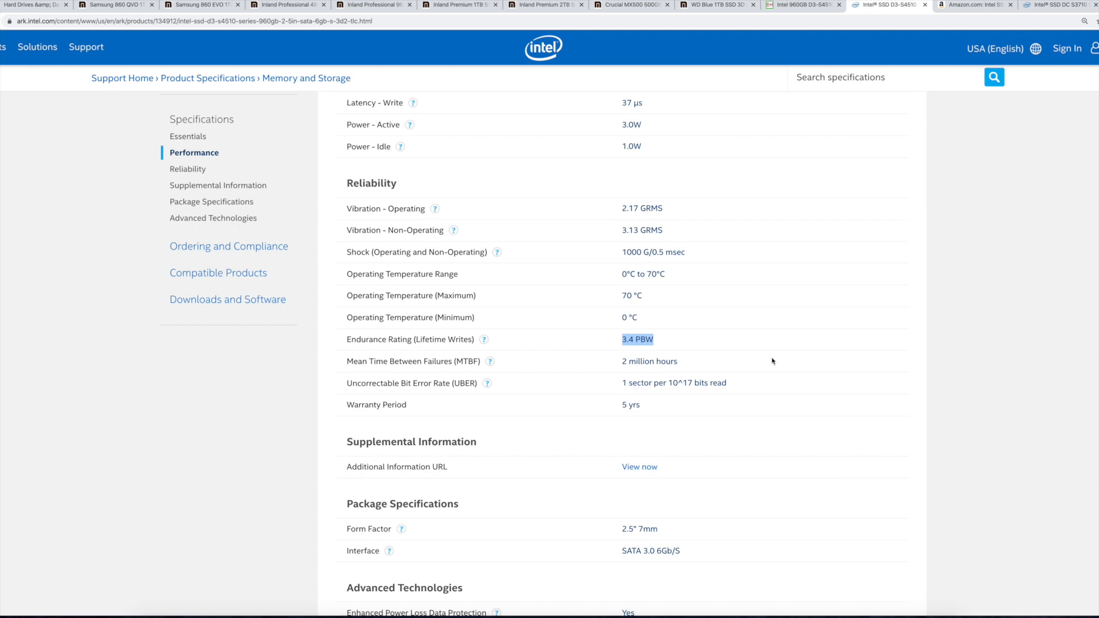
pyautogui.scroll(3)
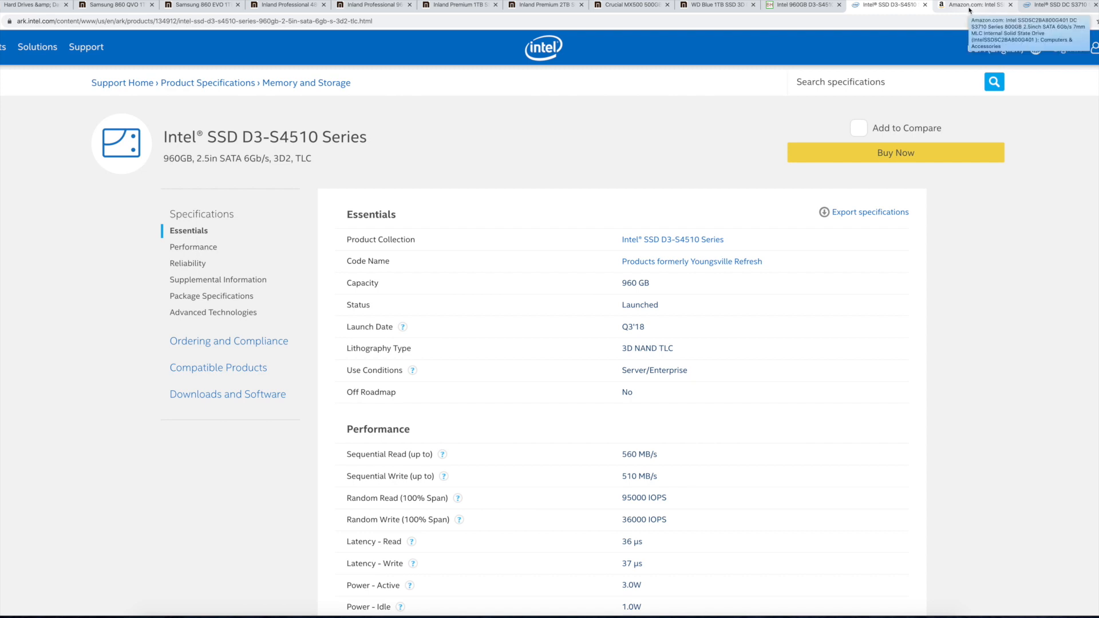
# Step: Switch to Amazon's Intel DC S3710 800GB listing priced at $381.53
pyautogui.click(975, 5)
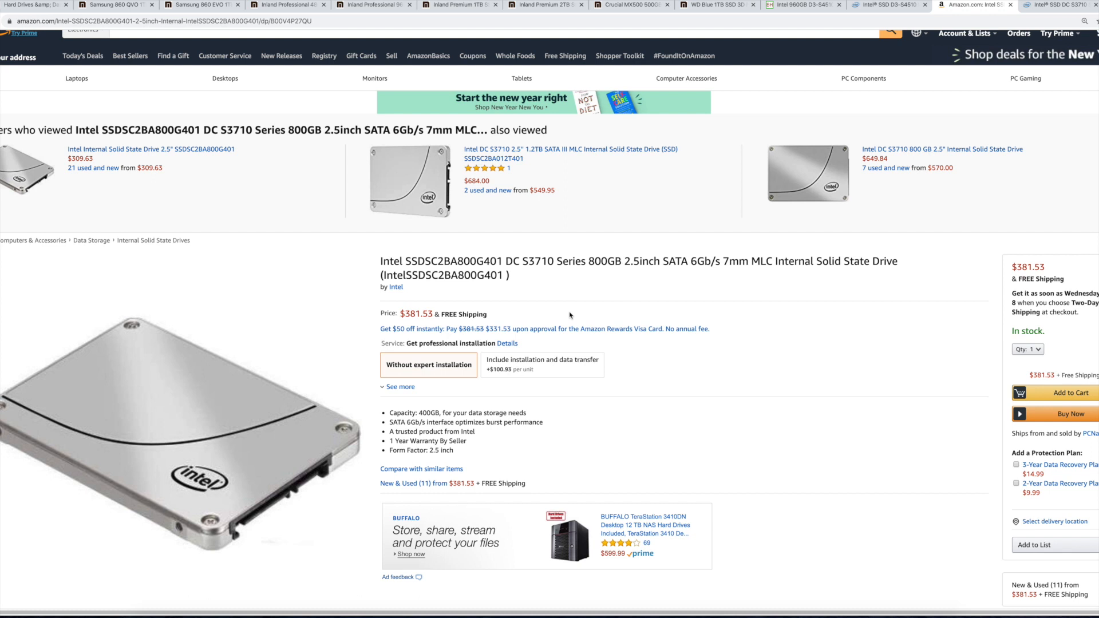
pyautogui.moveTo(649, 239)
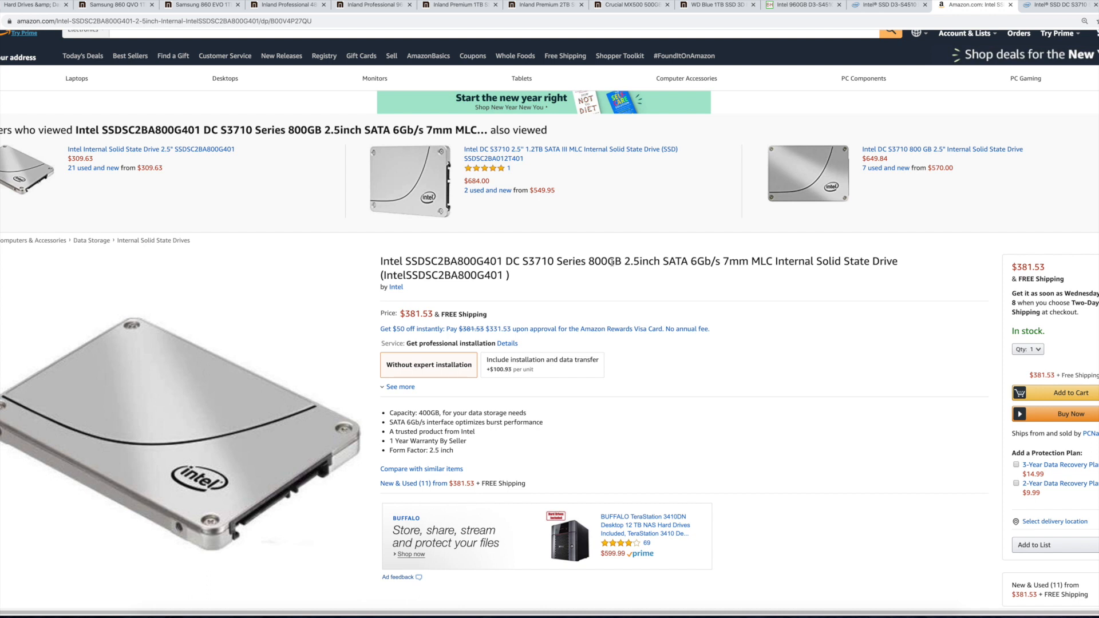
pyautogui.moveTo(611, 264)
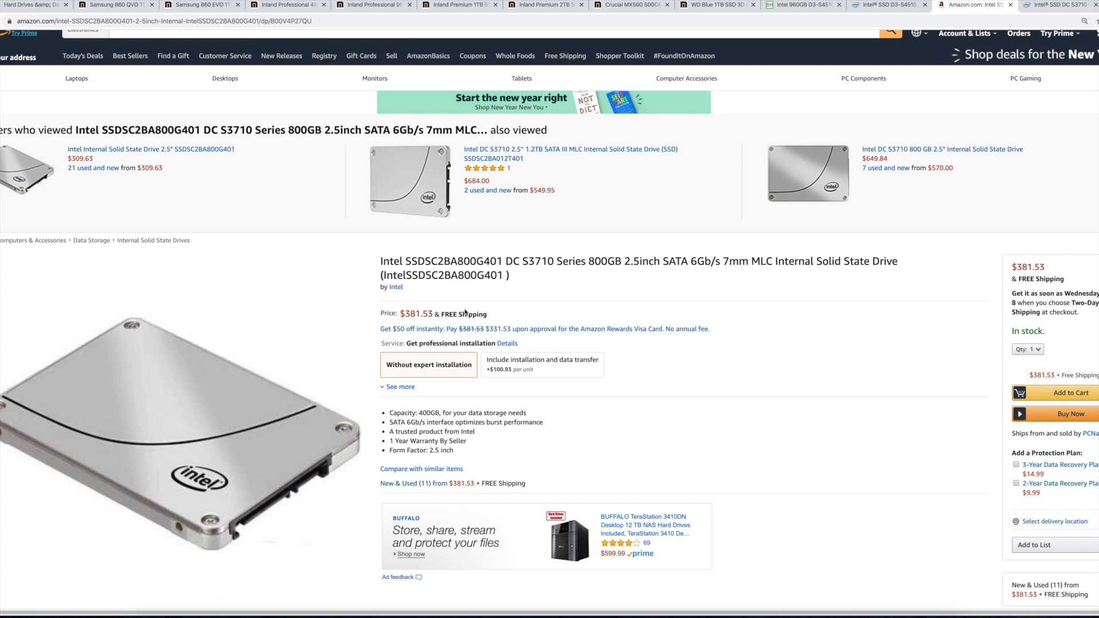
pyautogui.moveTo(470, 307)
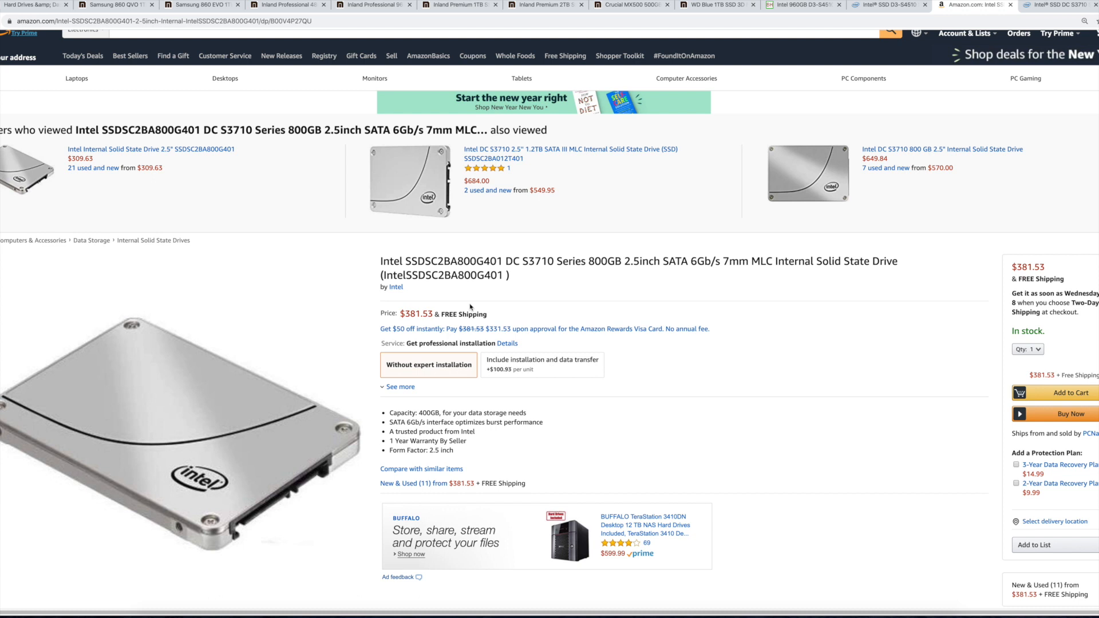
pyautogui.moveTo(1048, 21)
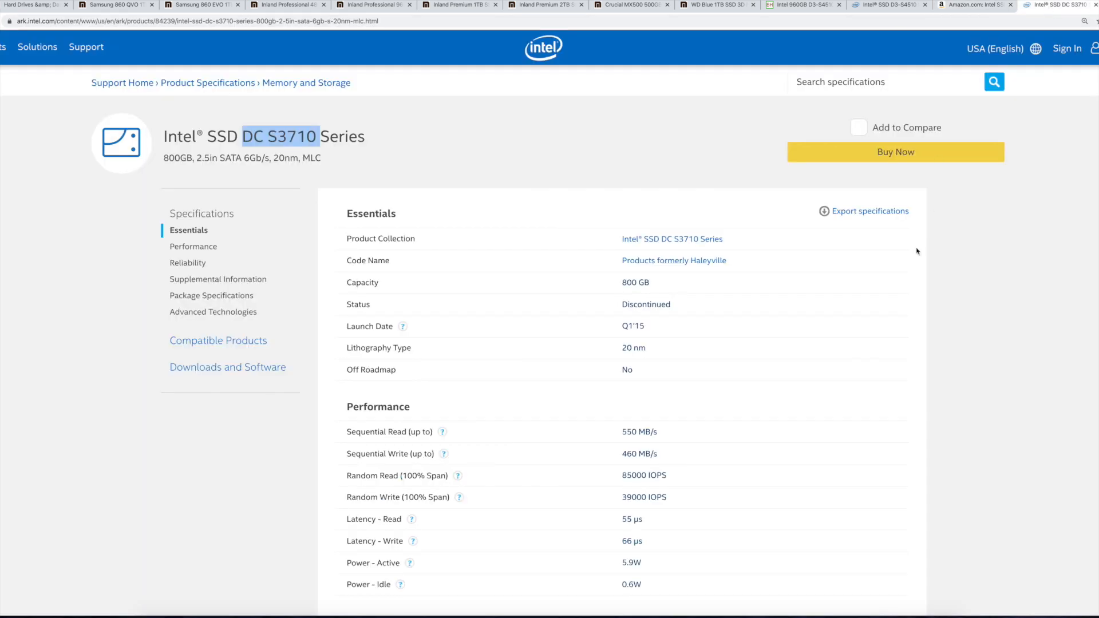
# Step: Reach the DC S3710 800GB reliability section and highlight its 16.9PB endurance rating
pyautogui.scroll(-3)
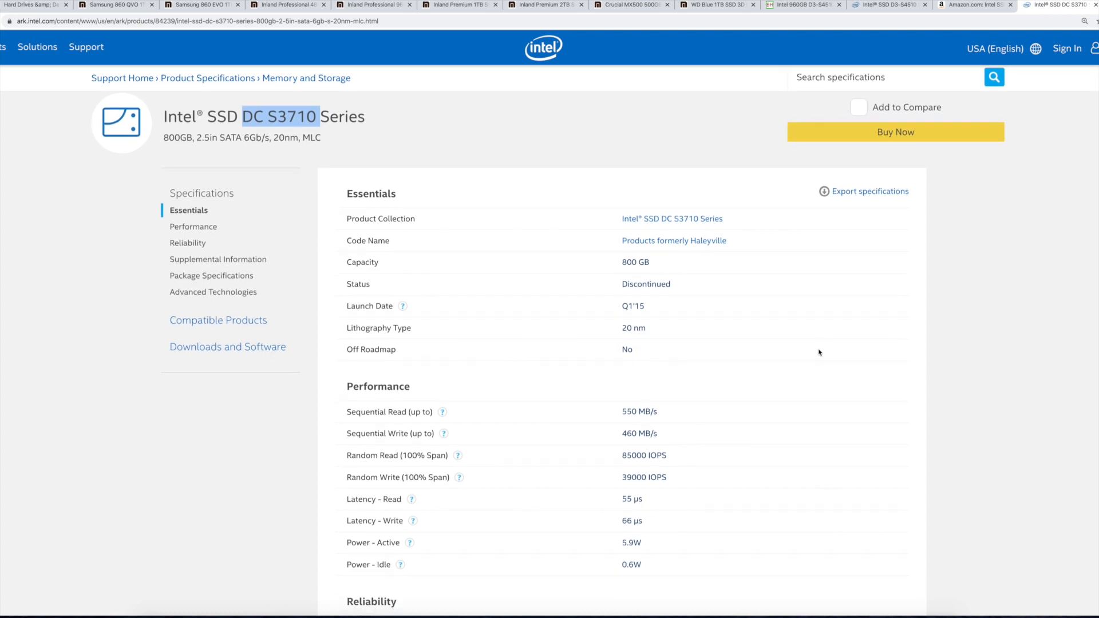
pyautogui.scroll(-3)
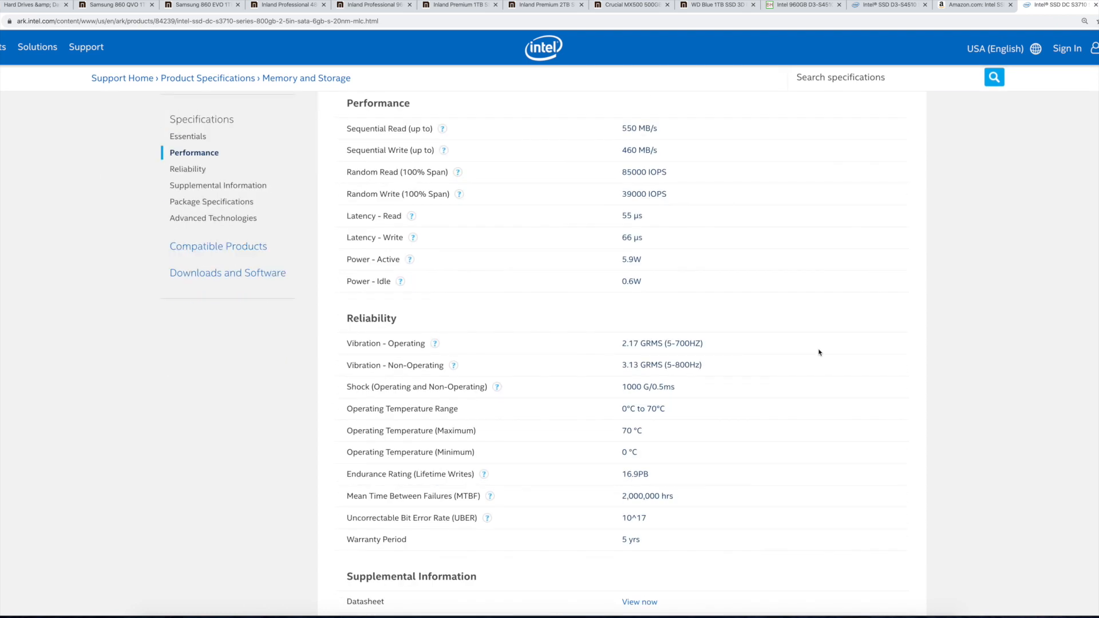
pyautogui.scroll(-3)
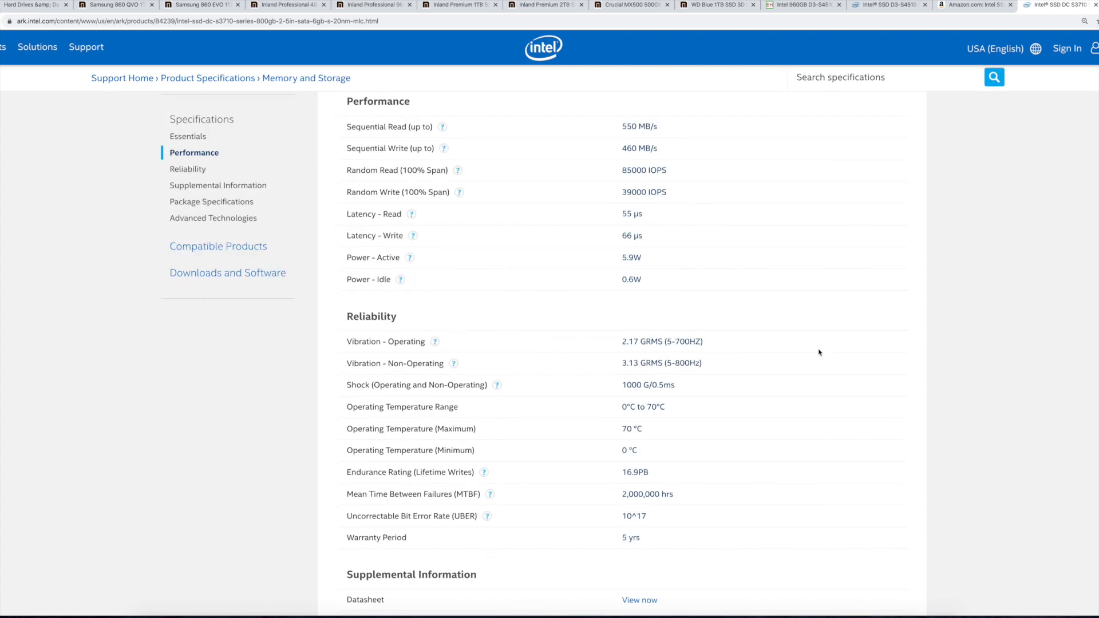
pyautogui.scroll(-3)
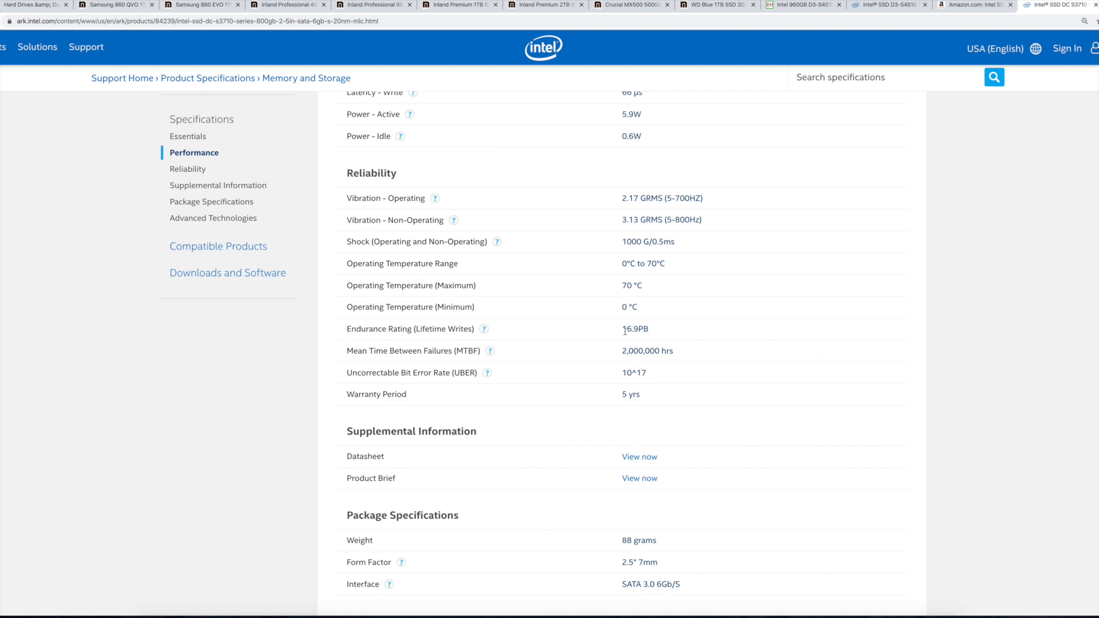
pyautogui.doubleClick(635, 328)
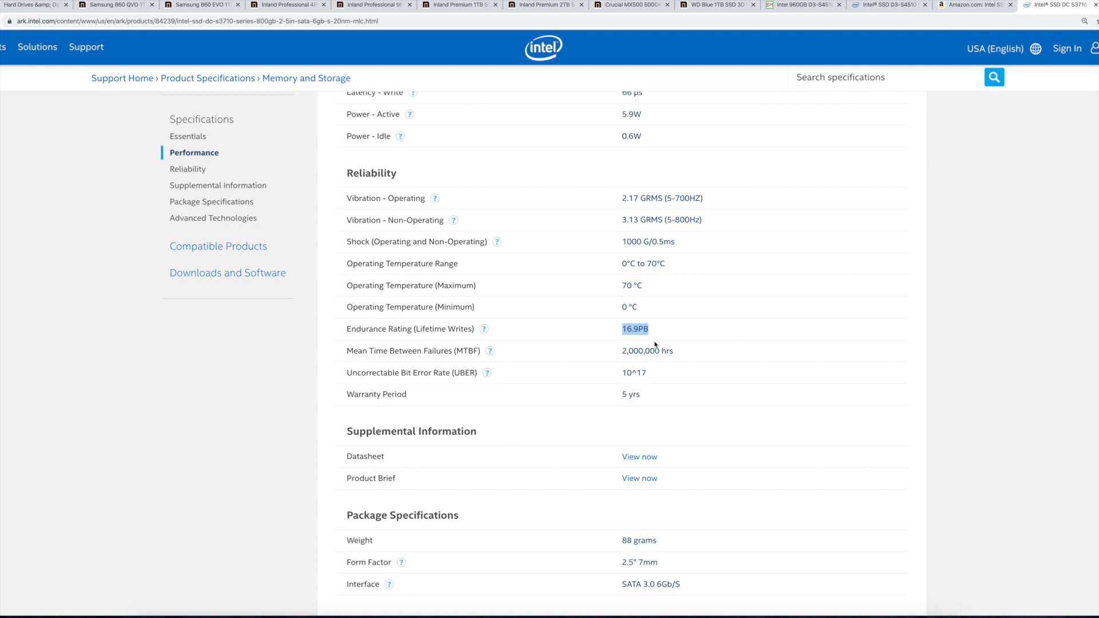
pyautogui.moveTo(680, 341)
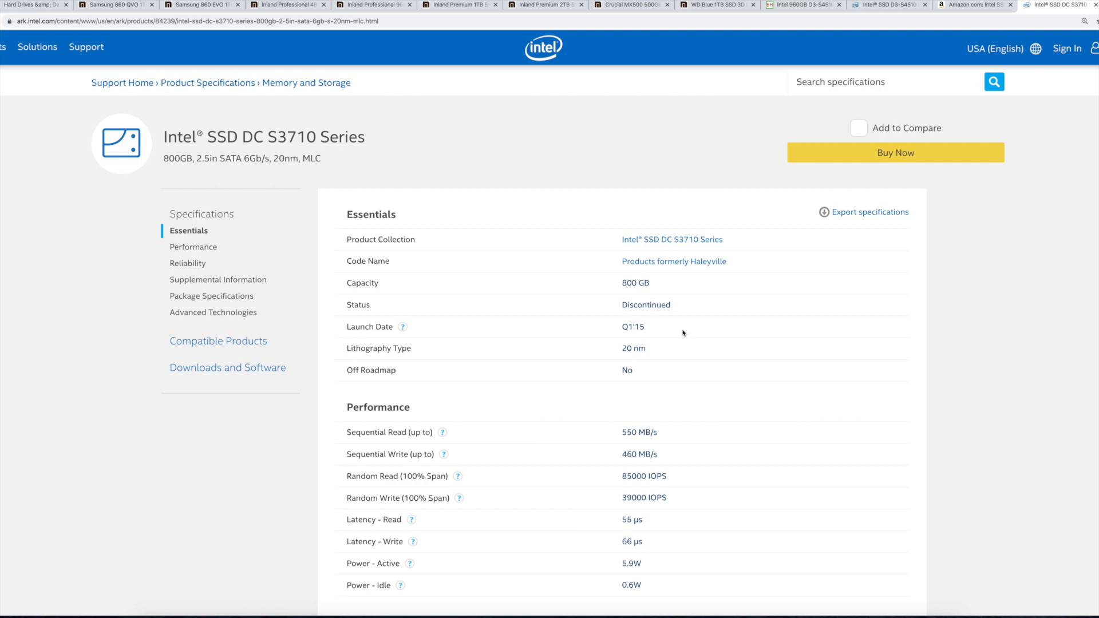
pyautogui.moveTo(648, 212)
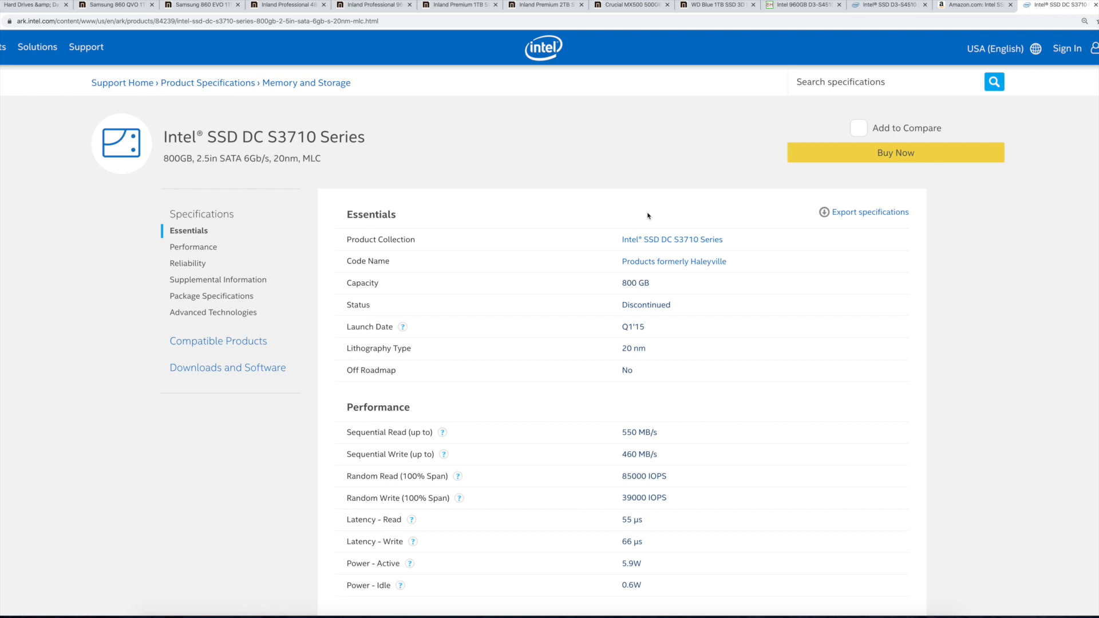
pyautogui.scroll(-3)
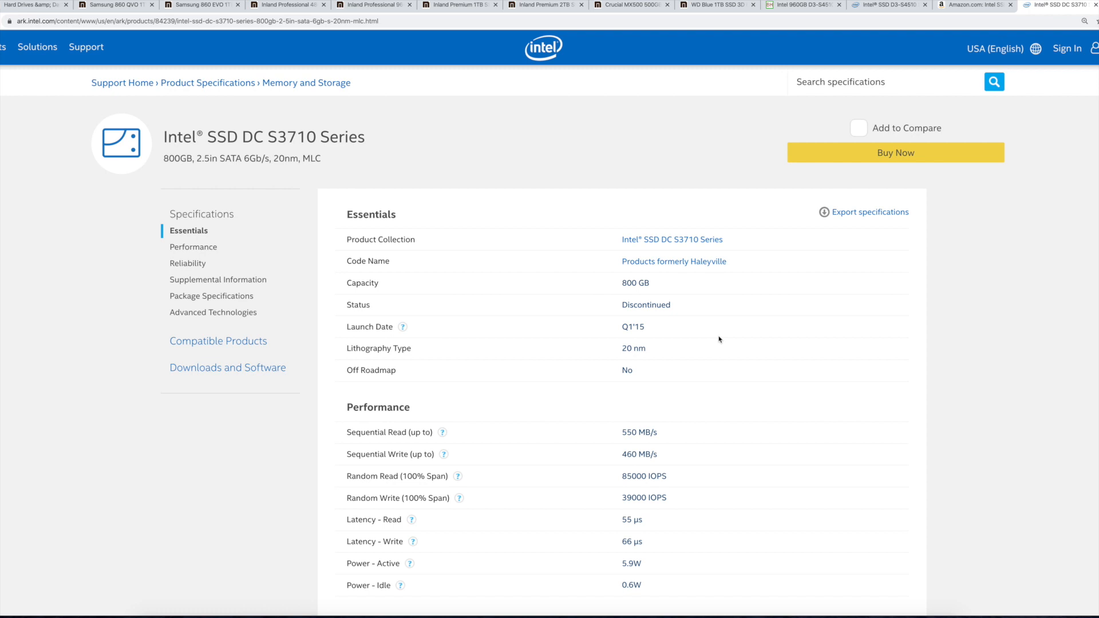
pyautogui.moveTo(236, 156)
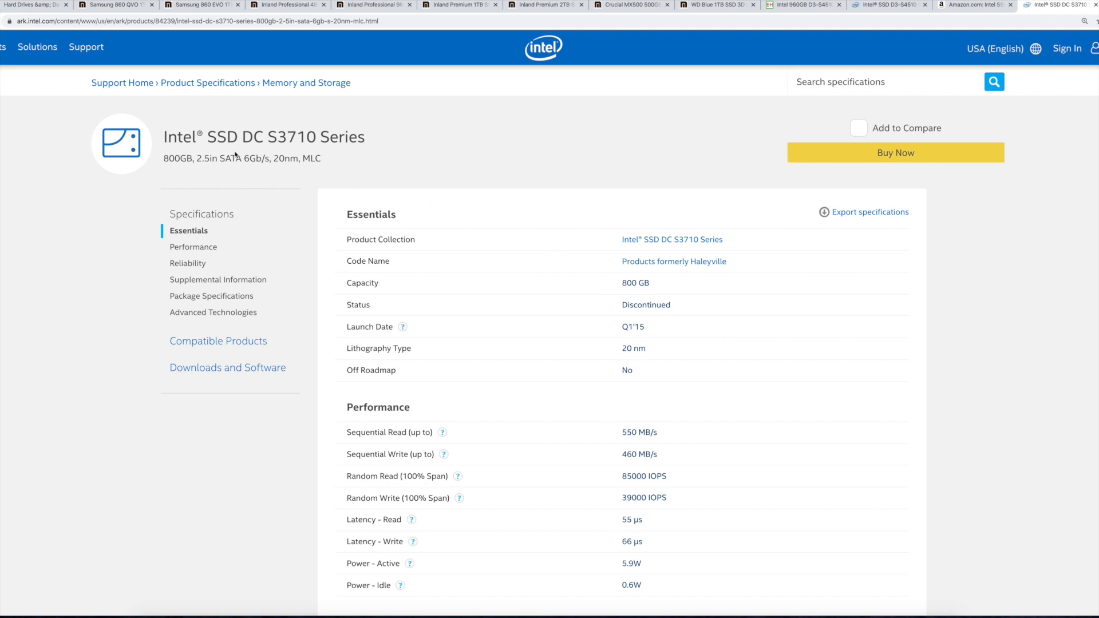